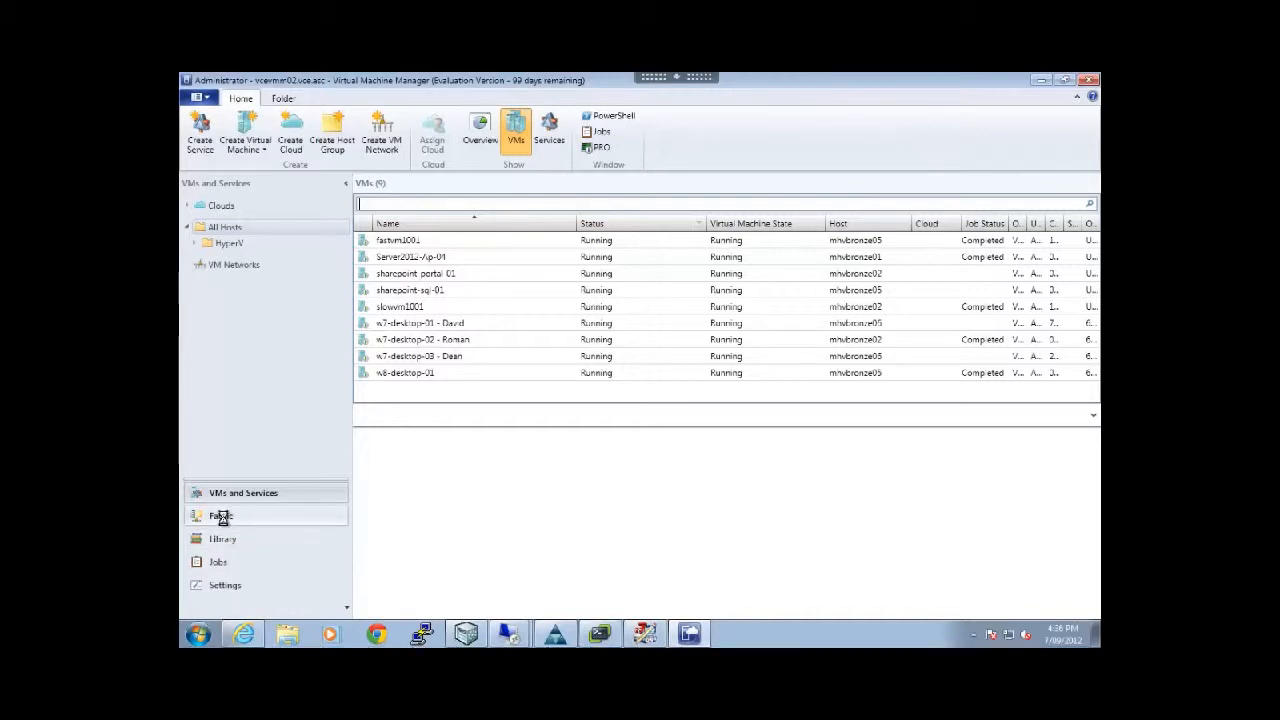
Step: Show the Fabric workspace's storage providers, then the three arrays under the EMC SMI-S provider
{"action": "left_click", "coordinate": [220, 516]}
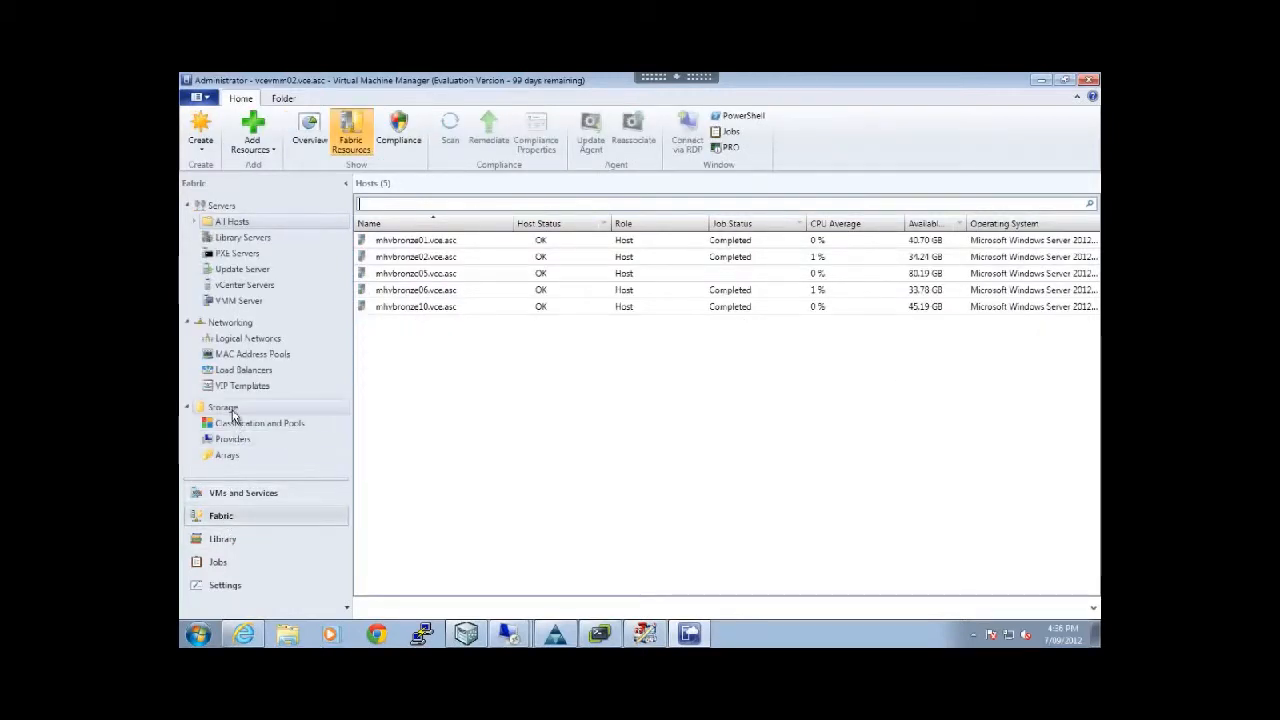
{"action": "left_click", "coordinate": [232, 438]}
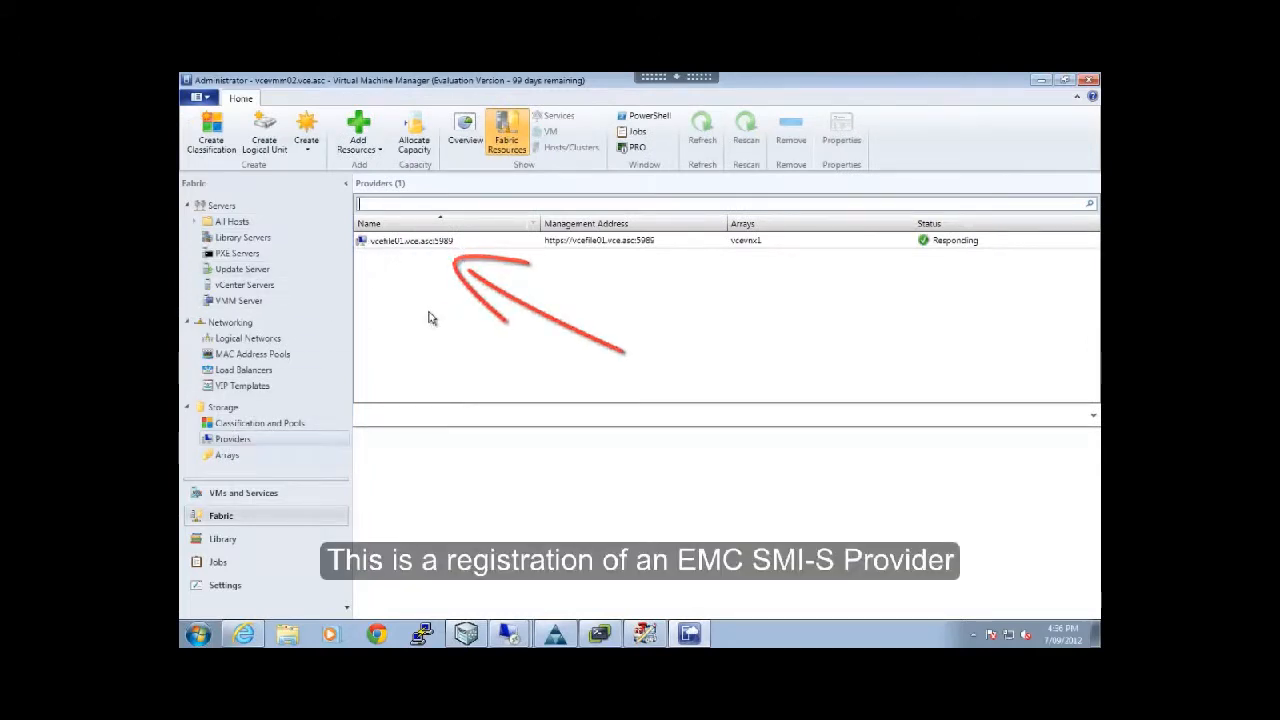
{"action": "left_click", "coordinate": [228, 456]}
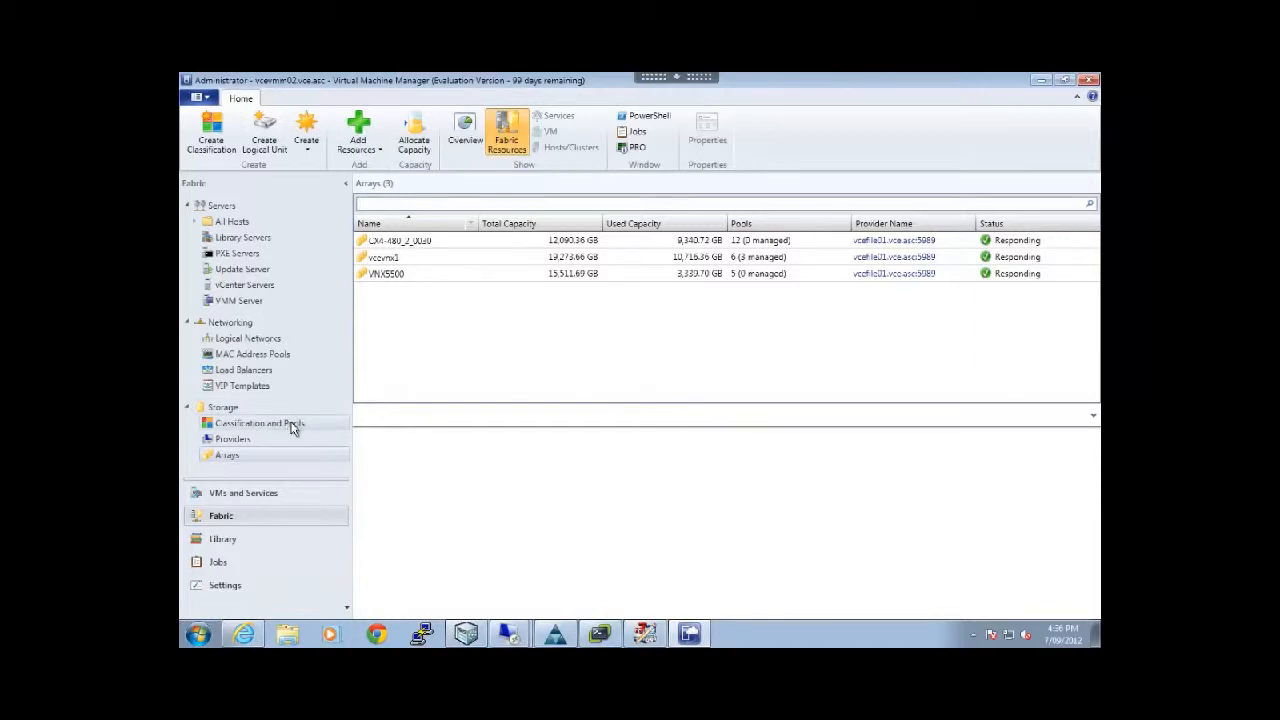
Step: Show FAST-Pool-01's capacity details under Classifications and Pools, then expand All Hosts
{"action": "left_click", "coordinate": [258, 424]}
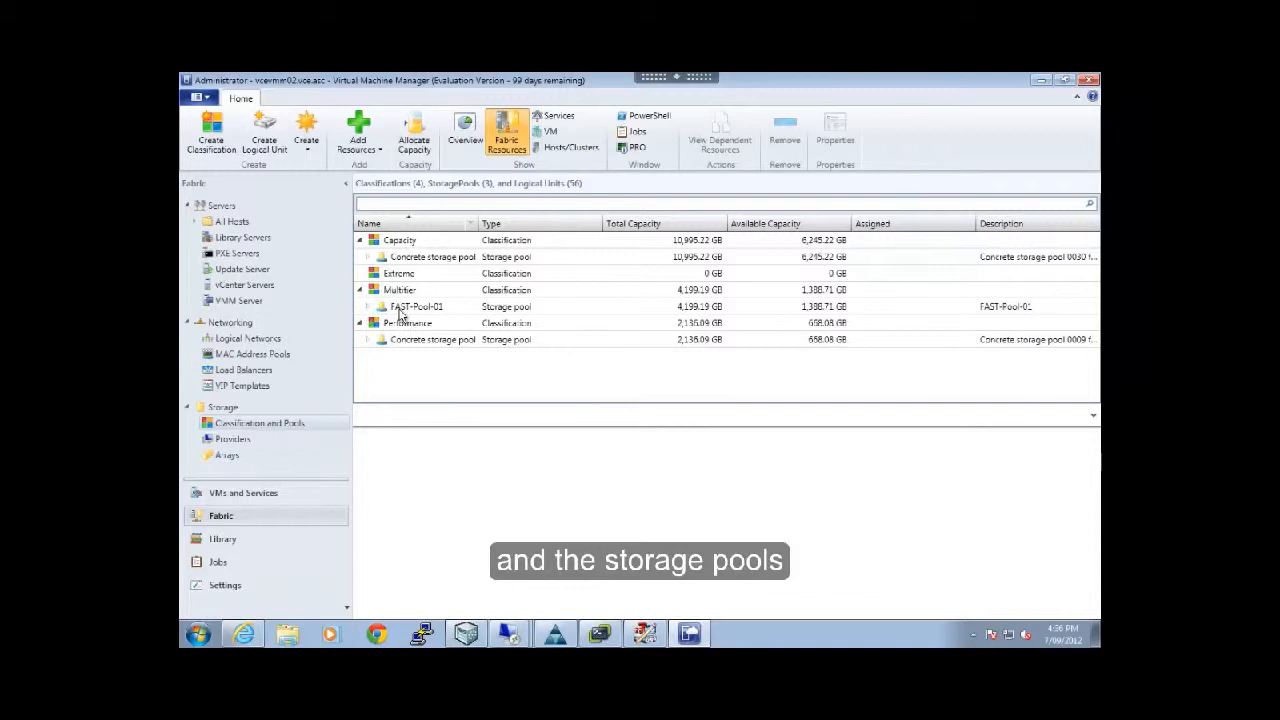
{"action": "left_click", "coordinate": [416, 306]}
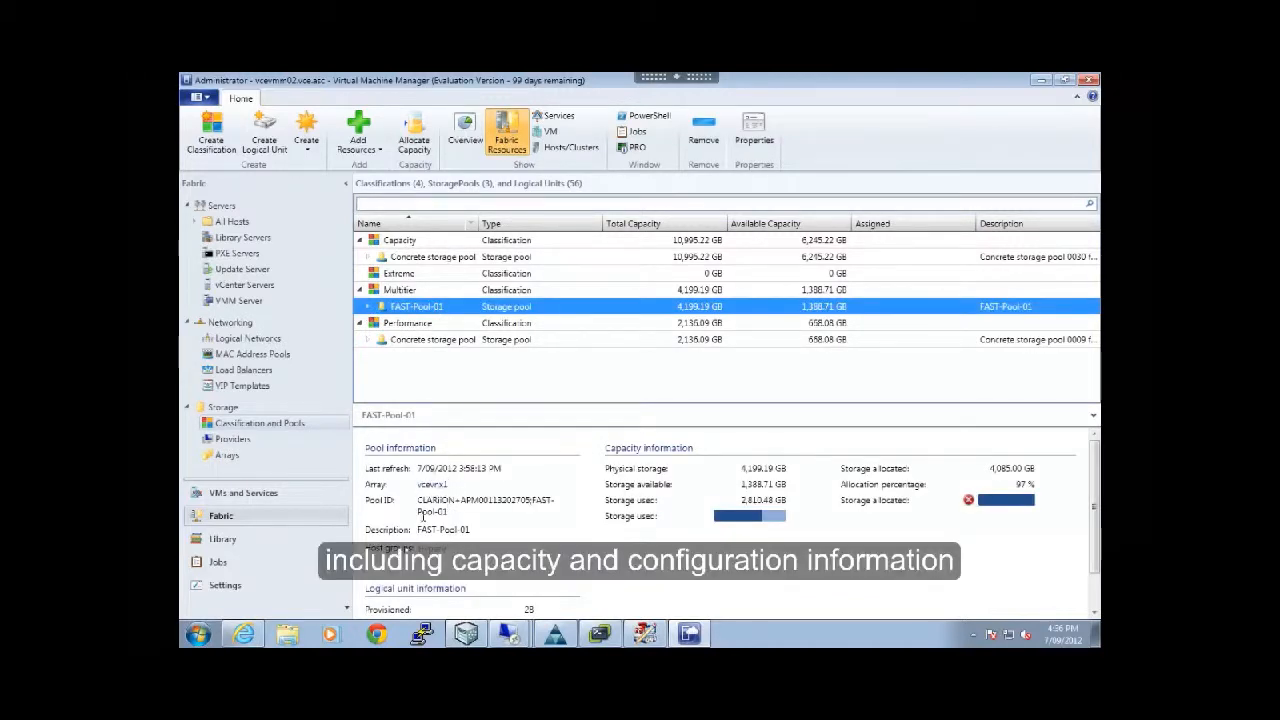
{"action": "mouse_move", "coordinate": [560, 540]}
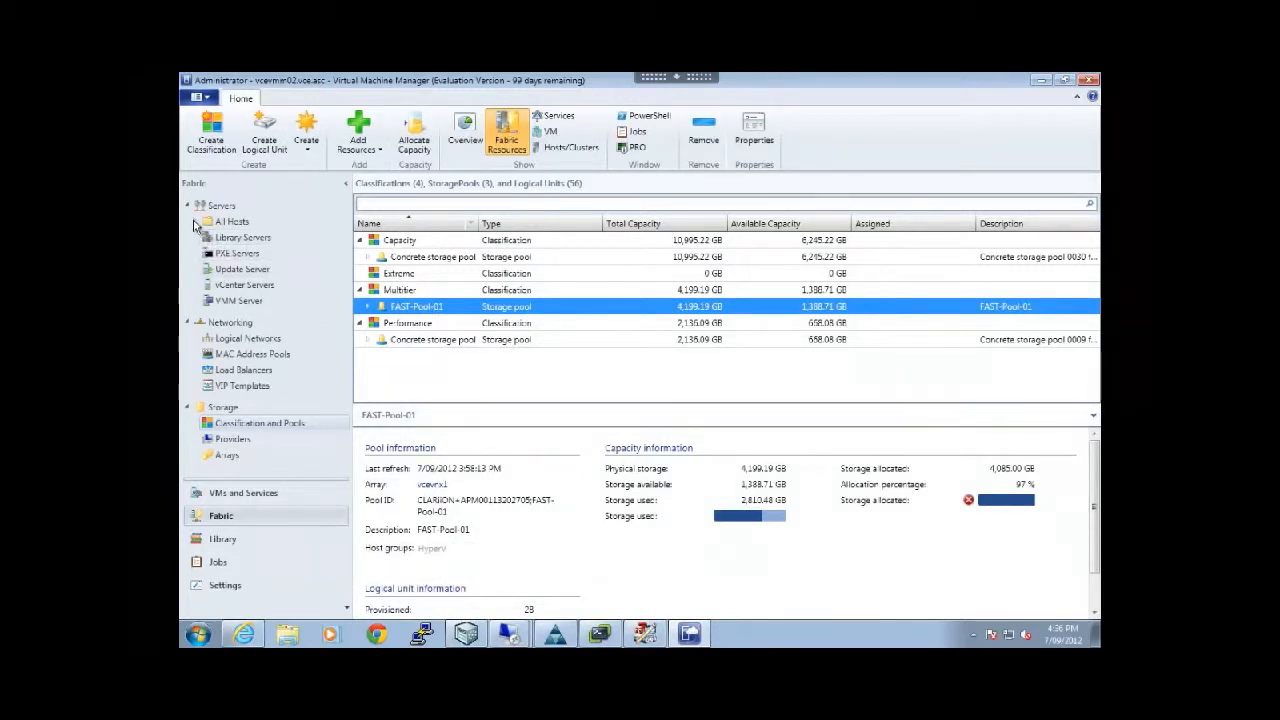
{"action": "left_click", "coordinate": [204, 220]}
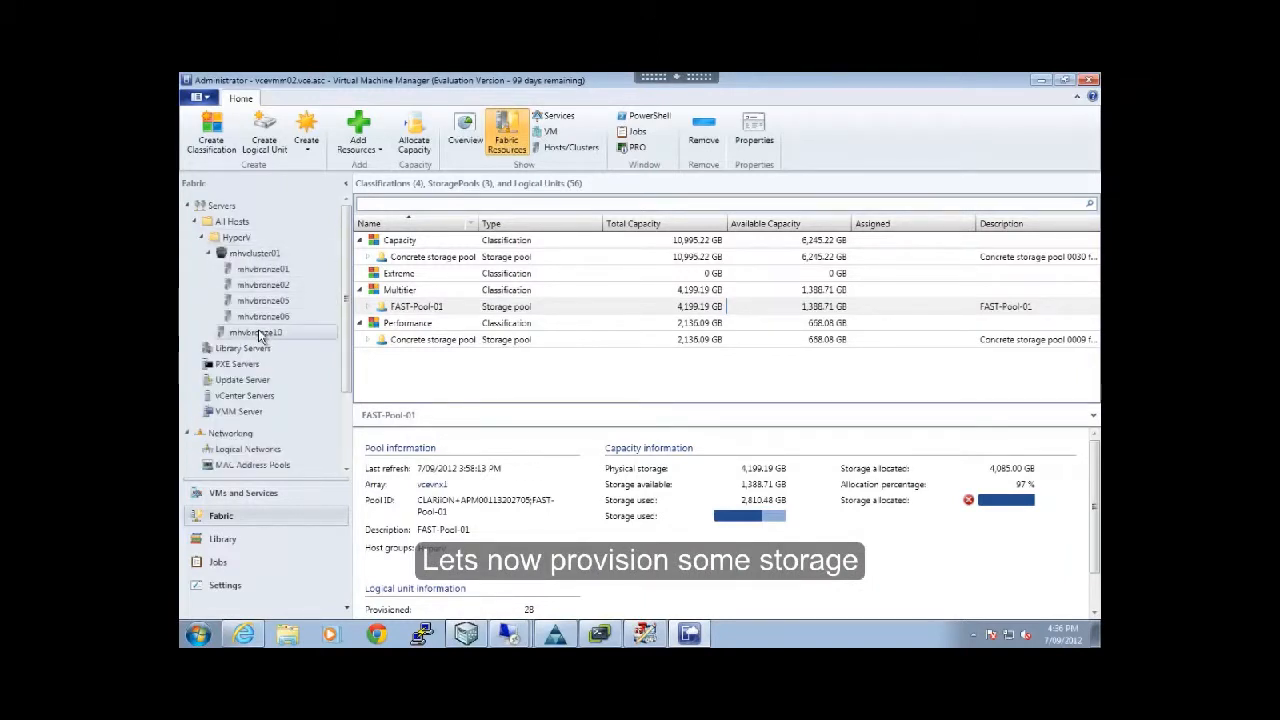
Step: Bring up the Properties window for host mhvbronze10 from the All Hosts tree
{"action": "left_click", "coordinate": [256, 332]}
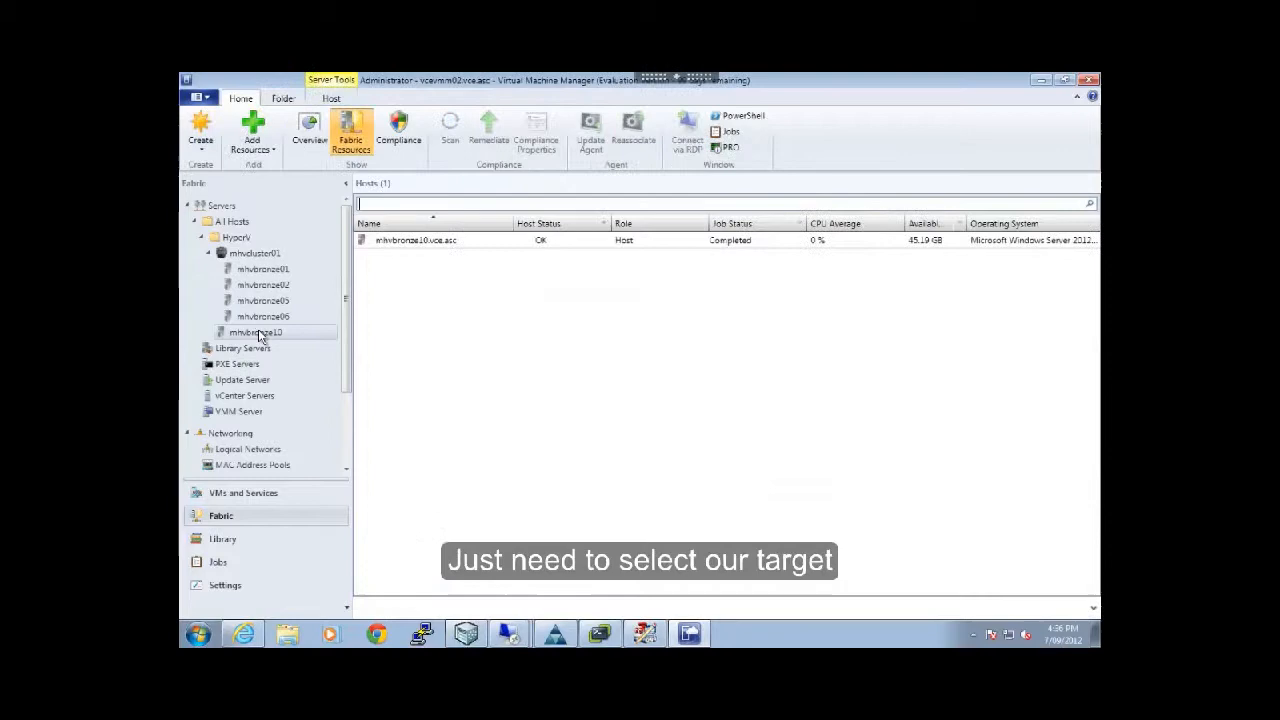
{"action": "right_click", "coordinate": [256, 332]}
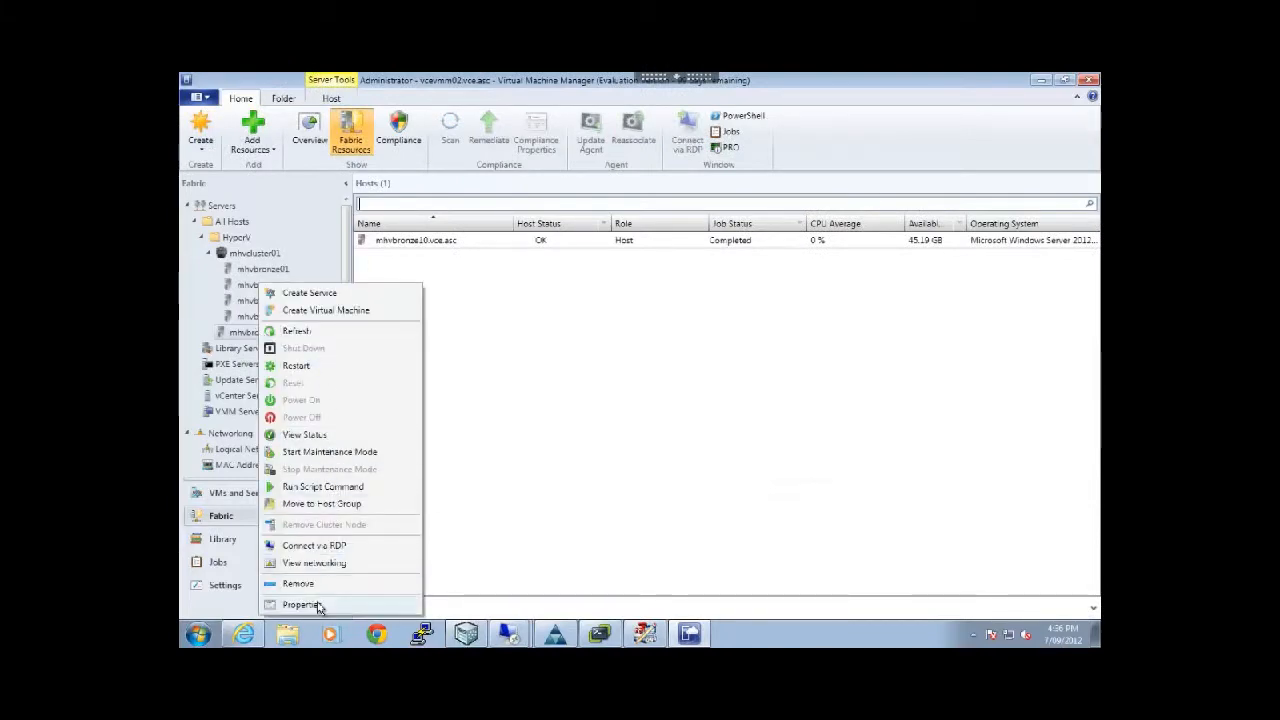
{"action": "left_click", "coordinate": [304, 604]}
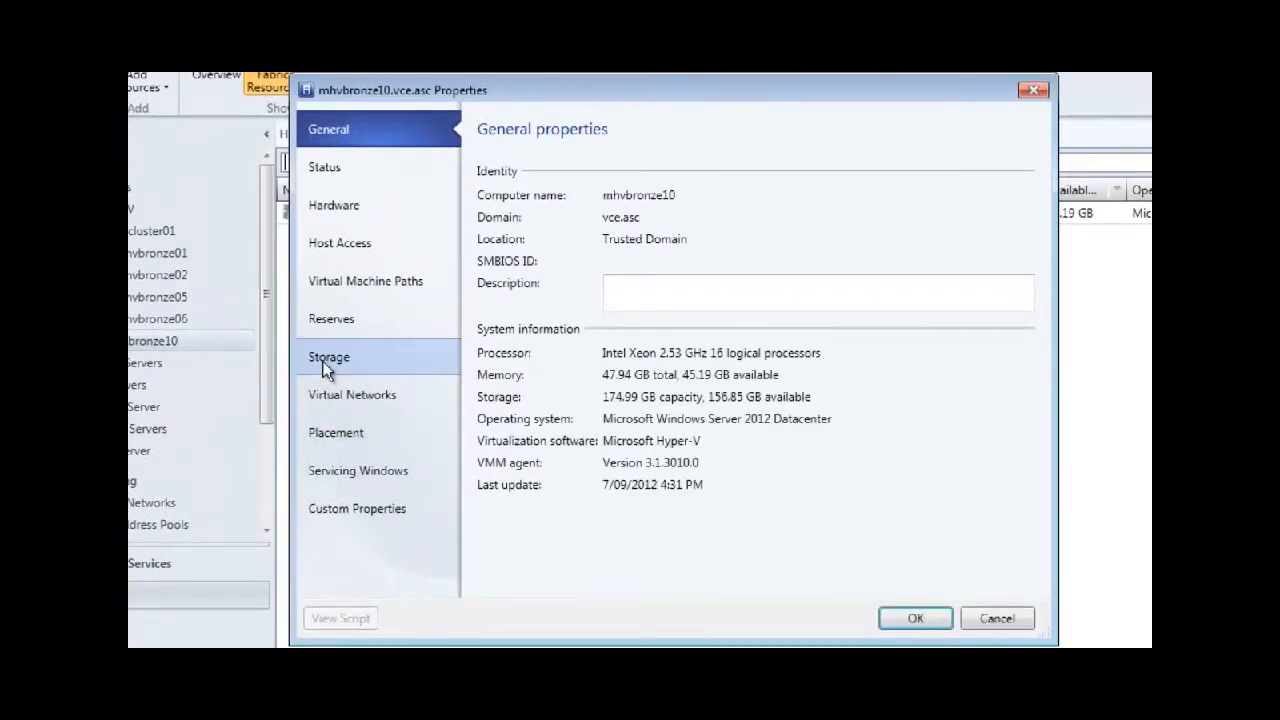
Step: Inspect PHYSICALDRIVE0 on mhvbronze10's Storage page and start adding a new disk
{"action": "left_click", "coordinate": [328, 356]}
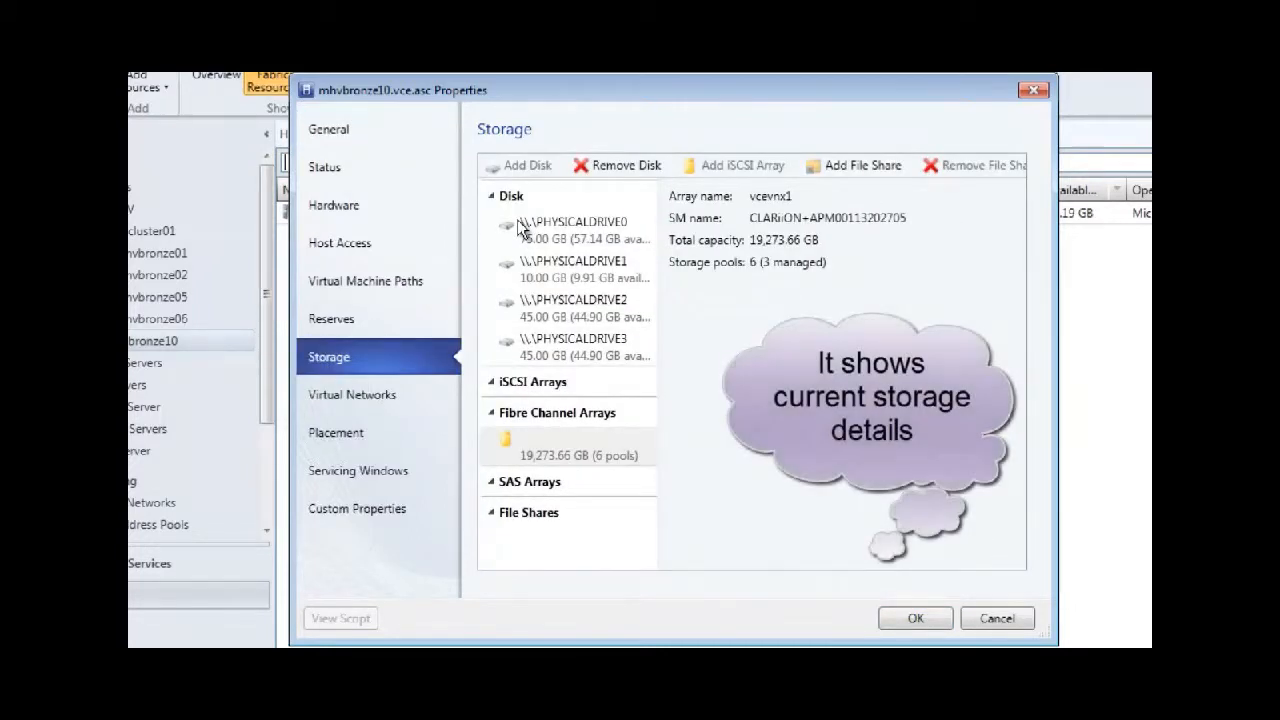
{"action": "left_click", "coordinate": [576, 228]}
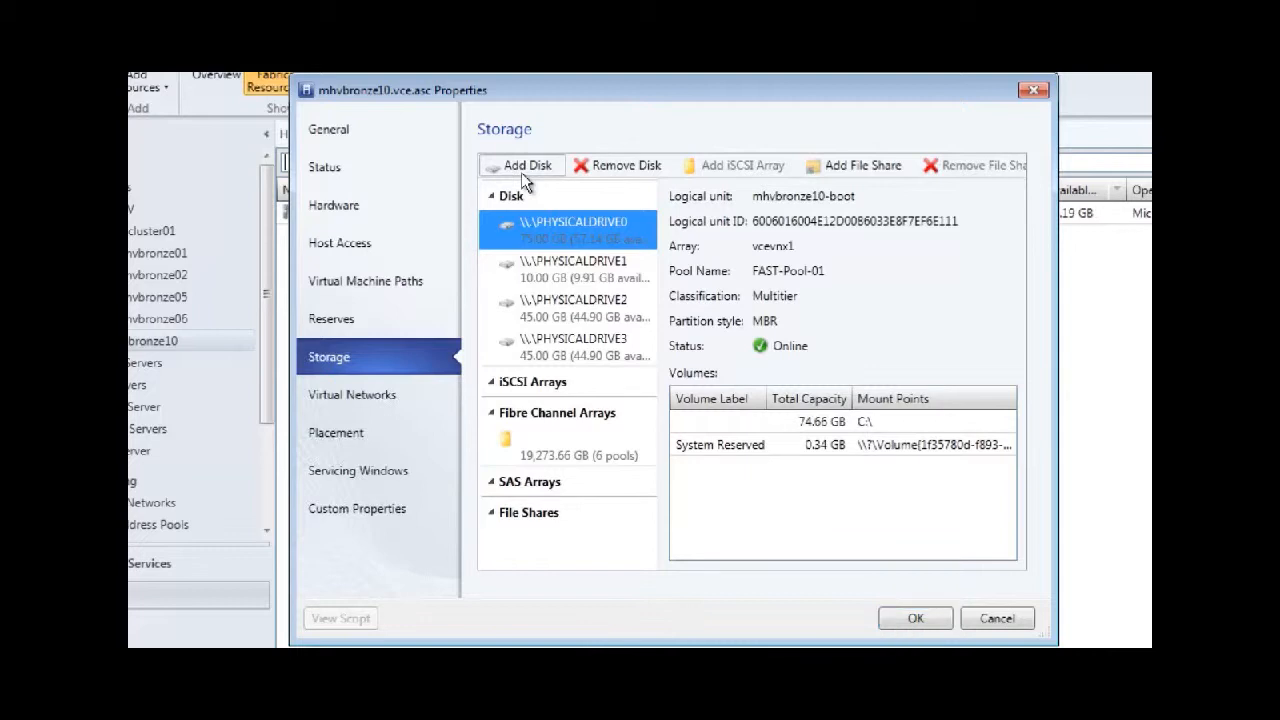
{"action": "left_click", "coordinate": [520, 164]}
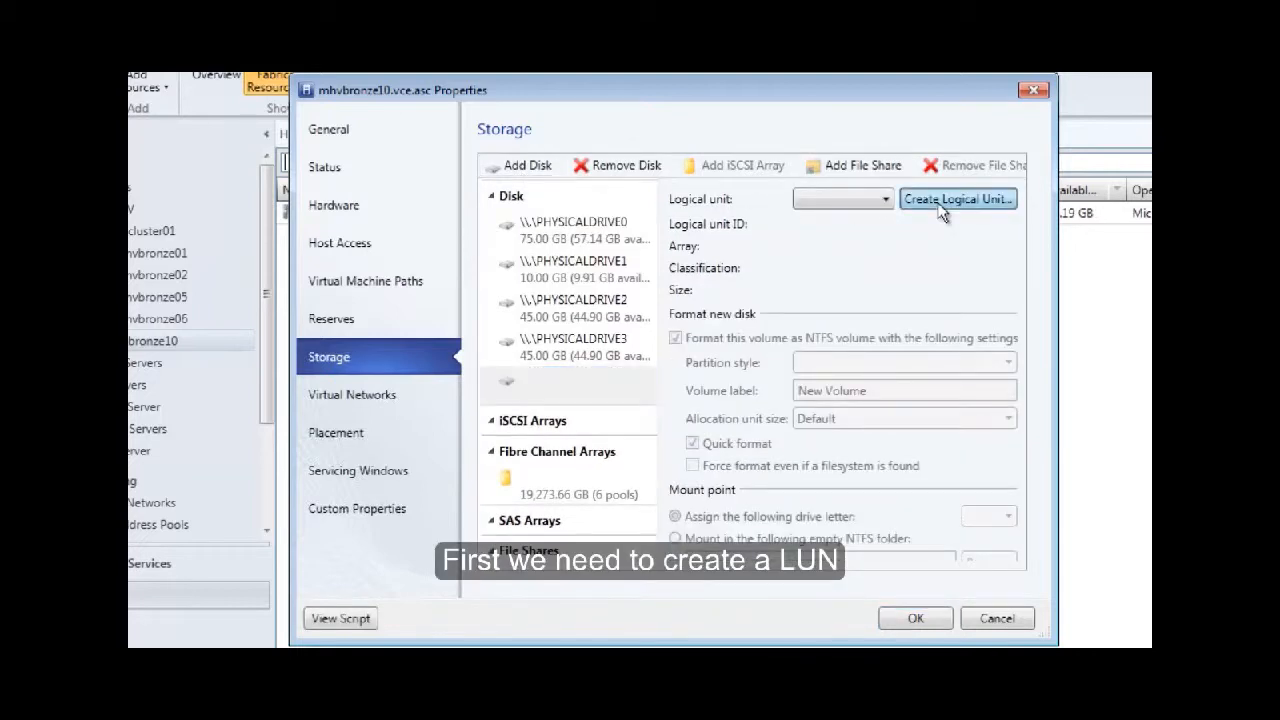
Step: Name the new logical unit mhvbronze10newlun1 in the Create Logical Unit form
{"action": "left_click", "coordinate": [956, 198]}
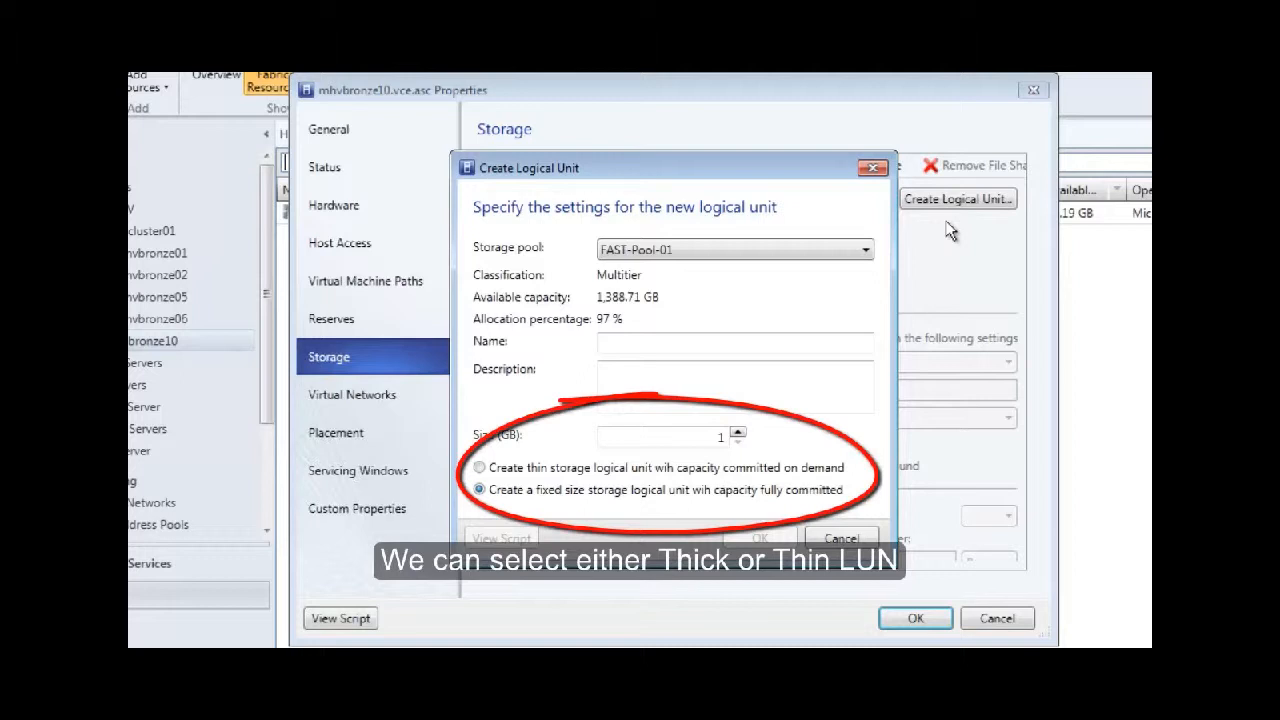
{"action": "mouse_move", "coordinate": [944, 232]}
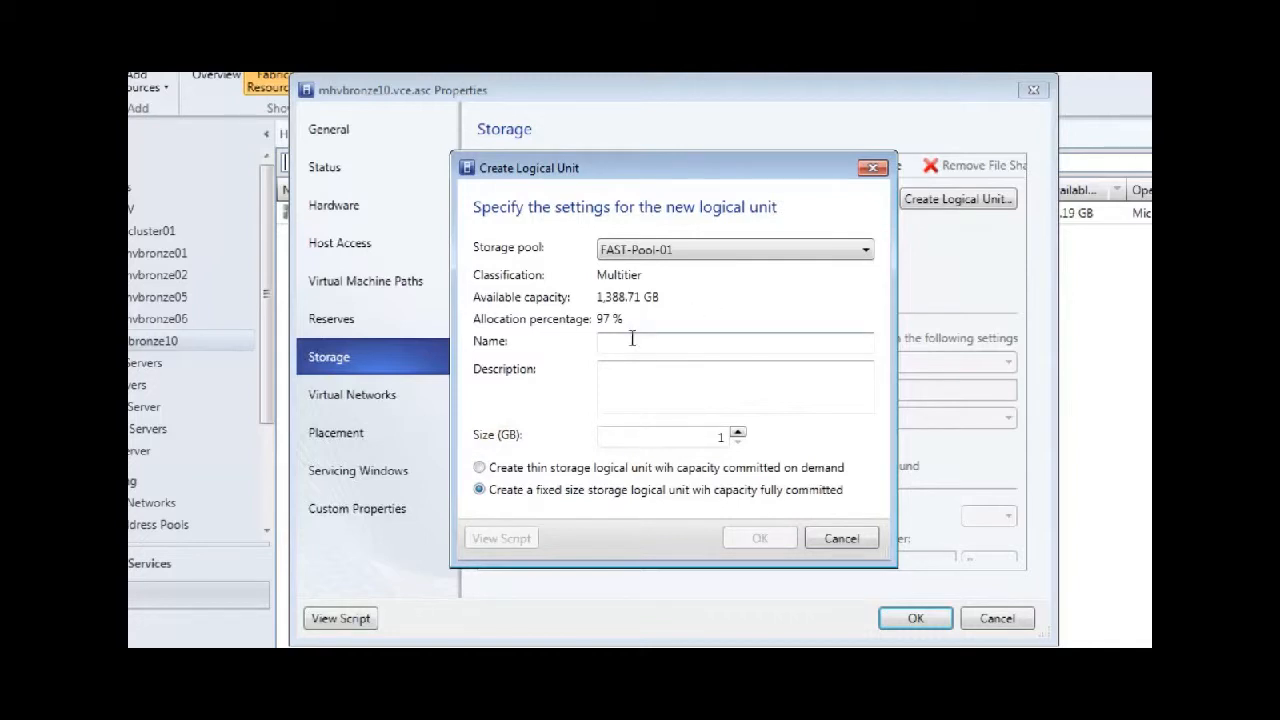
{"action": "type", "text": "mh"}
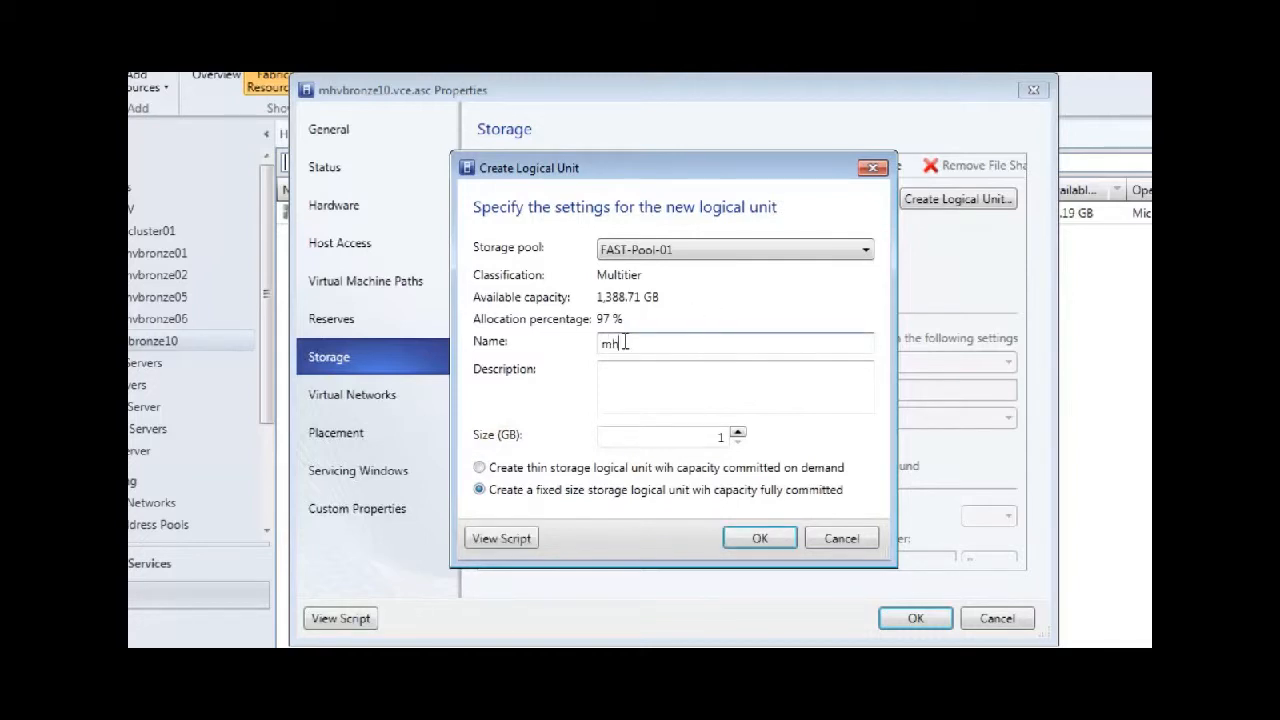
{"action": "type", "text": "vbronze"}
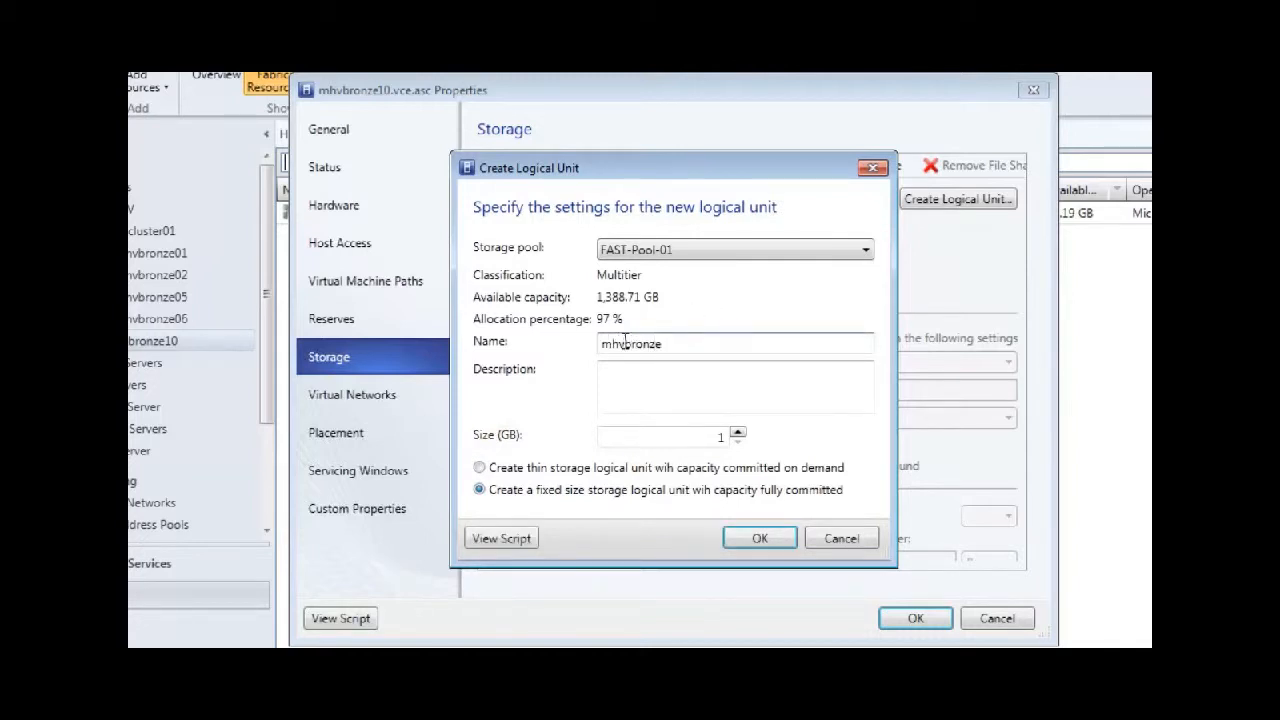
{"action": "type", "text": "10"}
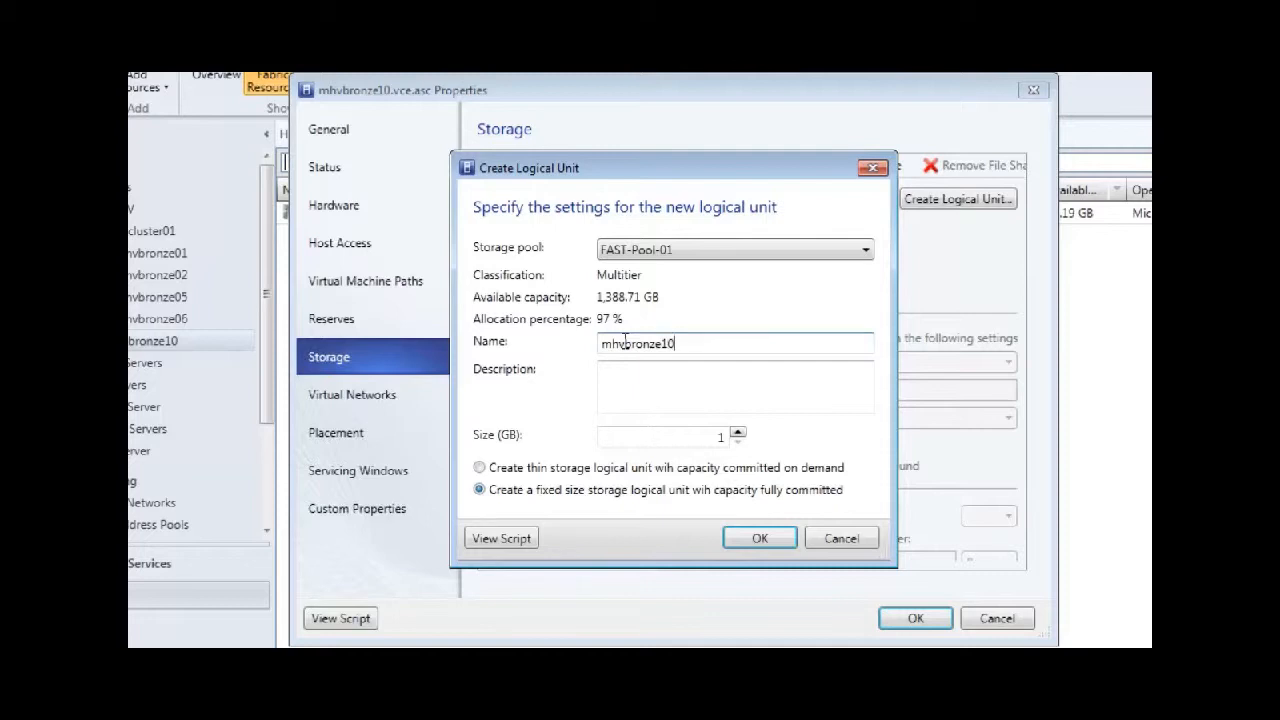
{"action": "type", "text": "newliun"}
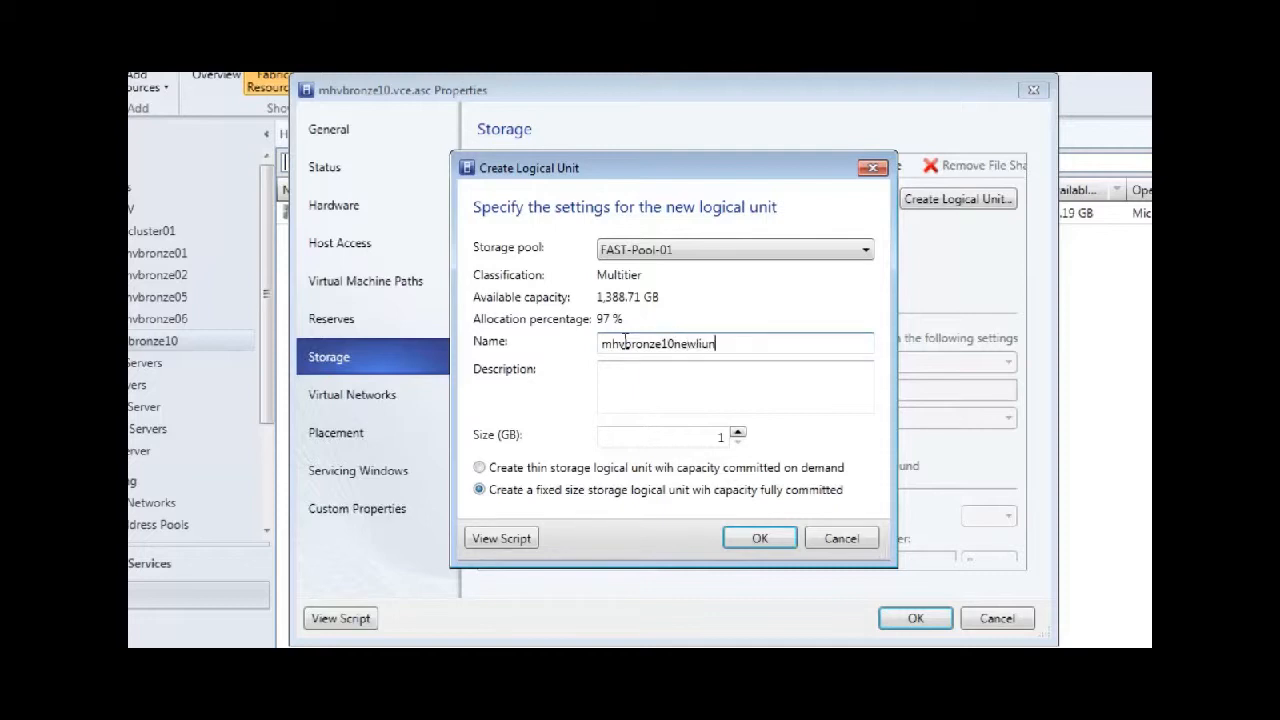
{"action": "key", "text": "backspace"}
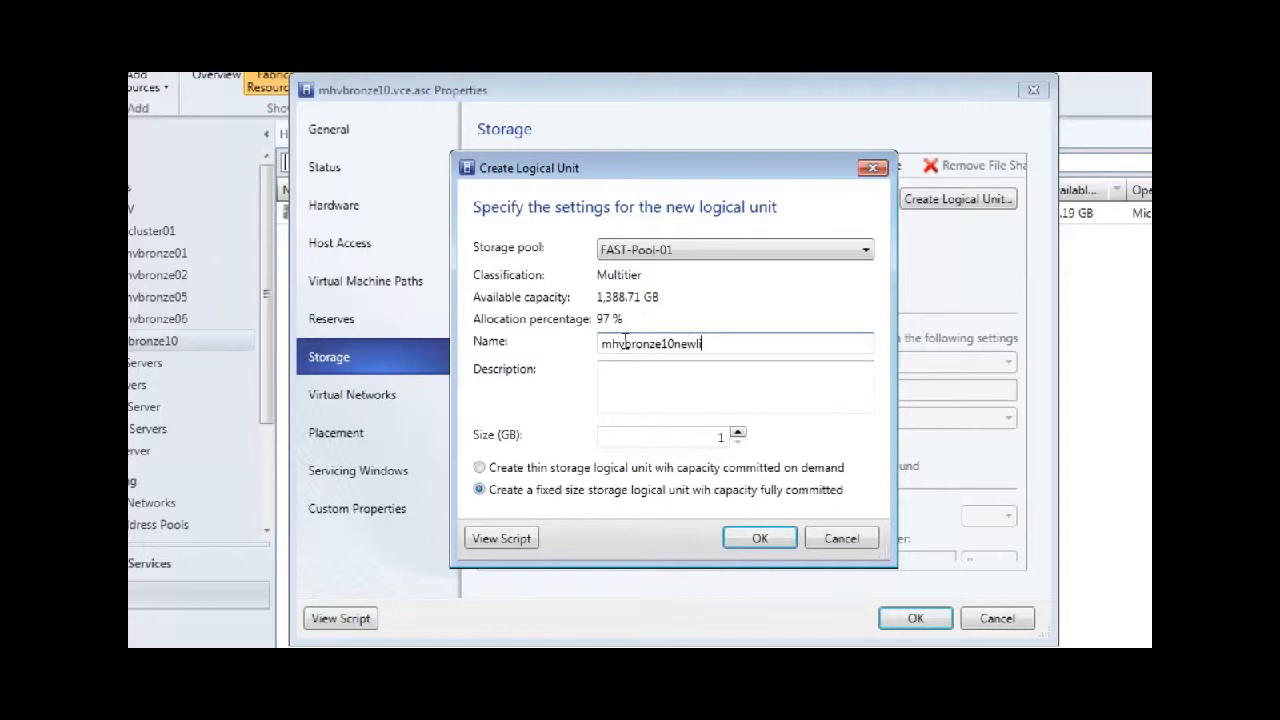
{"action": "type", "text": "lun1"}
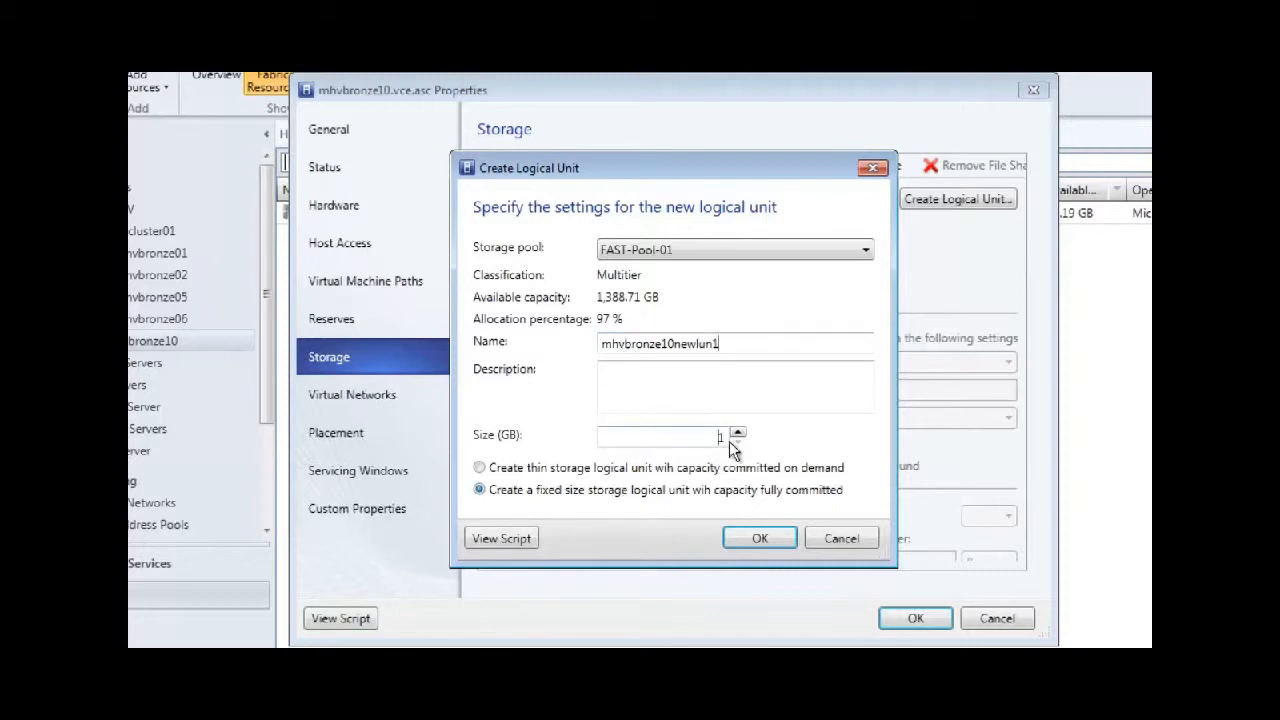
Step: Set the logical unit's size, choose thin provisioning and submit it
{"action": "left_click", "coordinate": [738, 432]}
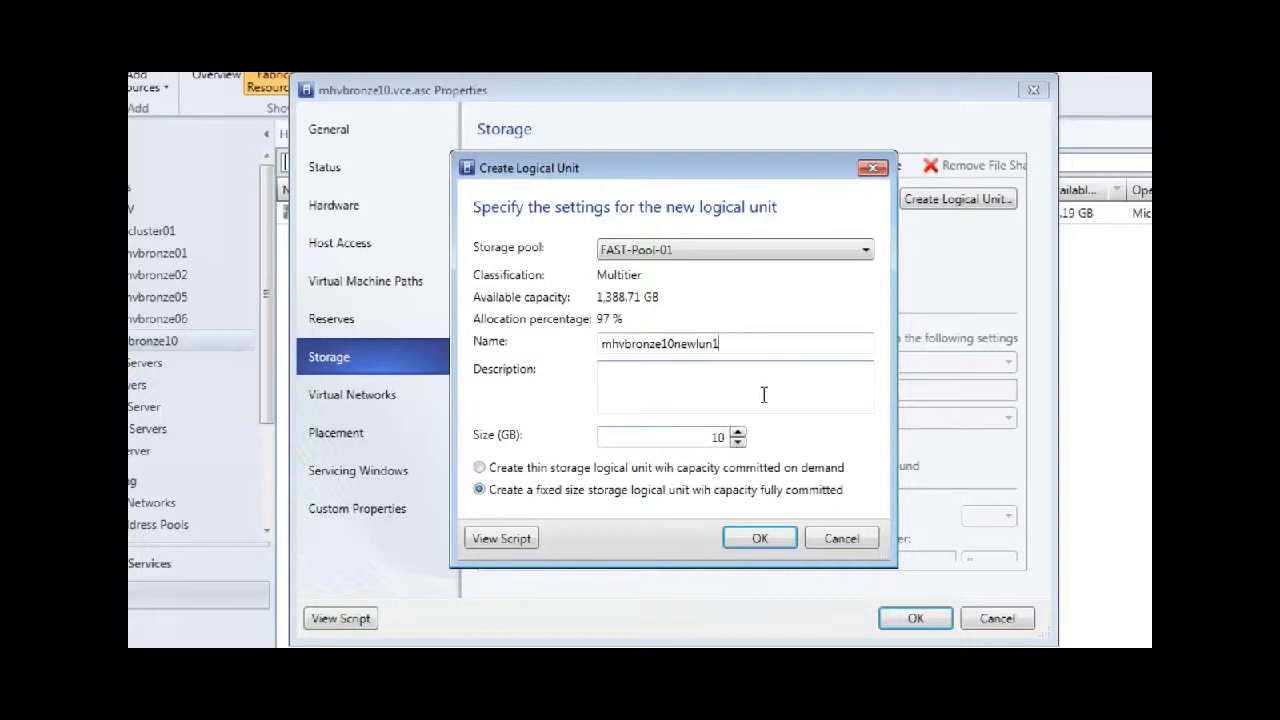
{"action": "left_click", "coordinate": [480, 468]}
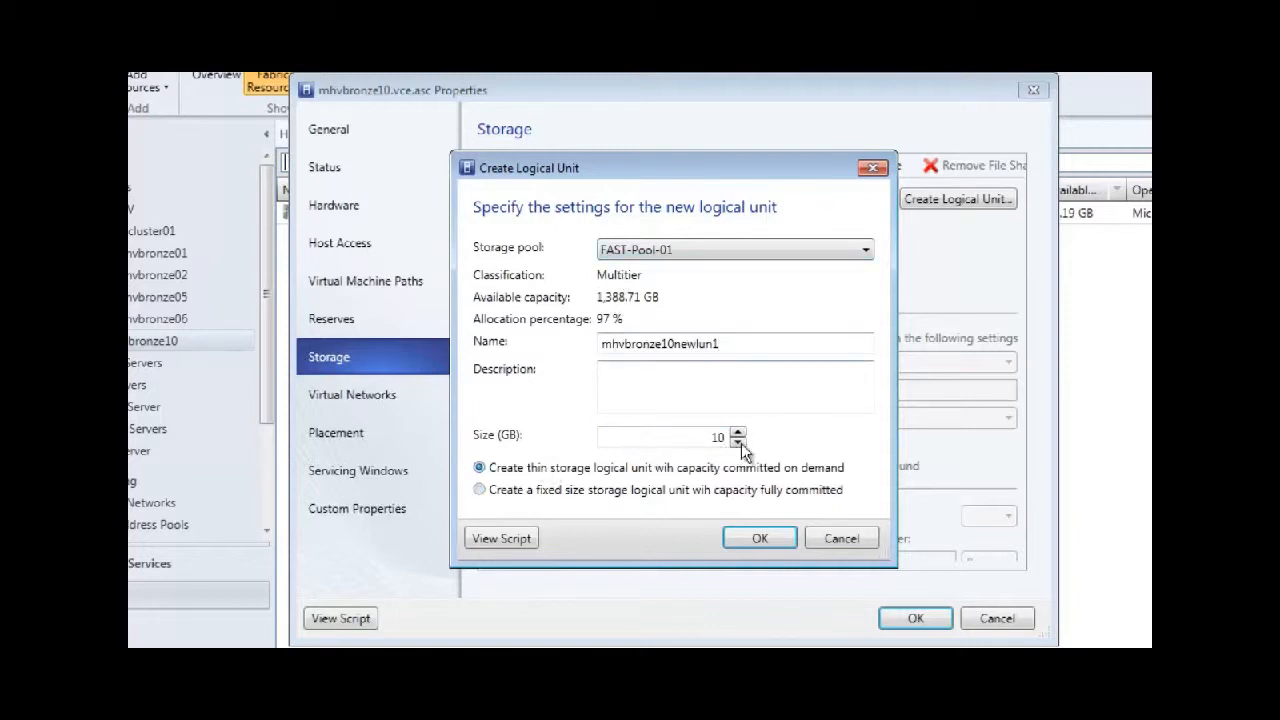
{"action": "left_click", "coordinate": [760, 538]}
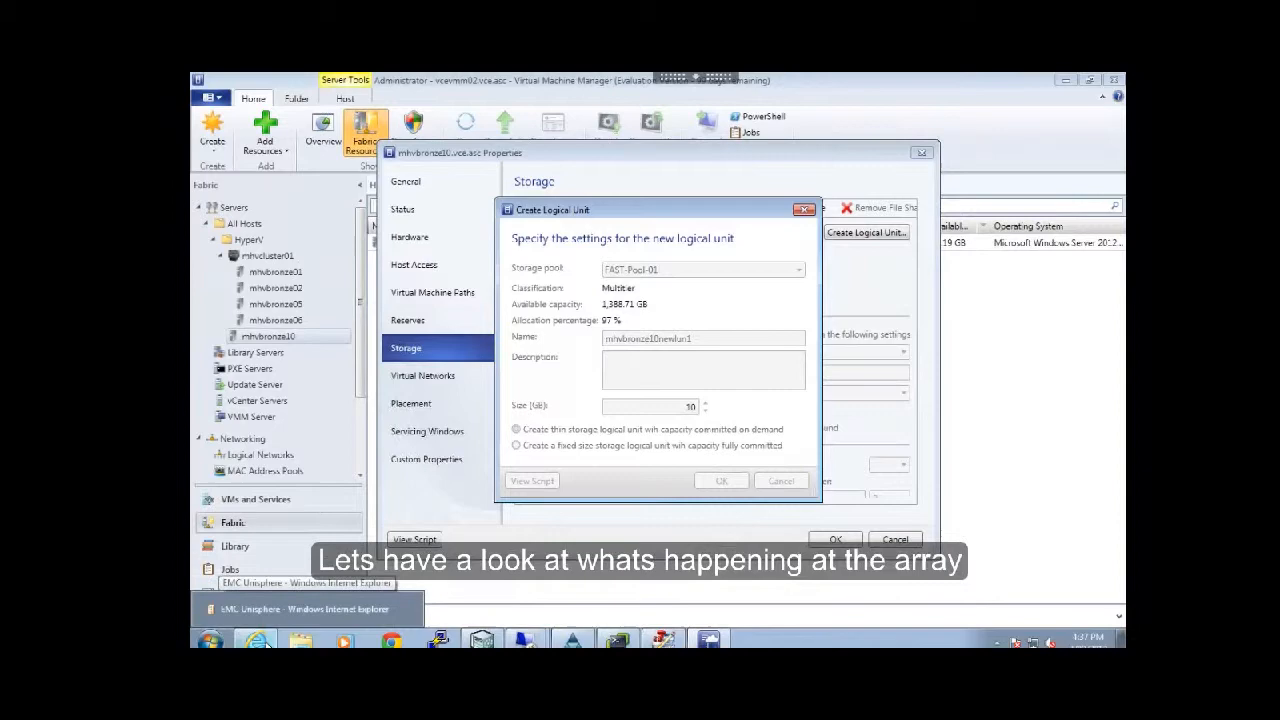
{"action": "left_click", "coordinate": [304, 608]}
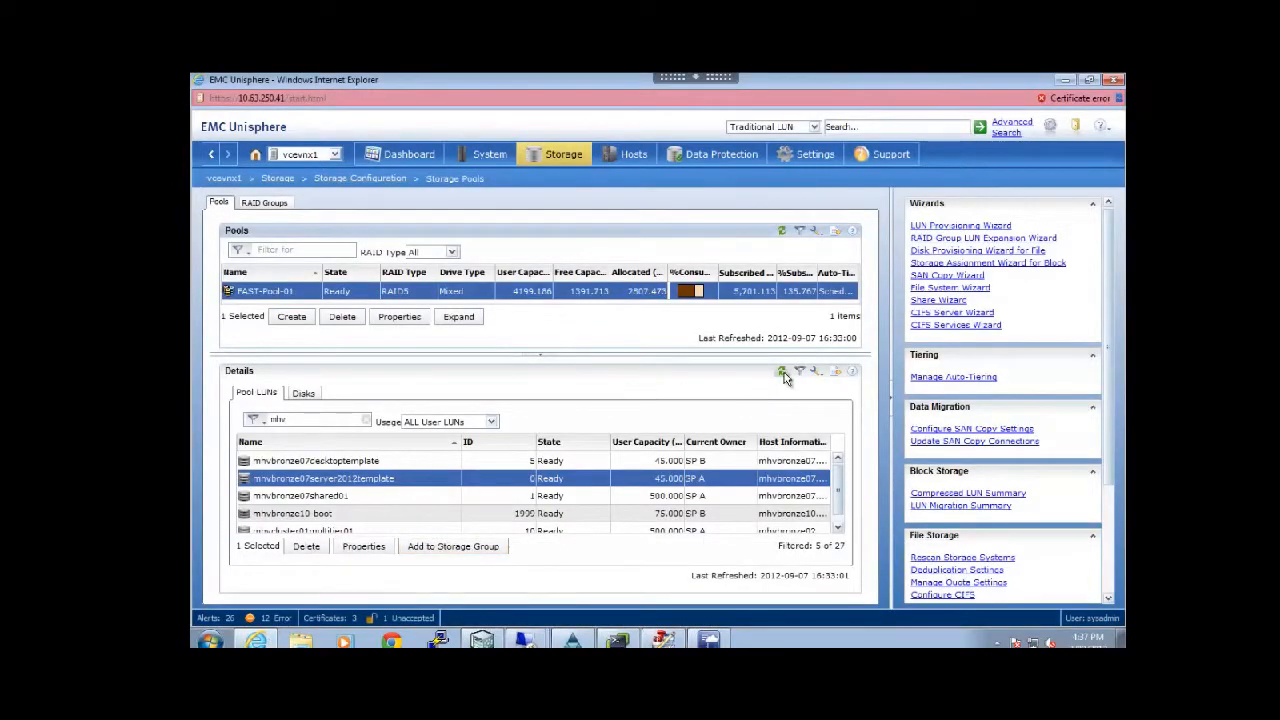
{"action": "left_click", "coordinate": [782, 370]}
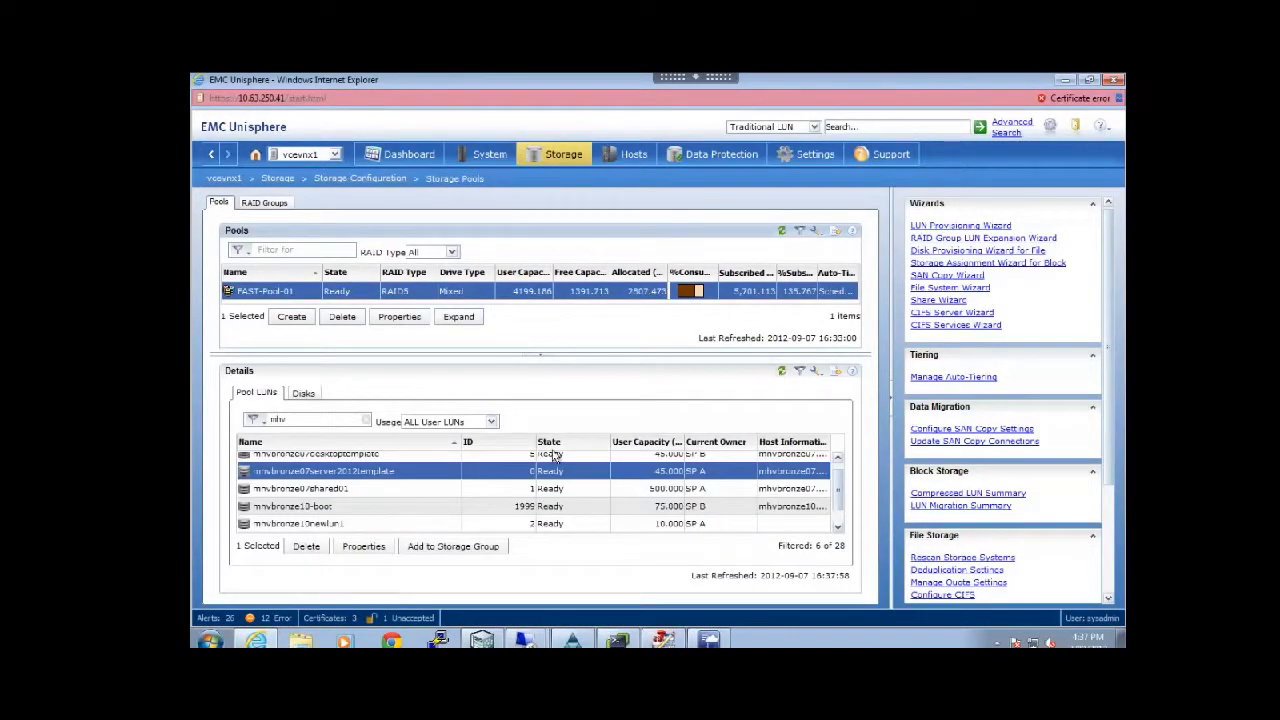
{"action": "scroll", "scroll_direction": "down", "scroll_amount": 3}
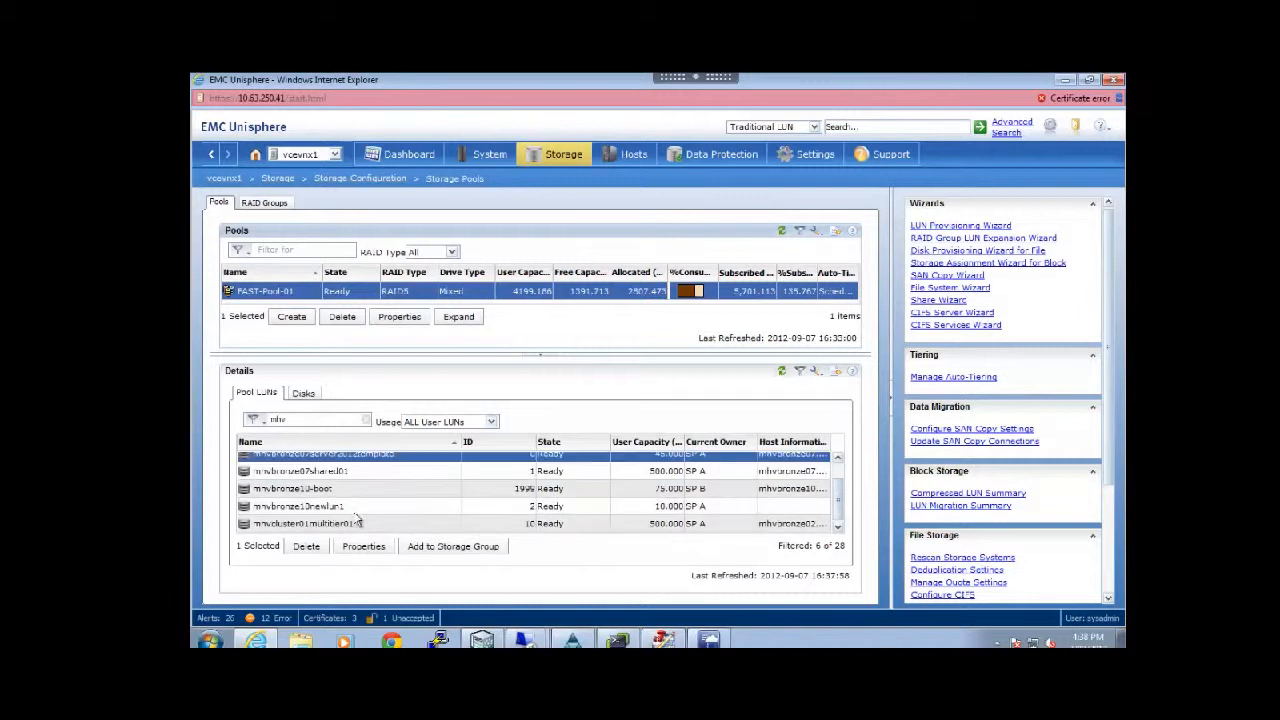
{"action": "left_click", "coordinate": [300, 506]}
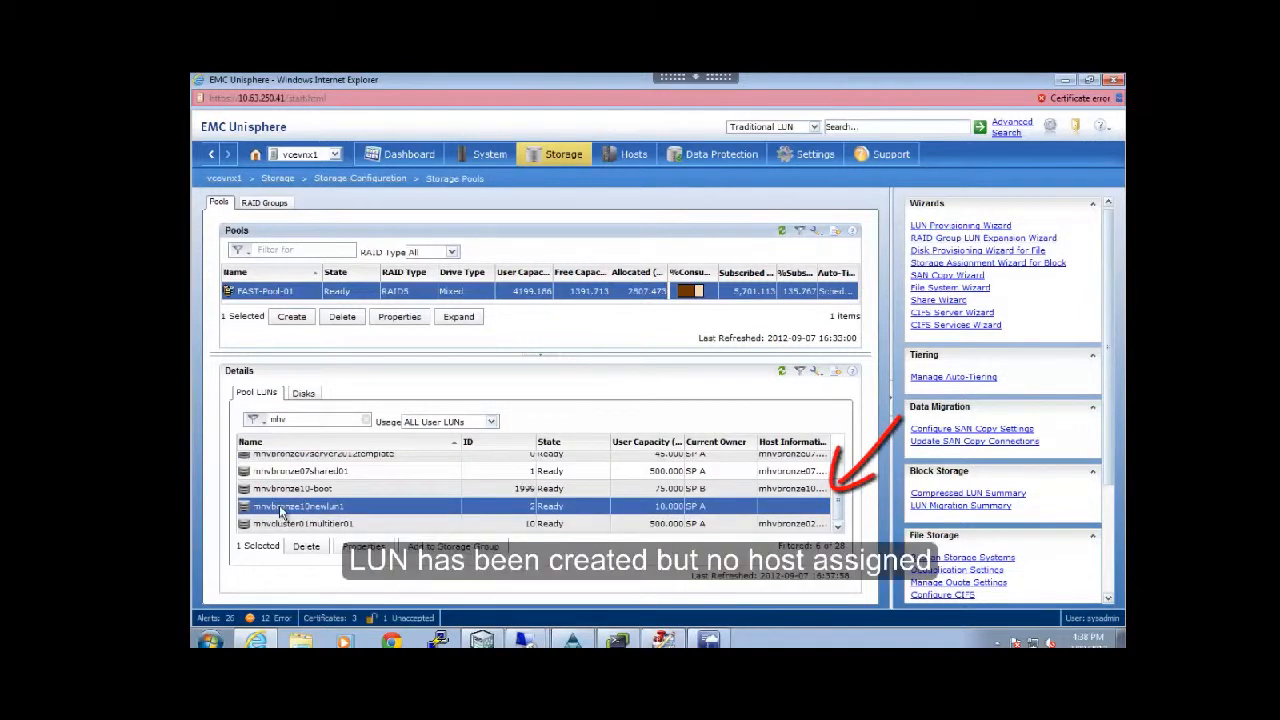
{"action": "mouse_move", "coordinate": [784, 512]}
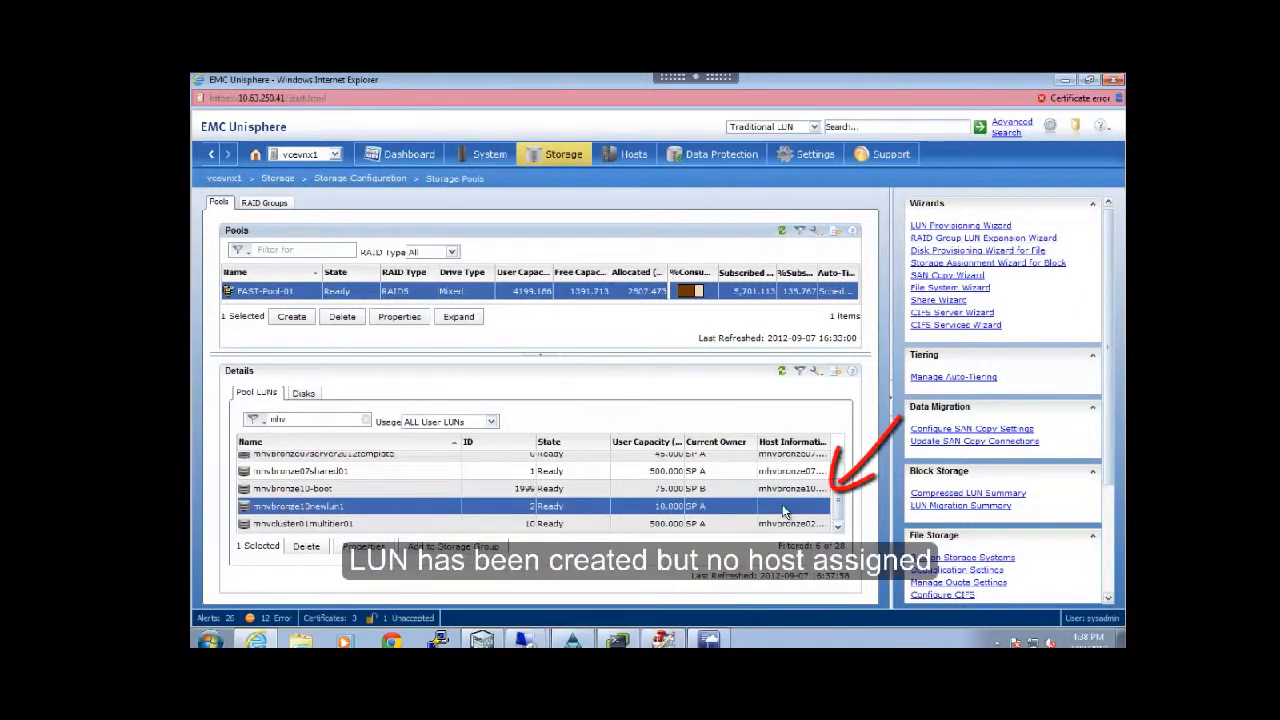
{"action": "left_click", "coordinate": [362, 546]}
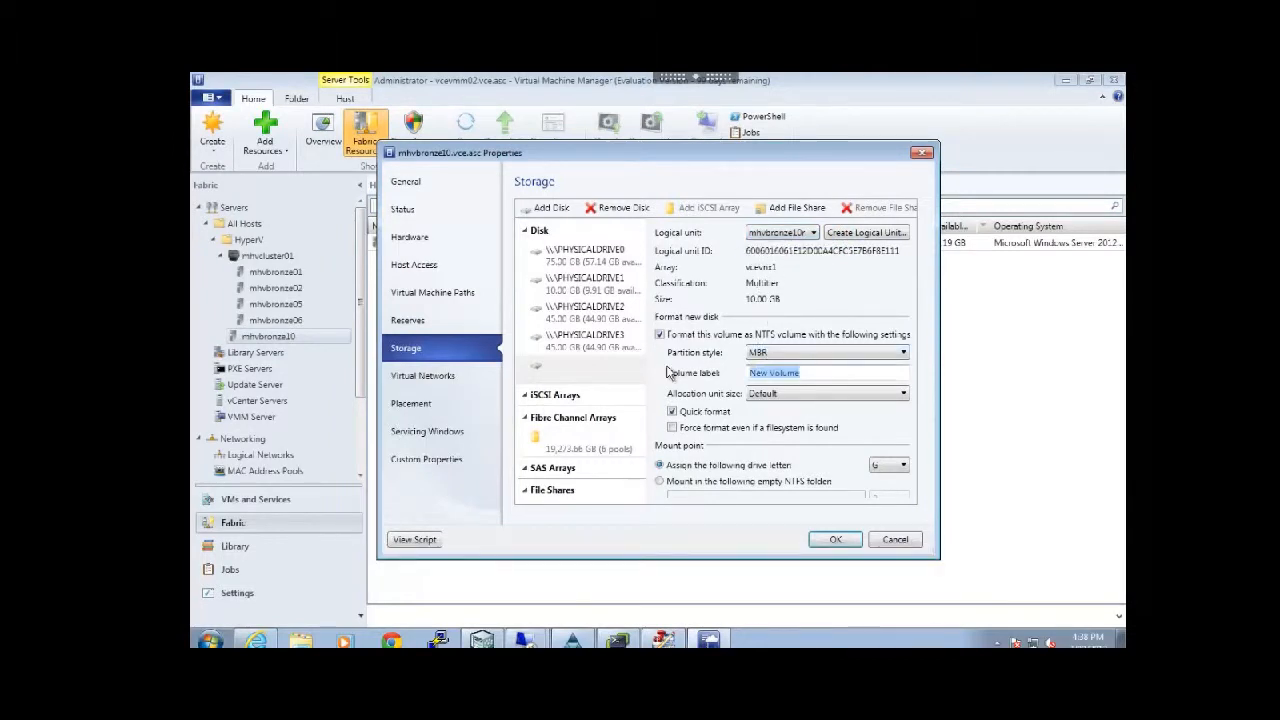
Step: Label the new NTFS volume volume2, assign it a drive letter and apply the disk to the host
{"action": "type", "text": "volume2"}
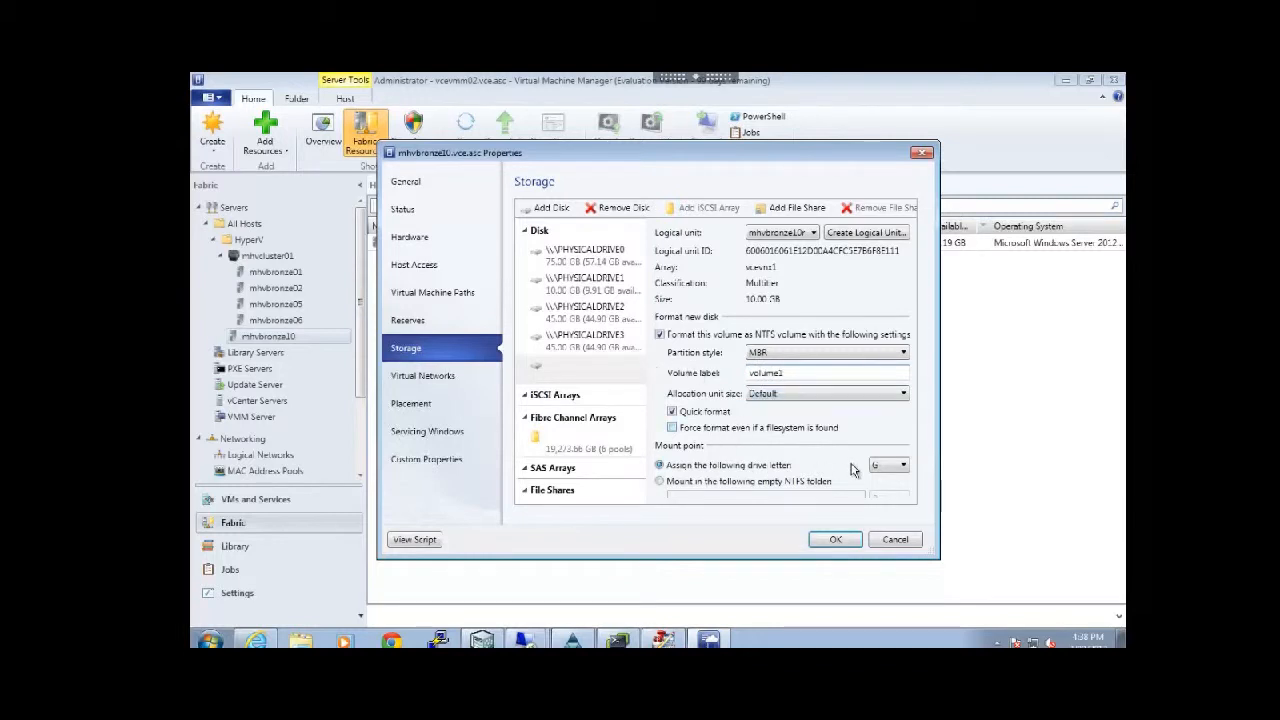
{"action": "left_click", "coordinate": [904, 464]}
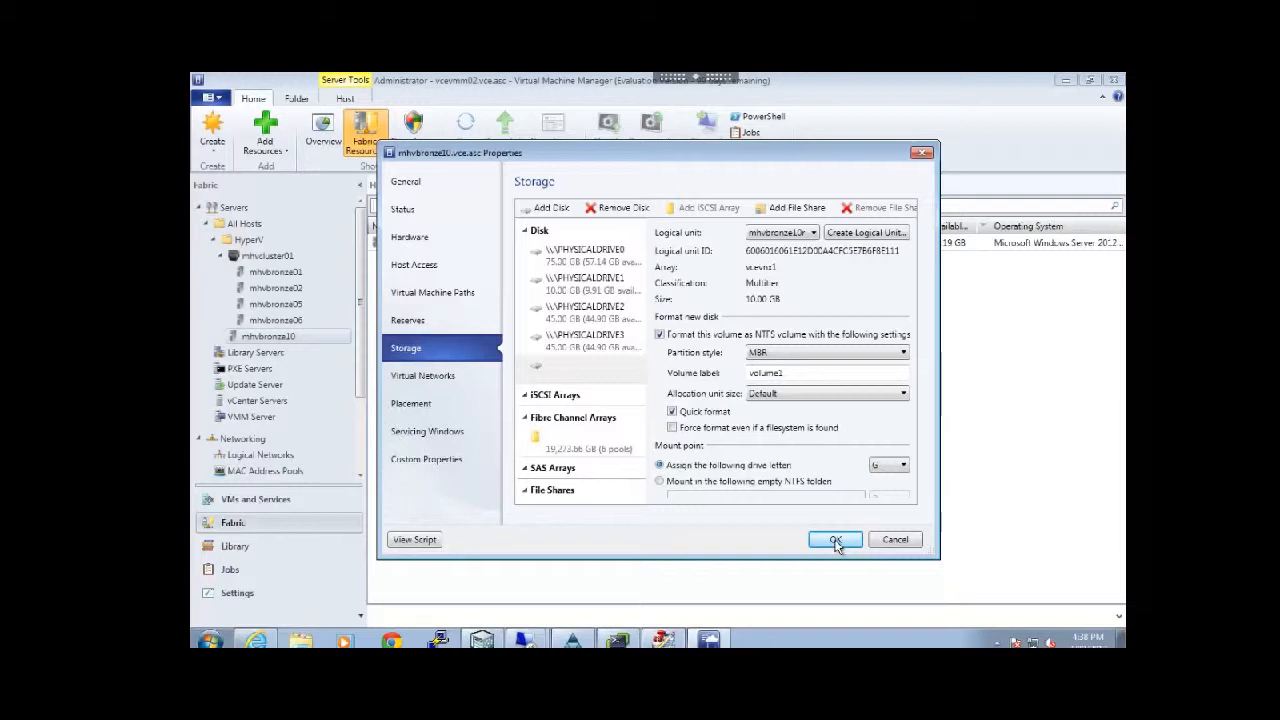
{"action": "left_click", "coordinate": [834, 540]}
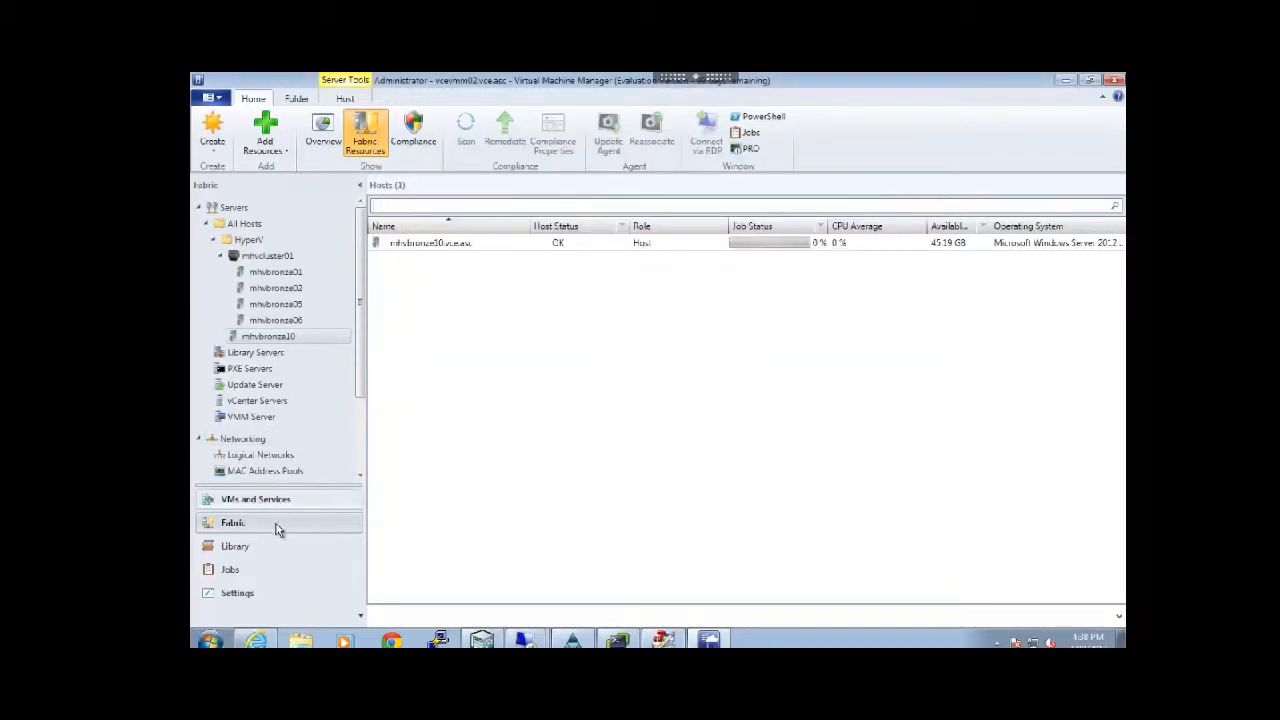
Step: Show the Jobs list and inspect the 'Change properties of virtual machine host' job
{"action": "left_click", "coordinate": [230, 568]}
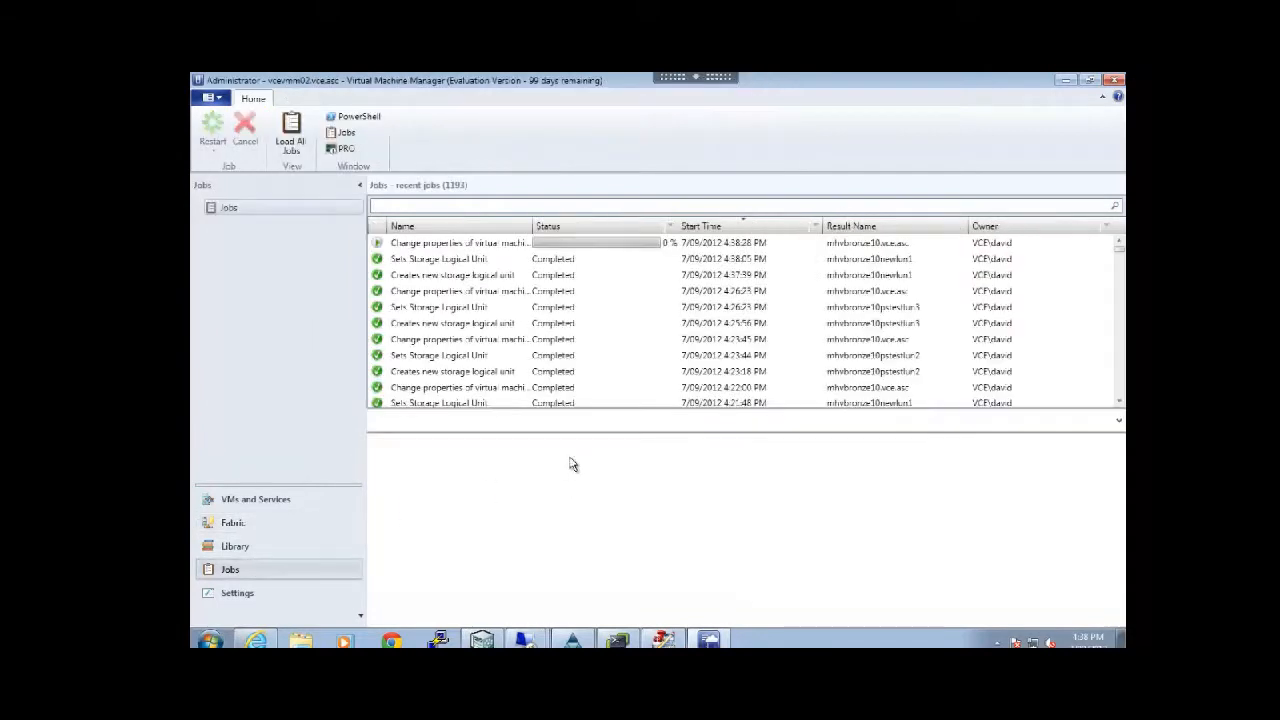
{"action": "mouse_move", "coordinate": [524, 252]}
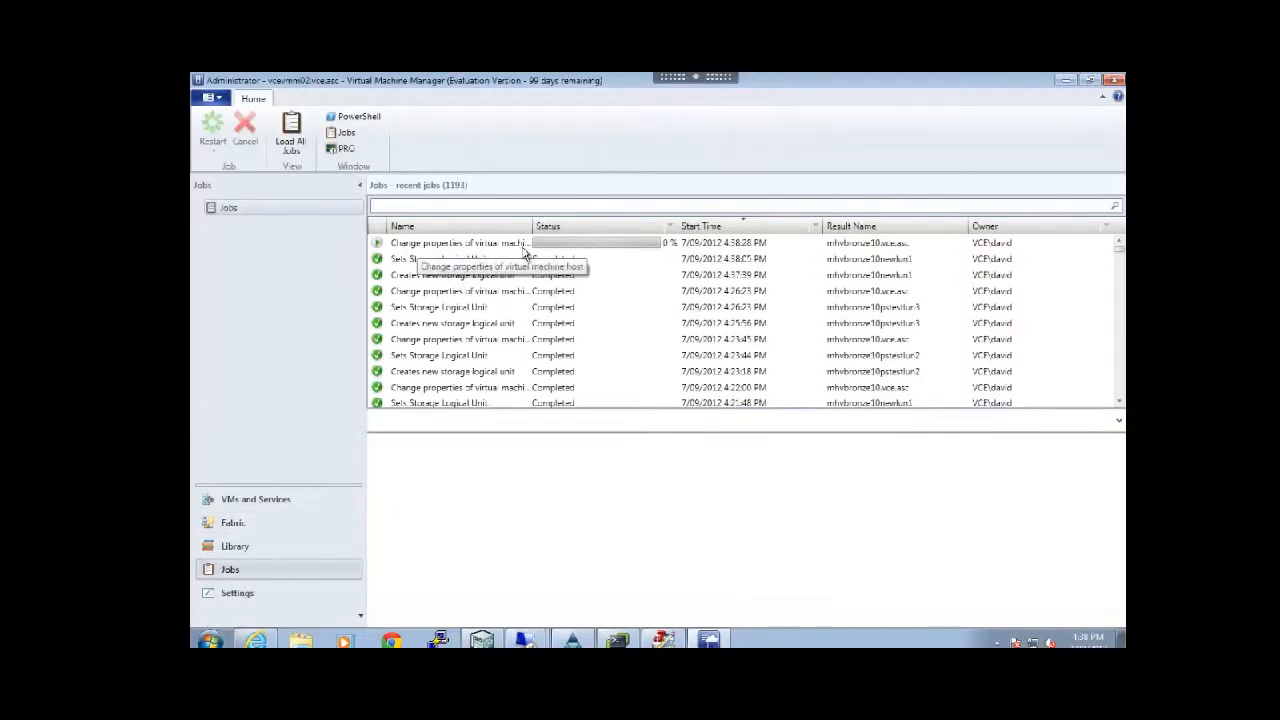
{"action": "left_click", "coordinate": [460, 242]}
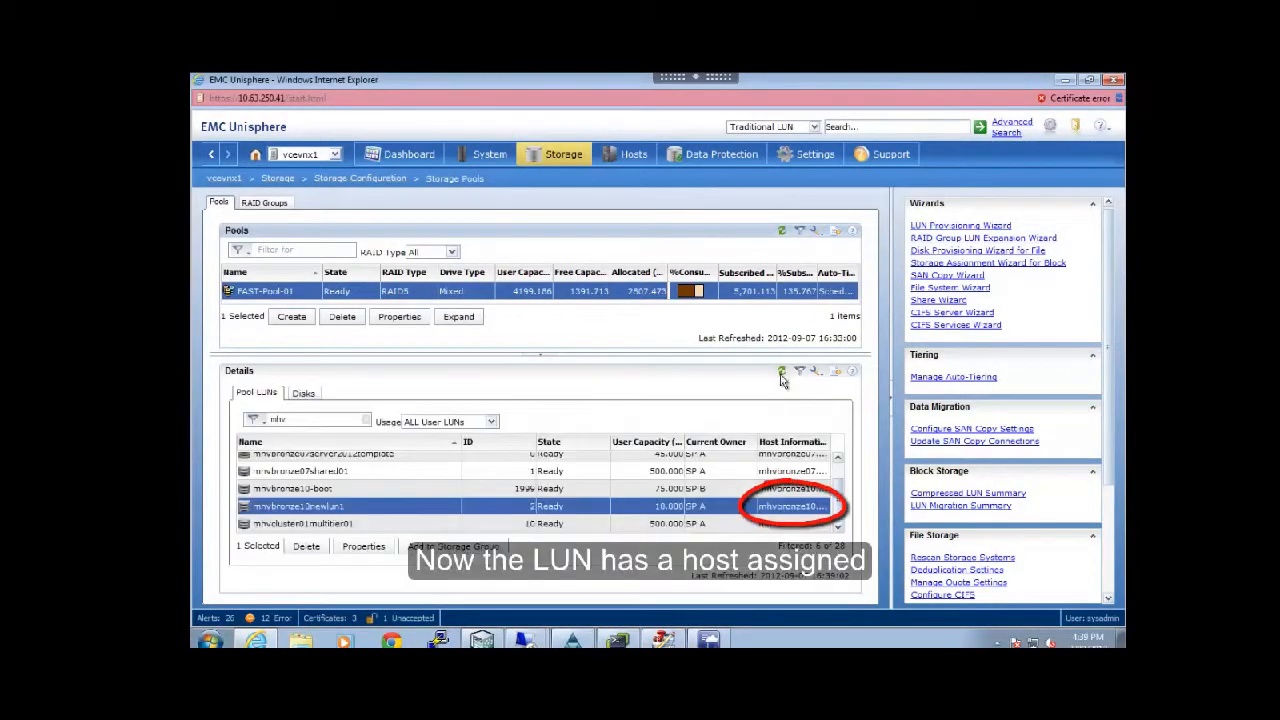
{"action": "mouse_move", "coordinate": [820, 510]}
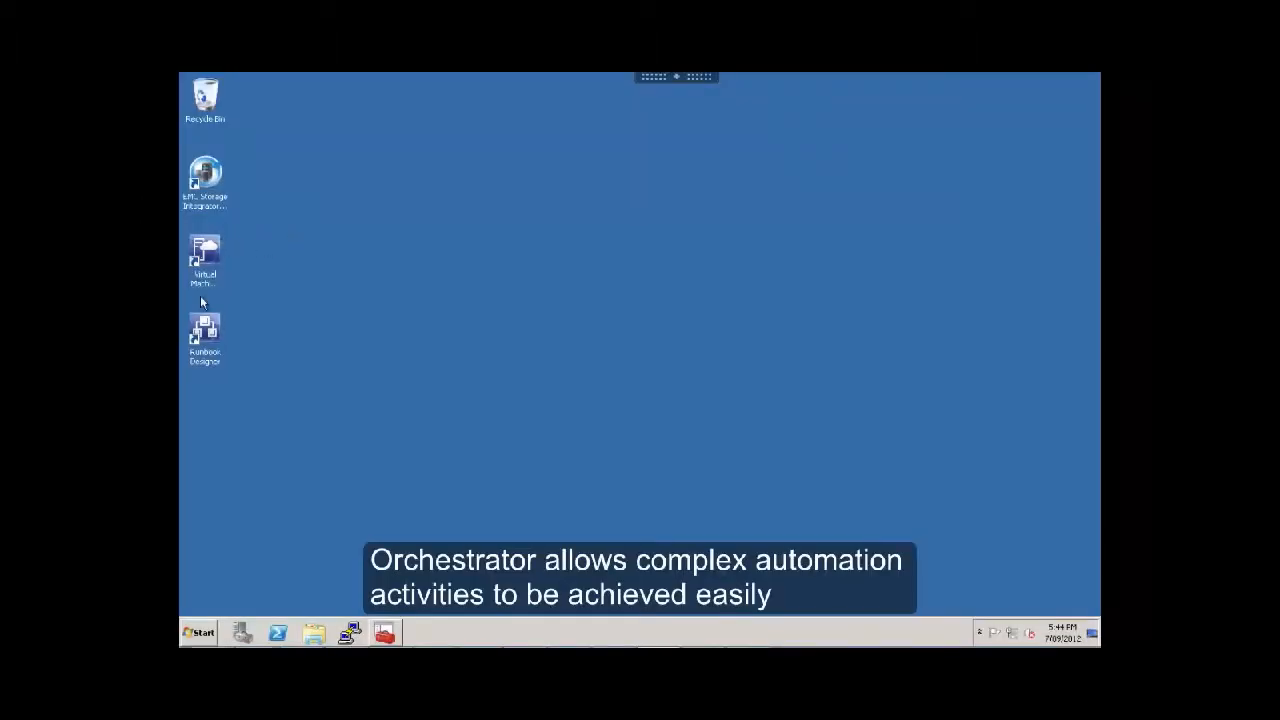
Step: Launch Runbook Designer maximized and expand the EMC Storage Provisioning activities
{"action": "double_click", "coordinate": [204, 336]}
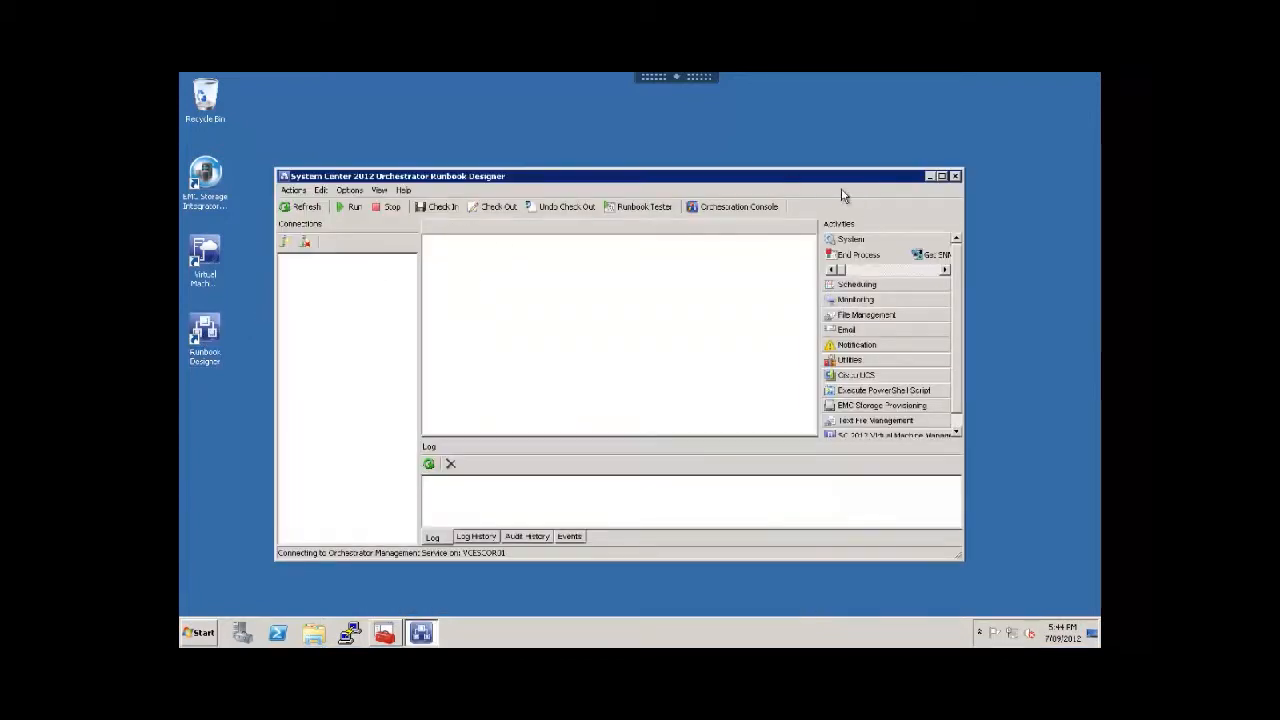
{"action": "left_click", "coordinate": [940, 176]}
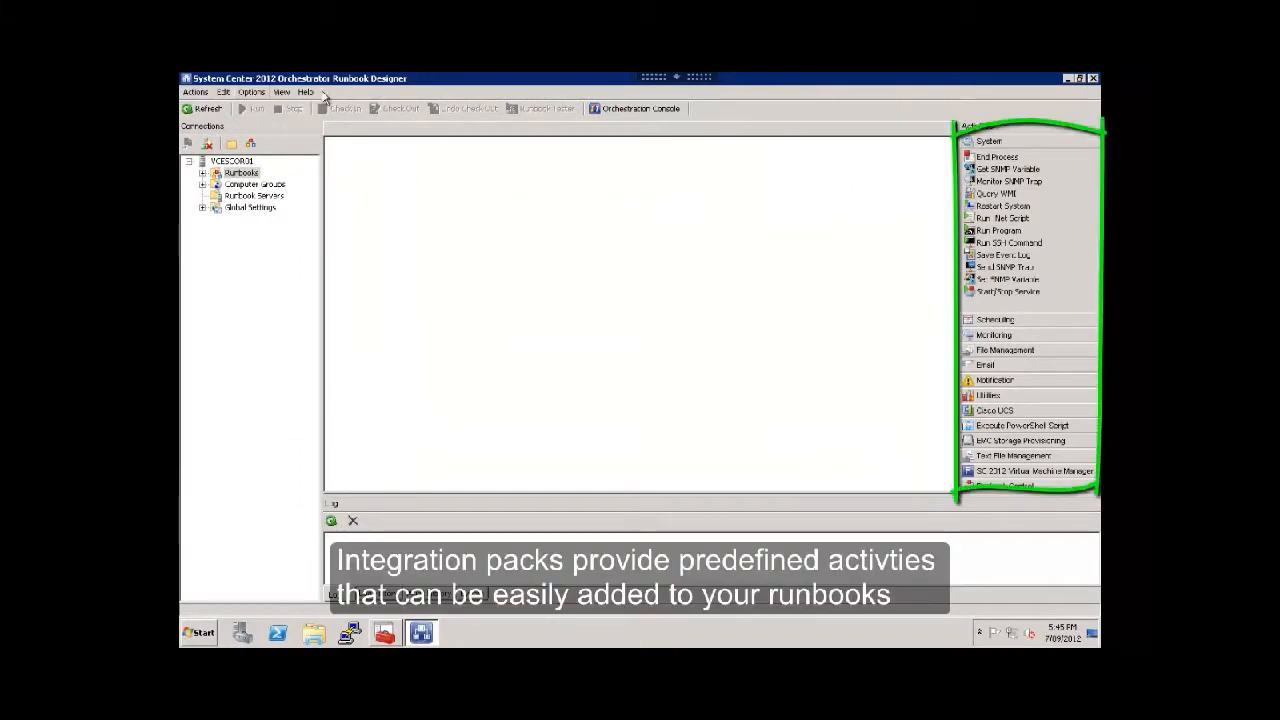
{"action": "mouse_move", "coordinate": [650, 192]}
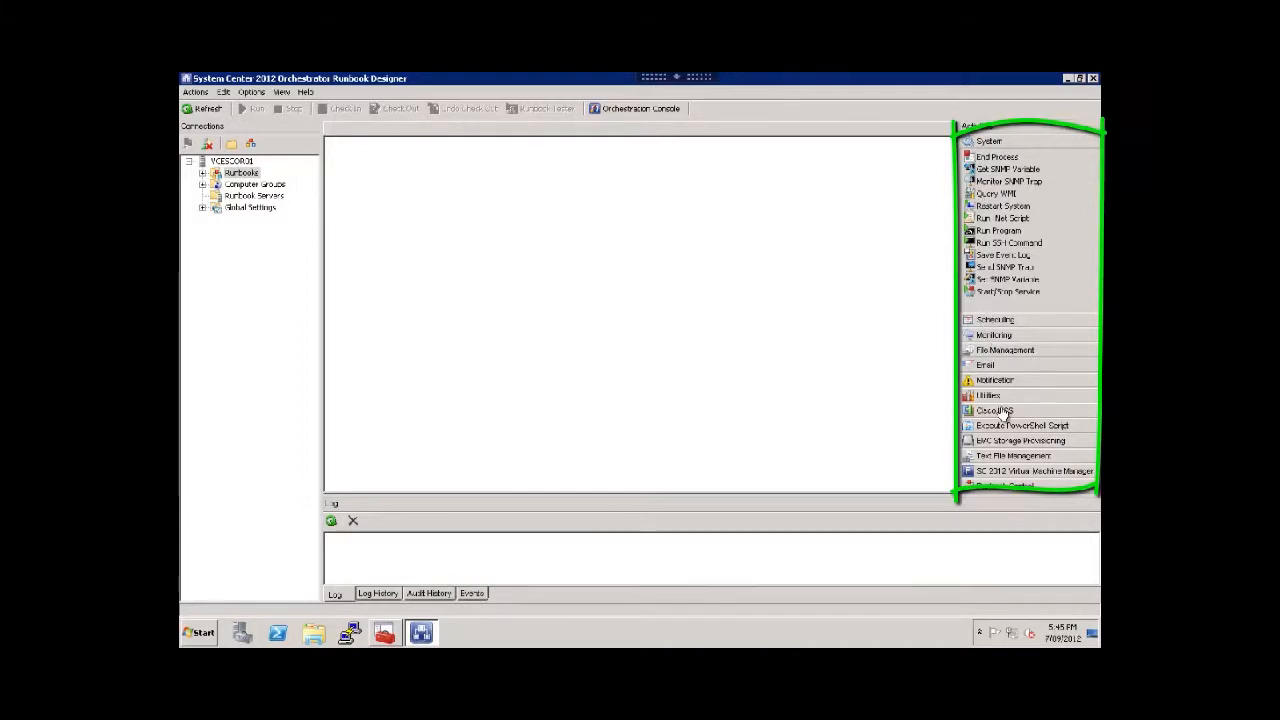
{"action": "left_click", "coordinate": [996, 410]}
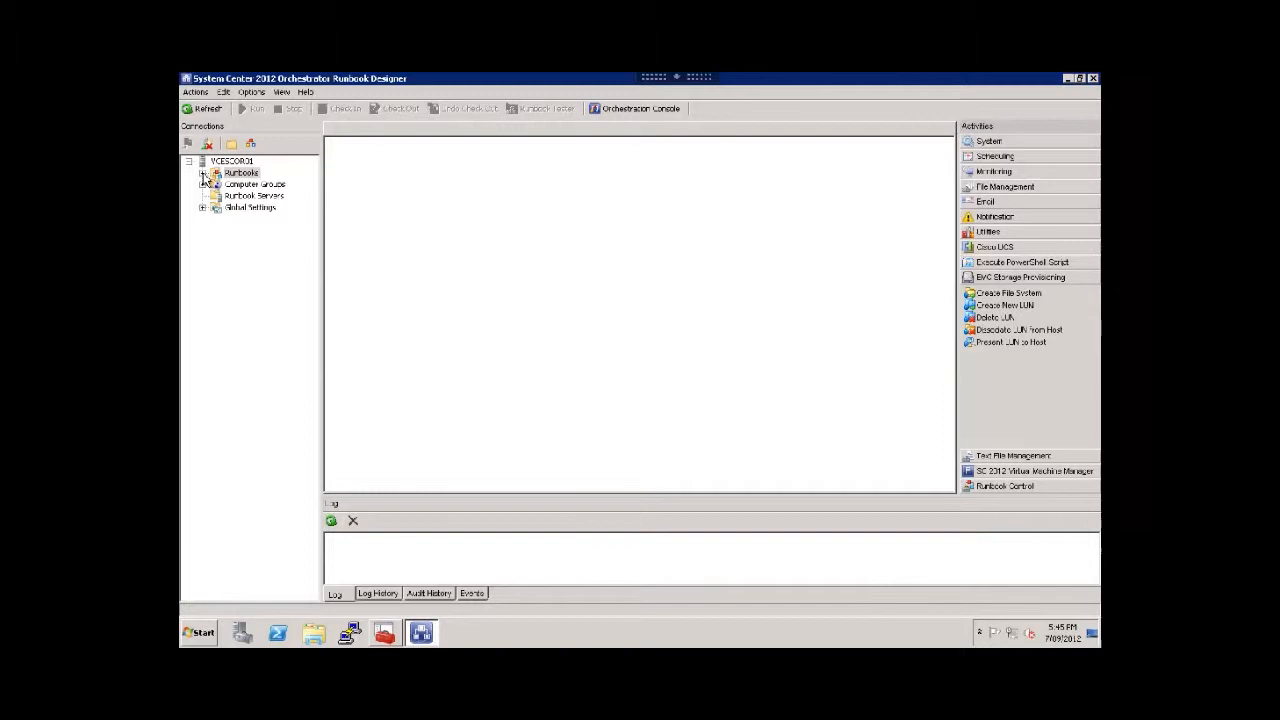
Step: Expand Runbooks > 1.0 Cloud Management > 1.2 Host Management > 1.2.1 Host Installation
{"action": "left_click", "coordinate": [204, 172]}
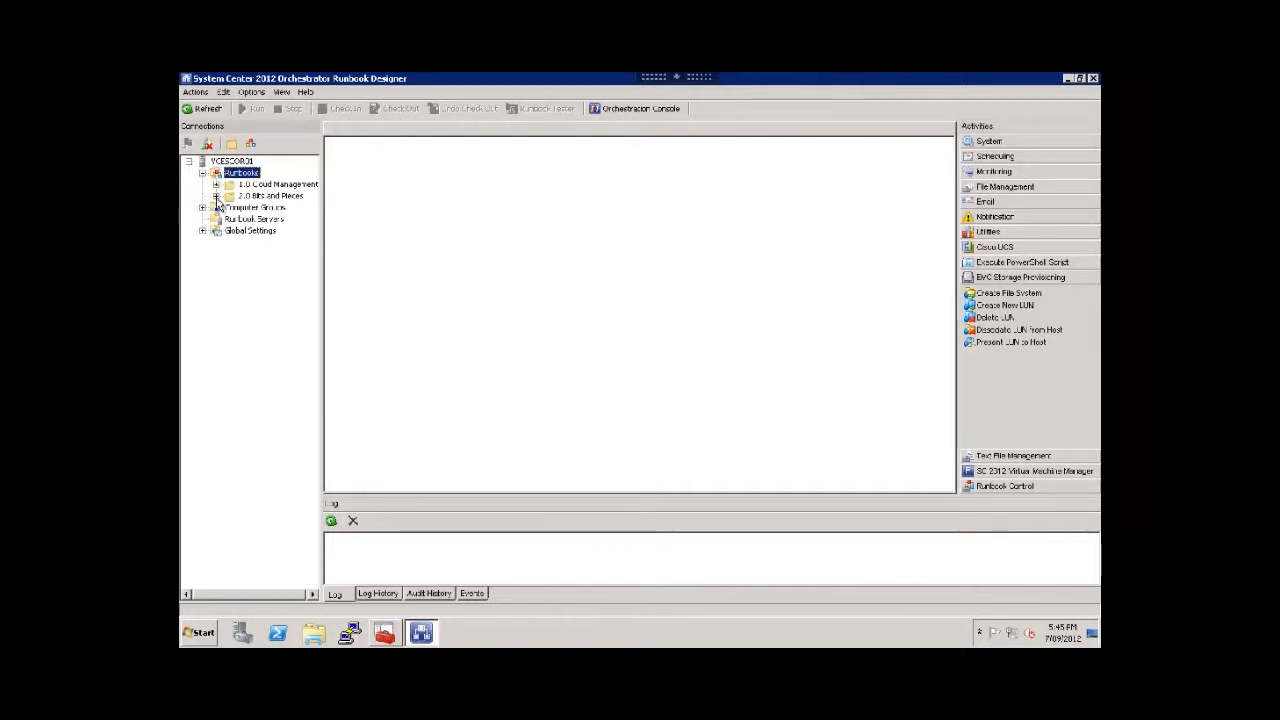
{"action": "left_click", "coordinate": [210, 184]}
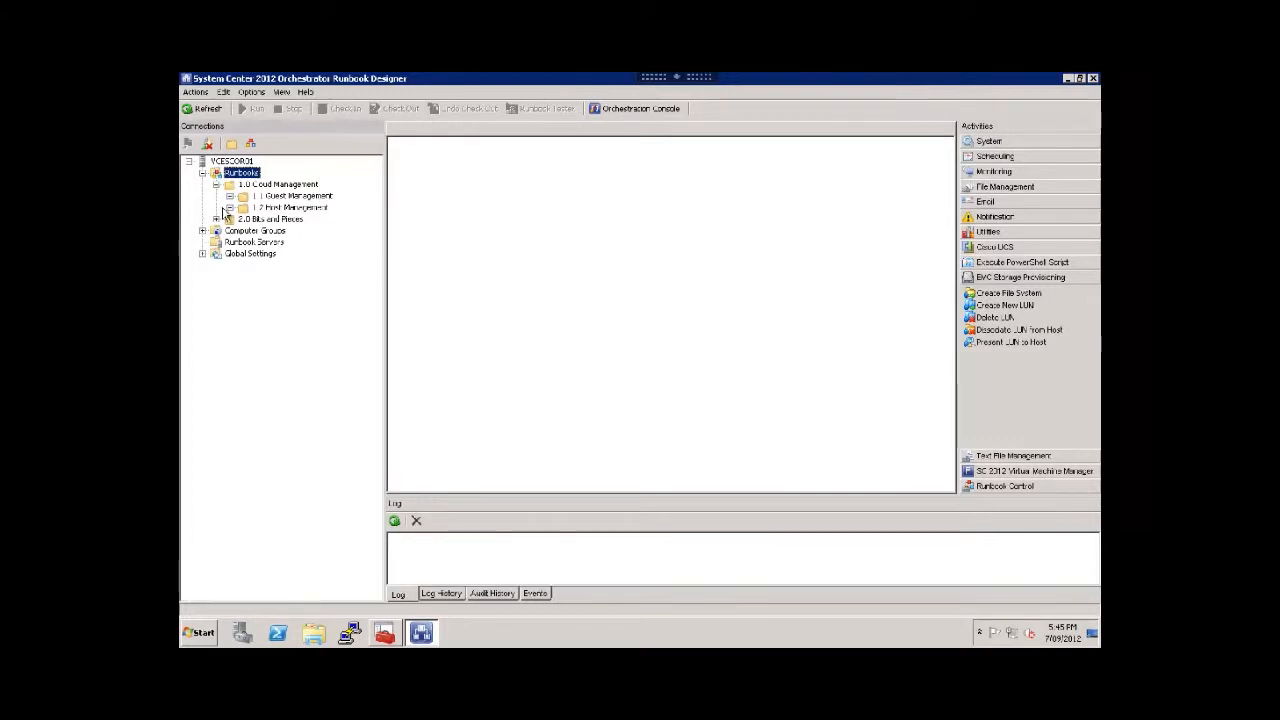
{"action": "left_click", "coordinate": [228, 218]}
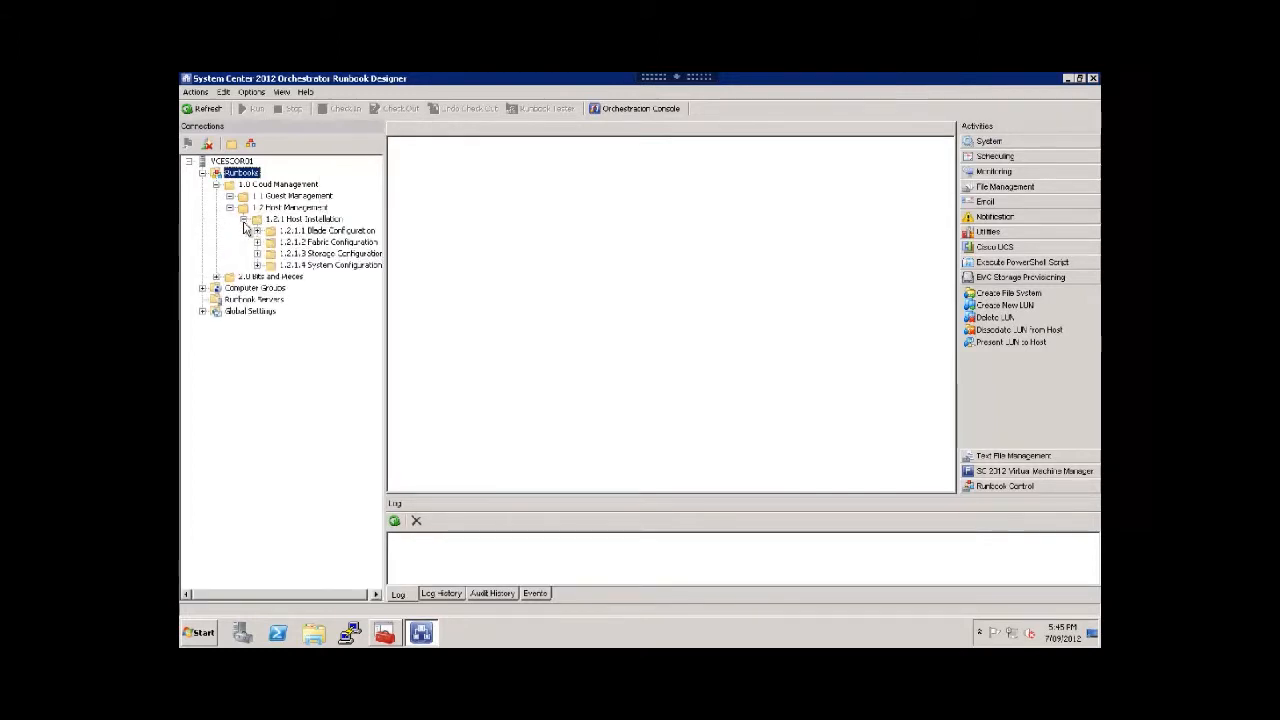
{"action": "left_click", "coordinate": [330, 252]}
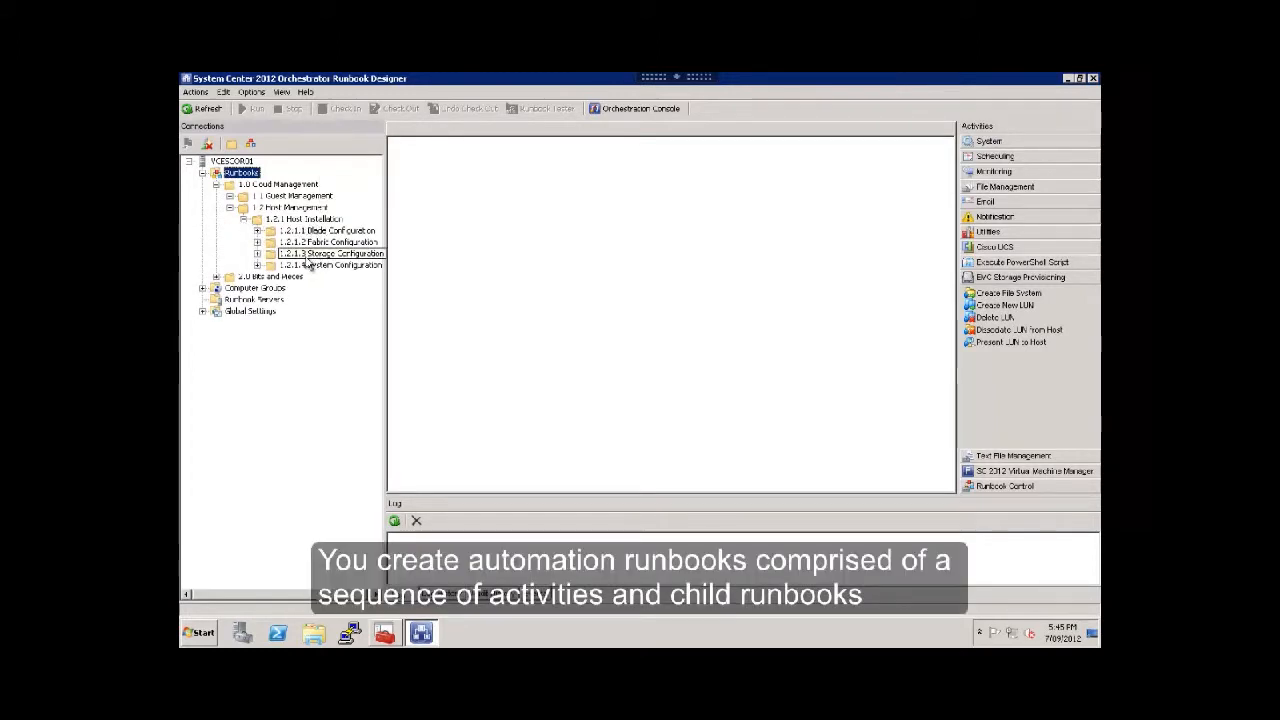
Step: Reach the 1.2.1.3 Storage Configuration runbooks showing the Provision Storage workflow
{"action": "left_click", "coordinate": [304, 218]}
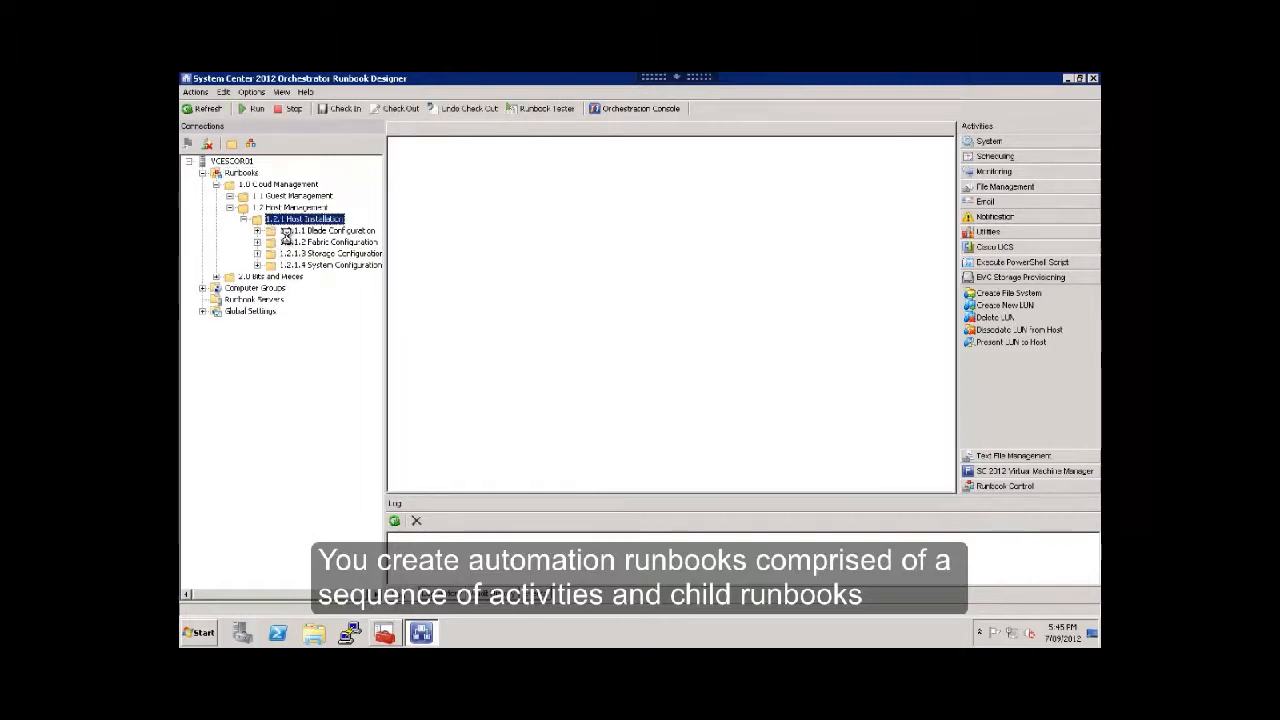
{"action": "double_click", "coordinate": [304, 252]}
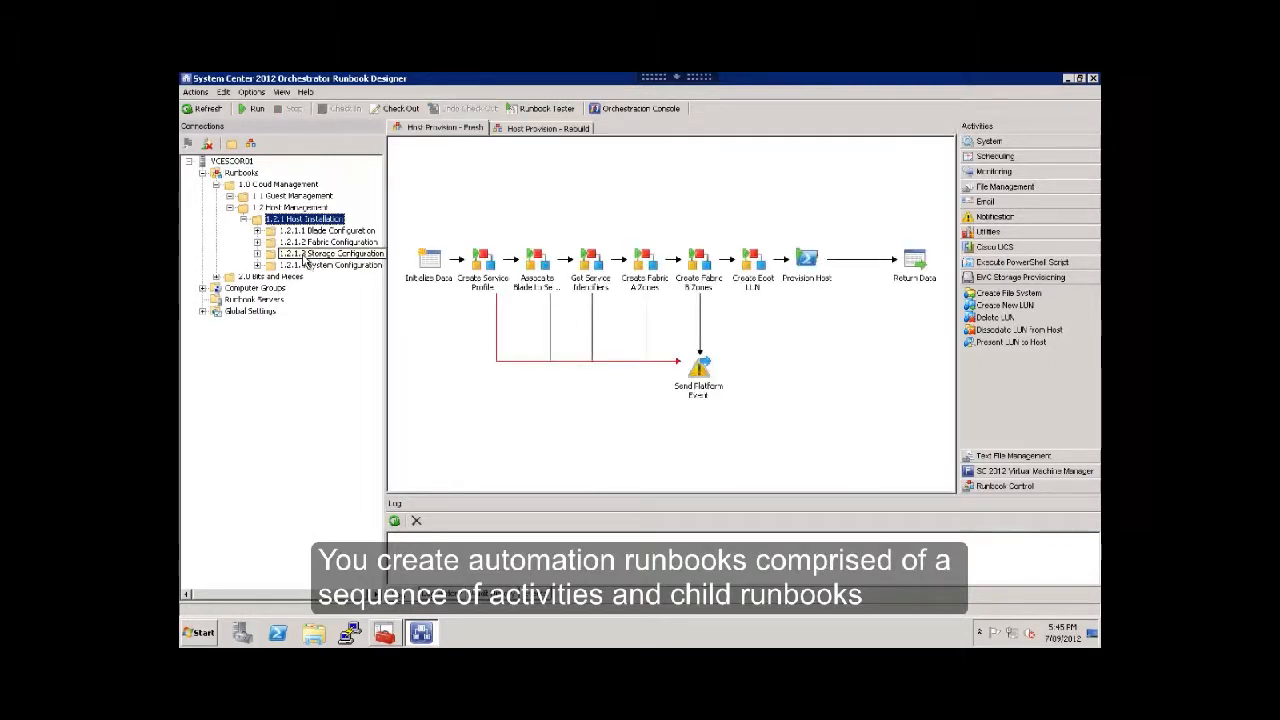
{"action": "left_click", "coordinate": [340, 252]}
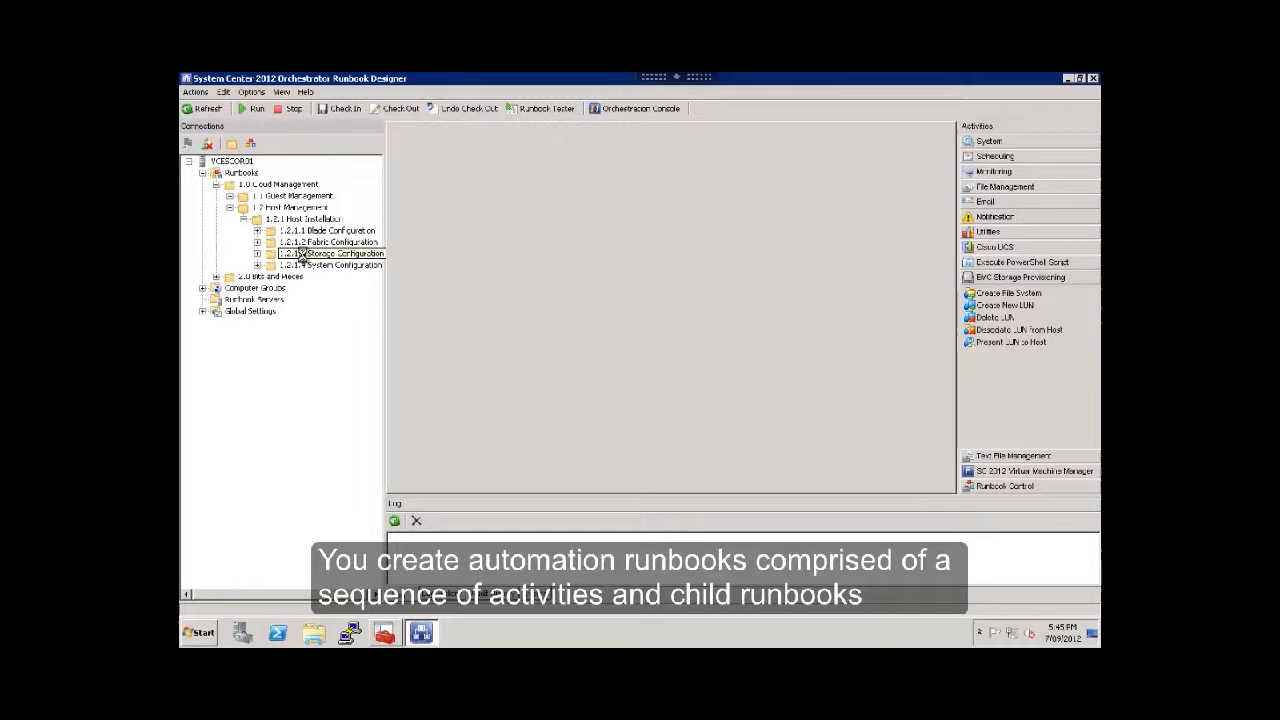
{"action": "double_click", "coordinate": [332, 252]}
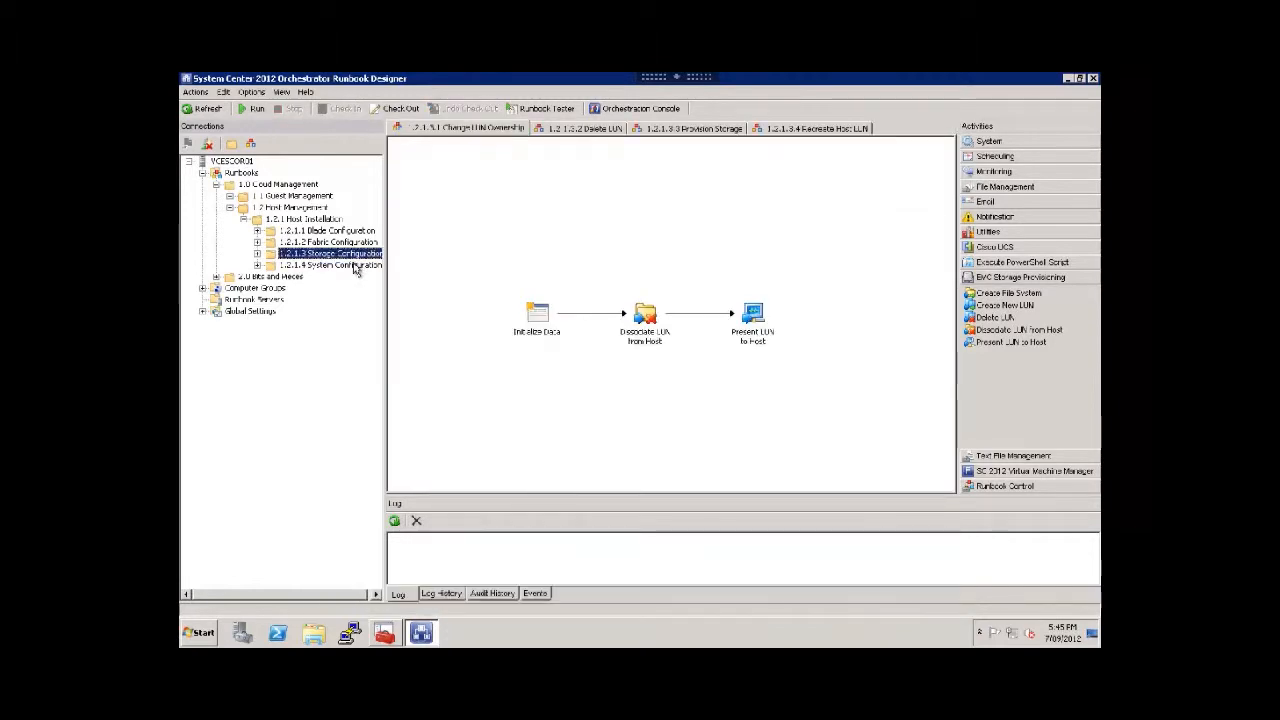
{"action": "mouse_move", "coordinate": [508, 150]}
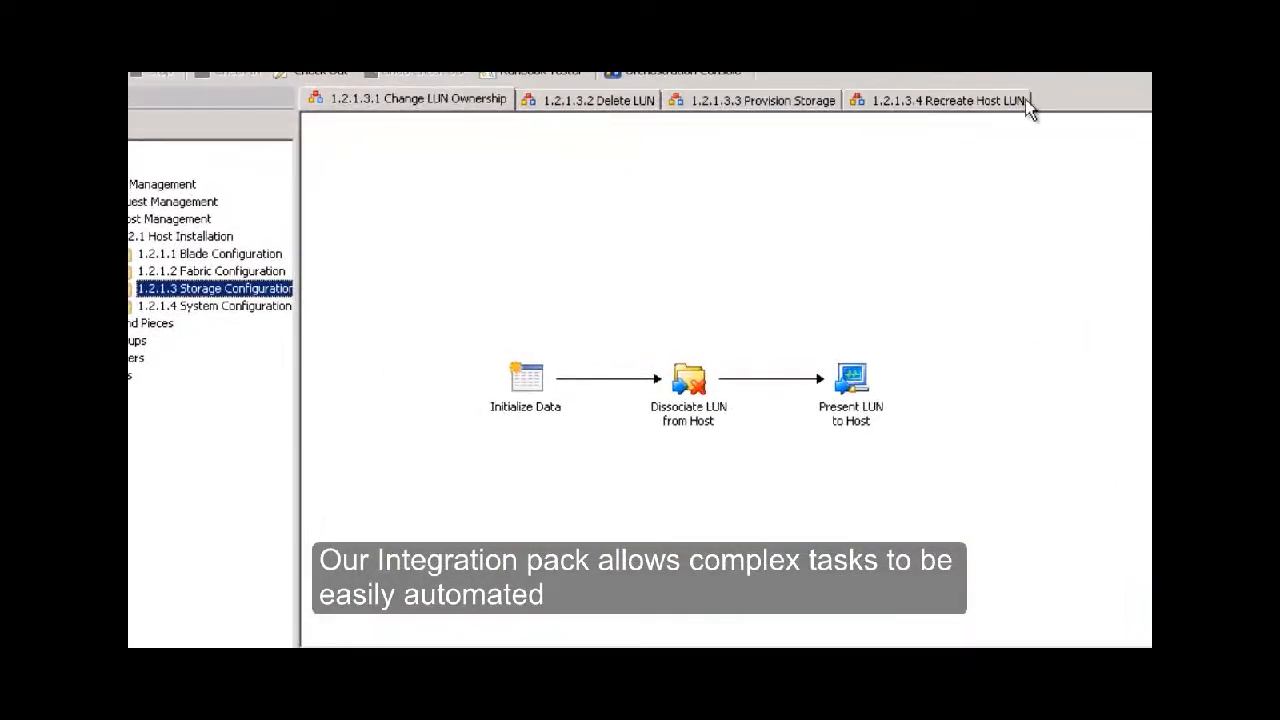
{"action": "mouse_move", "coordinate": [784, 108]}
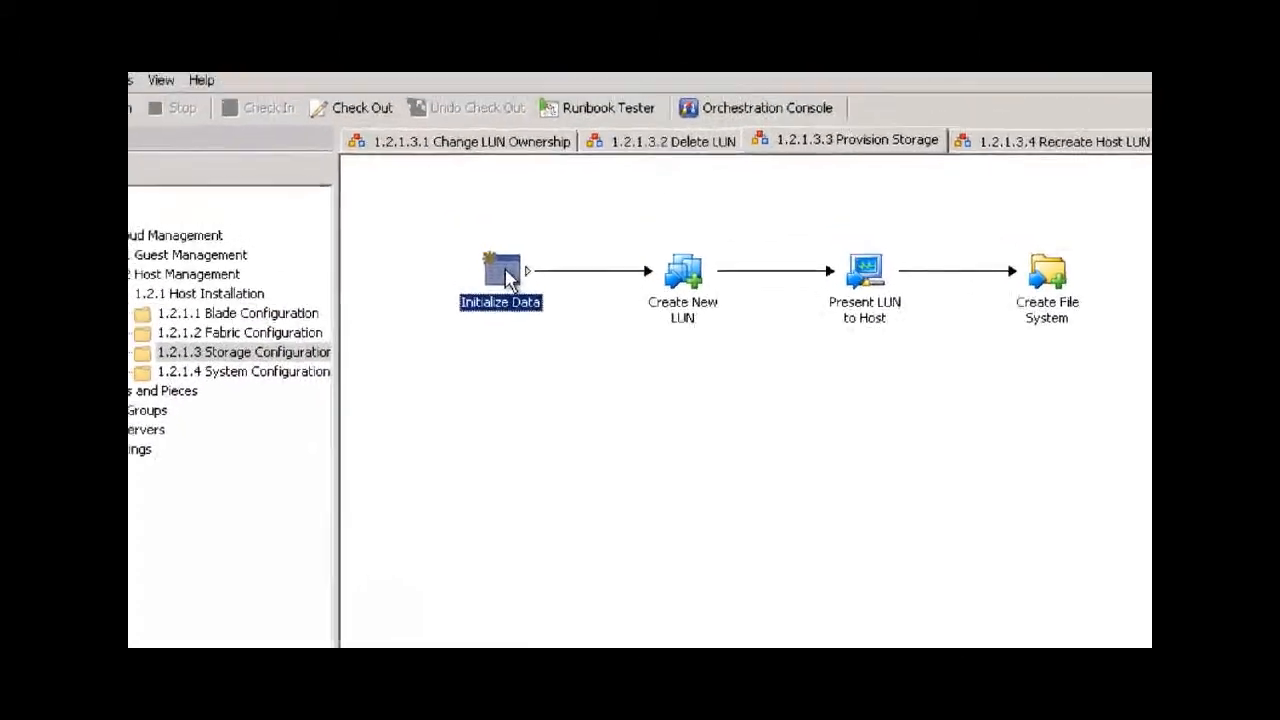
Step: Review the Initialize Data activity's properties, then bring up Create New LUN's properties
{"action": "double_click", "coordinate": [500, 272]}
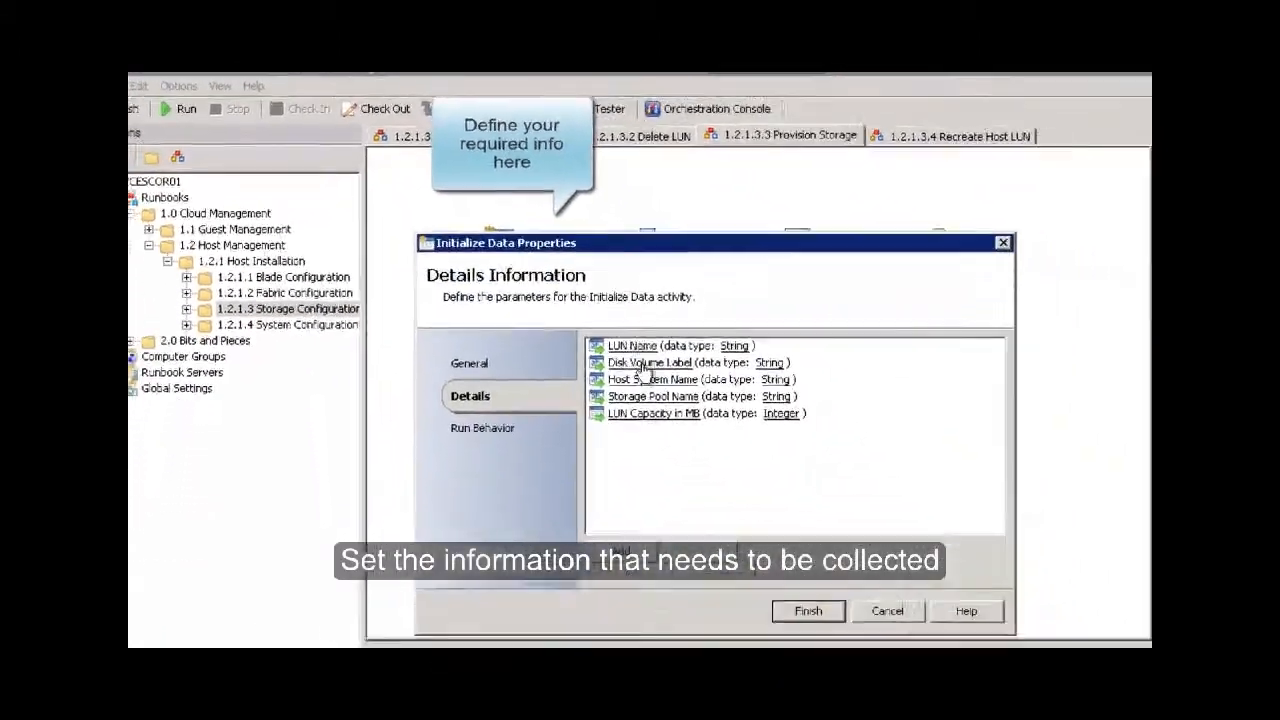
{"action": "left_click", "coordinate": [808, 612]}
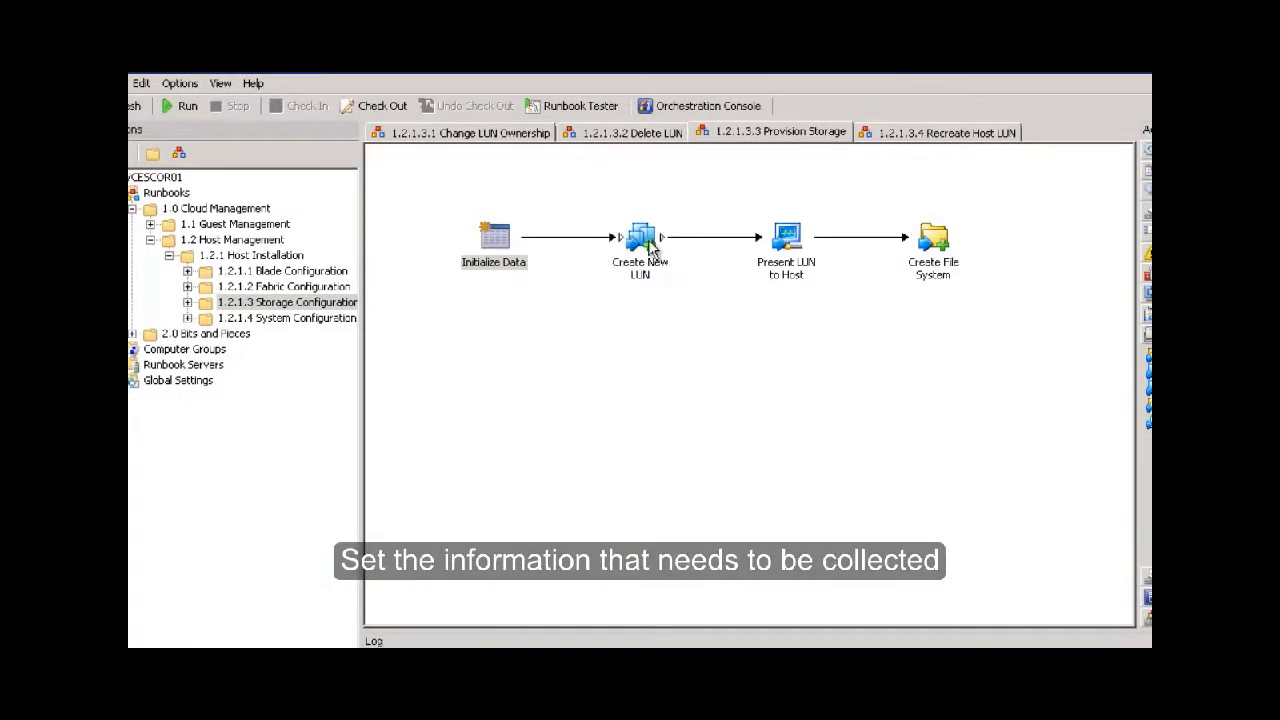
{"action": "left_click", "coordinate": [640, 240]}
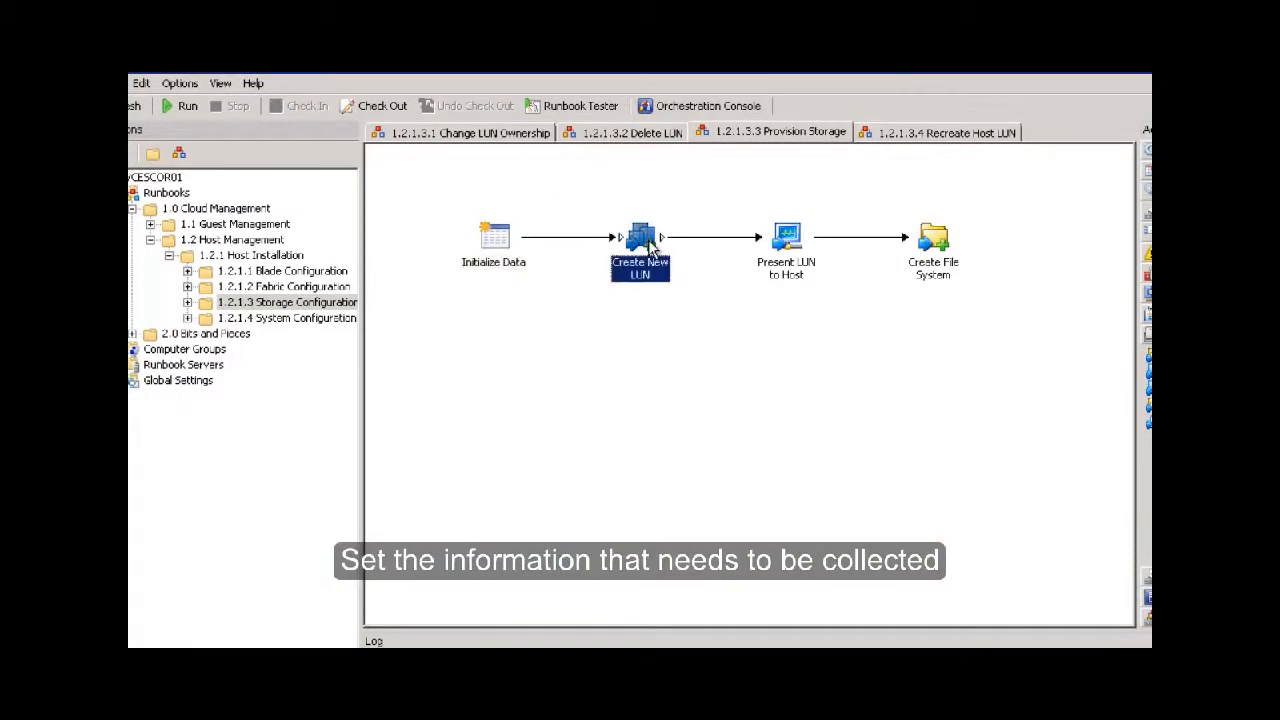
{"action": "double_click", "coordinate": [640, 244]}
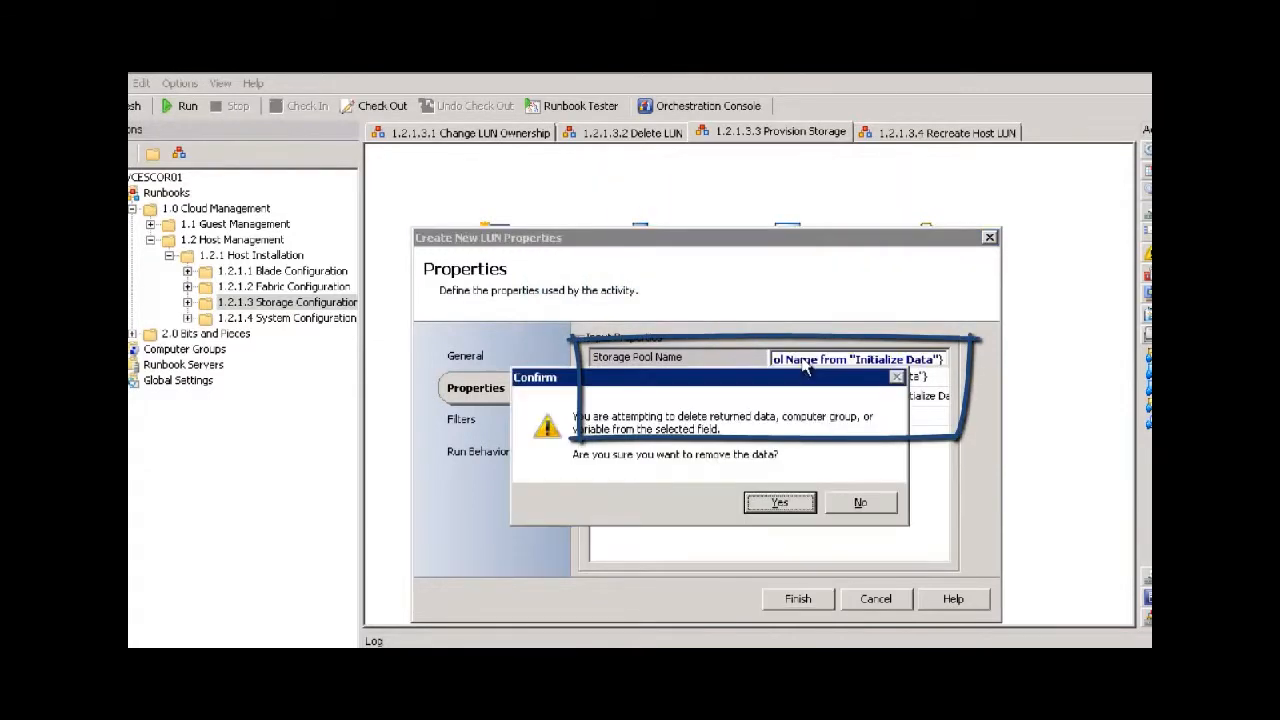
Step: Bind Create New LUN's Storage Pool Name to Initialize Data's published data and save
{"action": "left_click", "coordinate": [780, 502]}
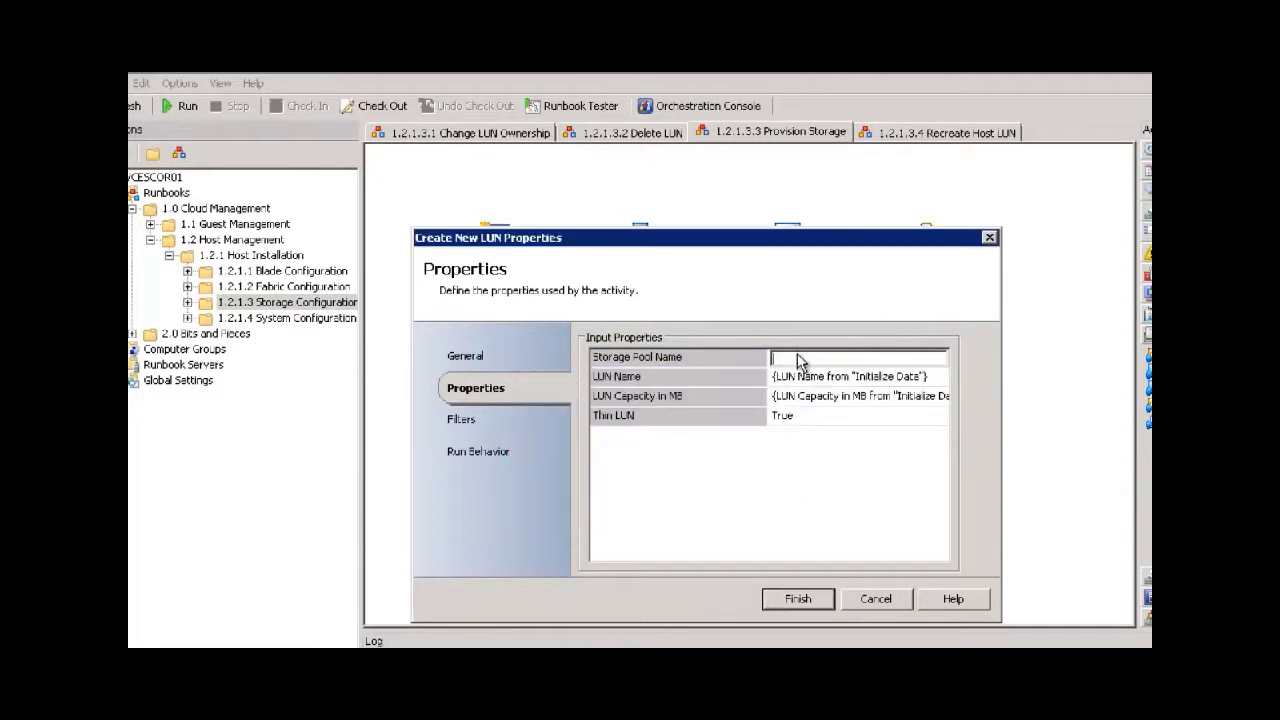
{"action": "right_click", "coordinate": [856, 356]}
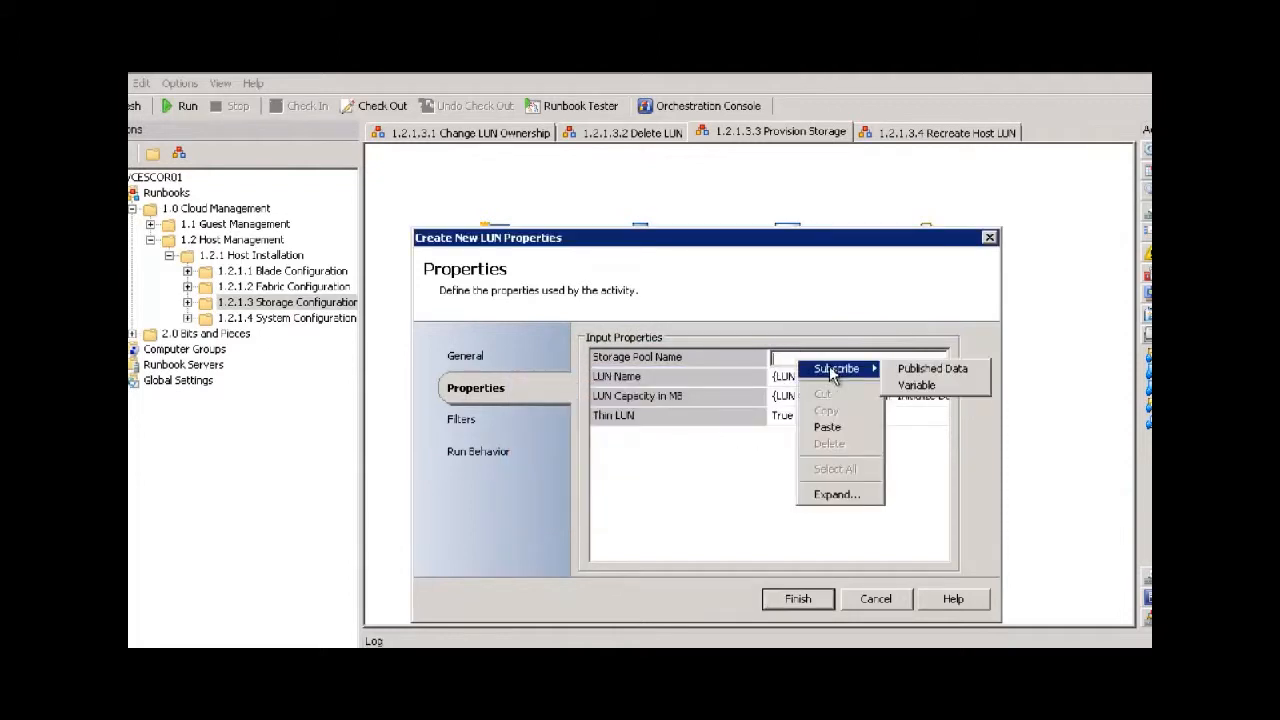
{"action": "left_click", "coordinate": [932, 368]}
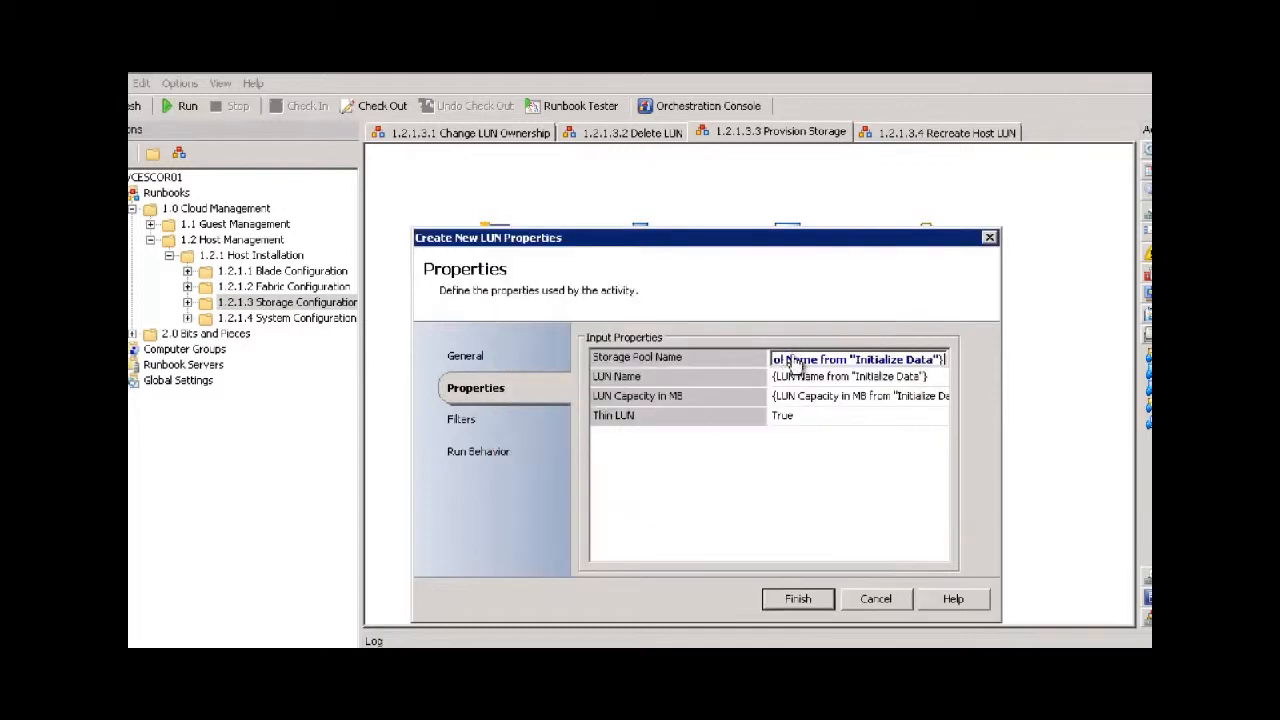
{"action": "left_click", "coordinate": [796, 598]}
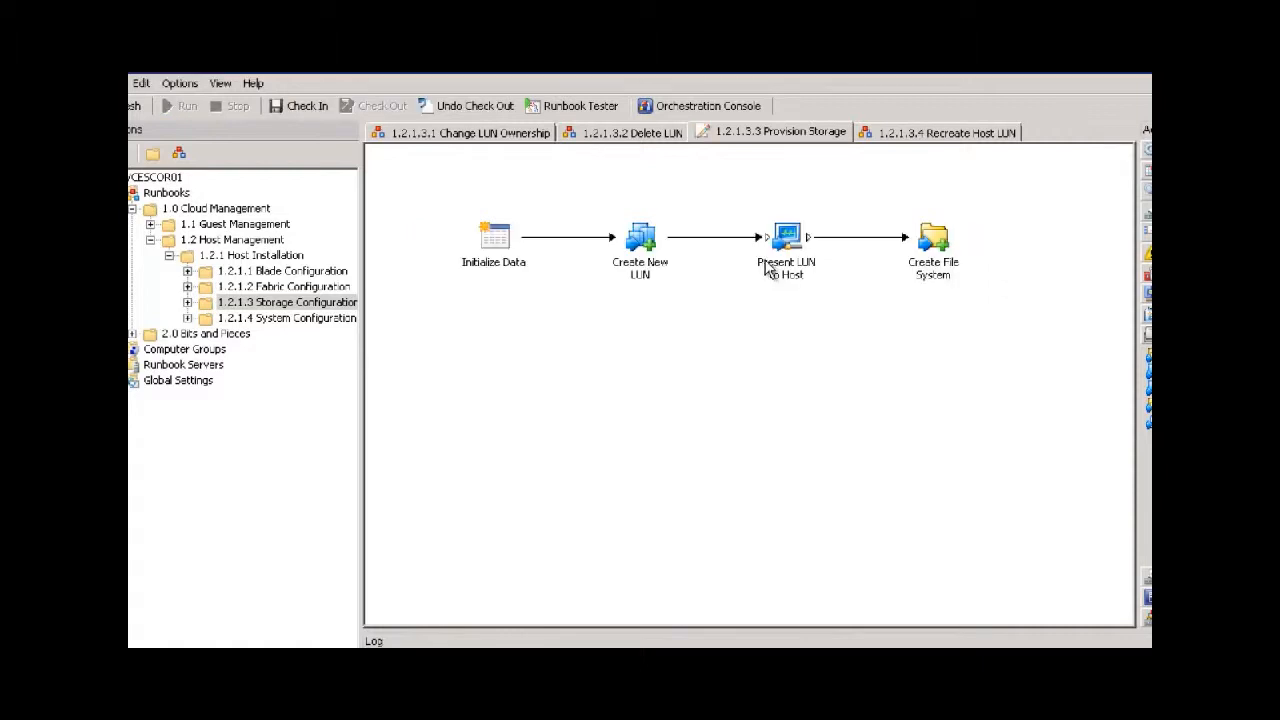
Step: Review the Create File System activity's properties bound to published data
{"action": "left_click", "coordinate": [786, 236]}
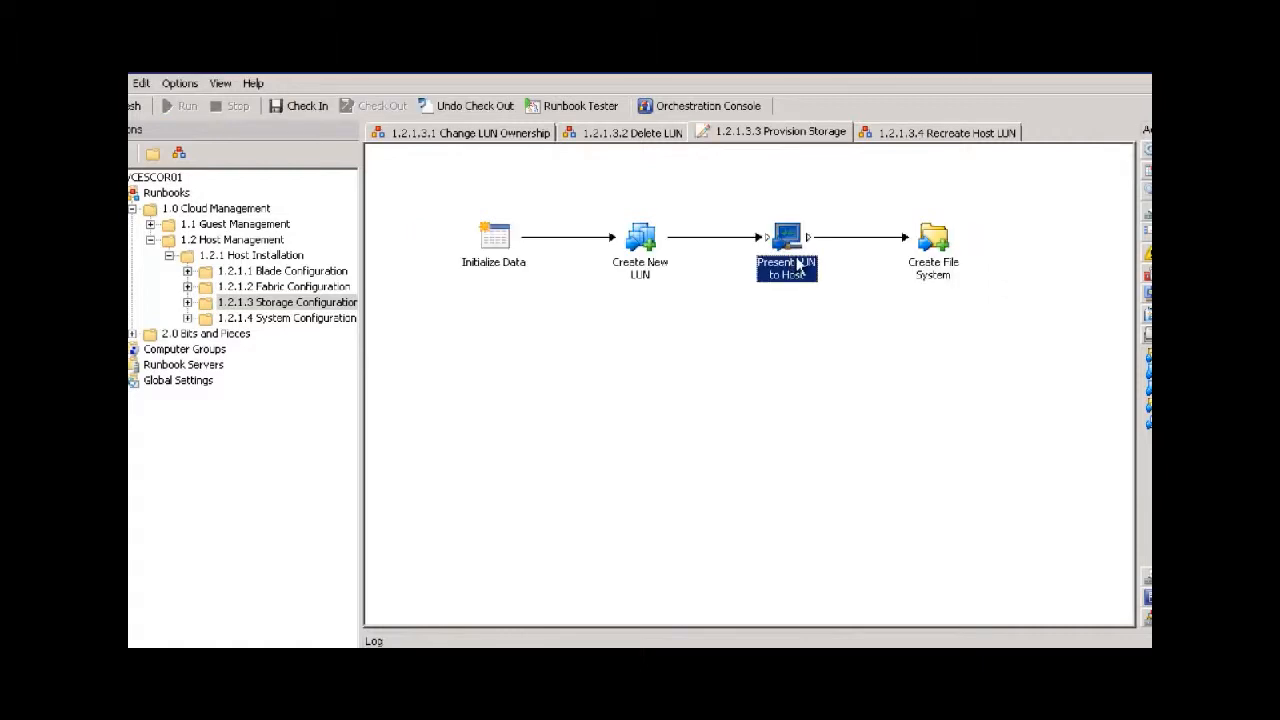
{"action": "double_click", "coordinate": [932, 232]}
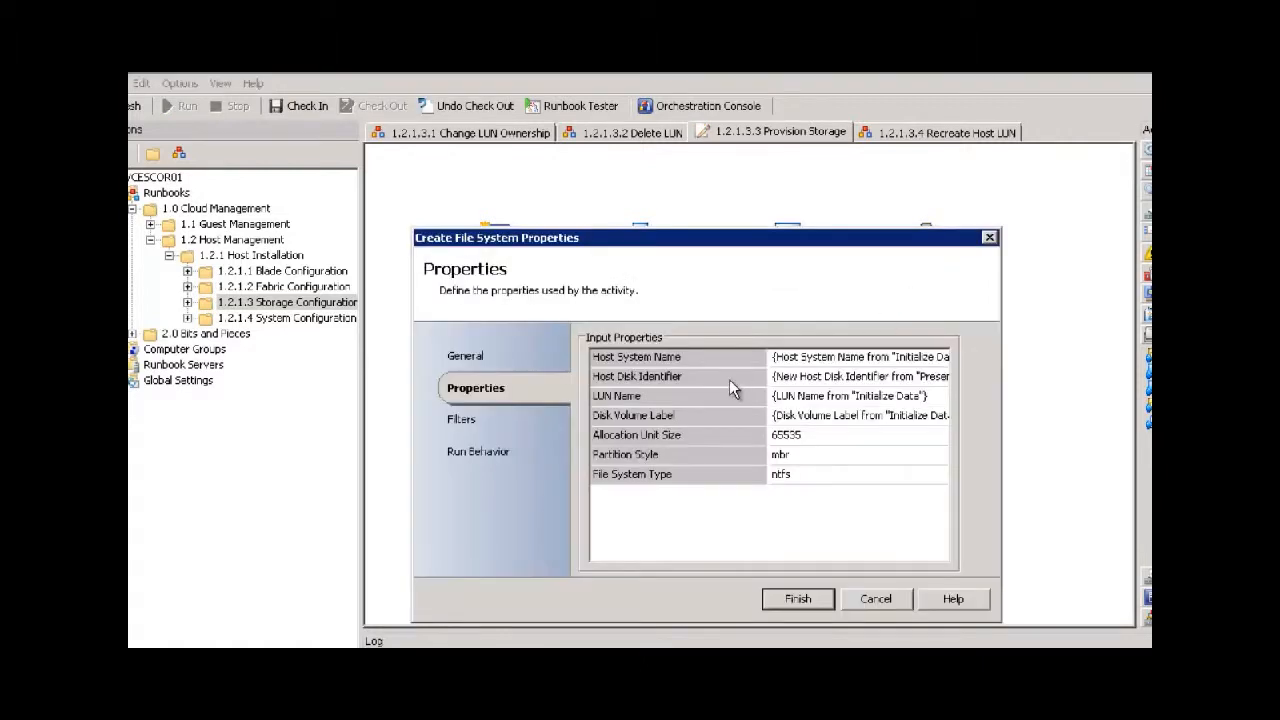
{"action": "mouse_move", "coordinate": [708, 448]}
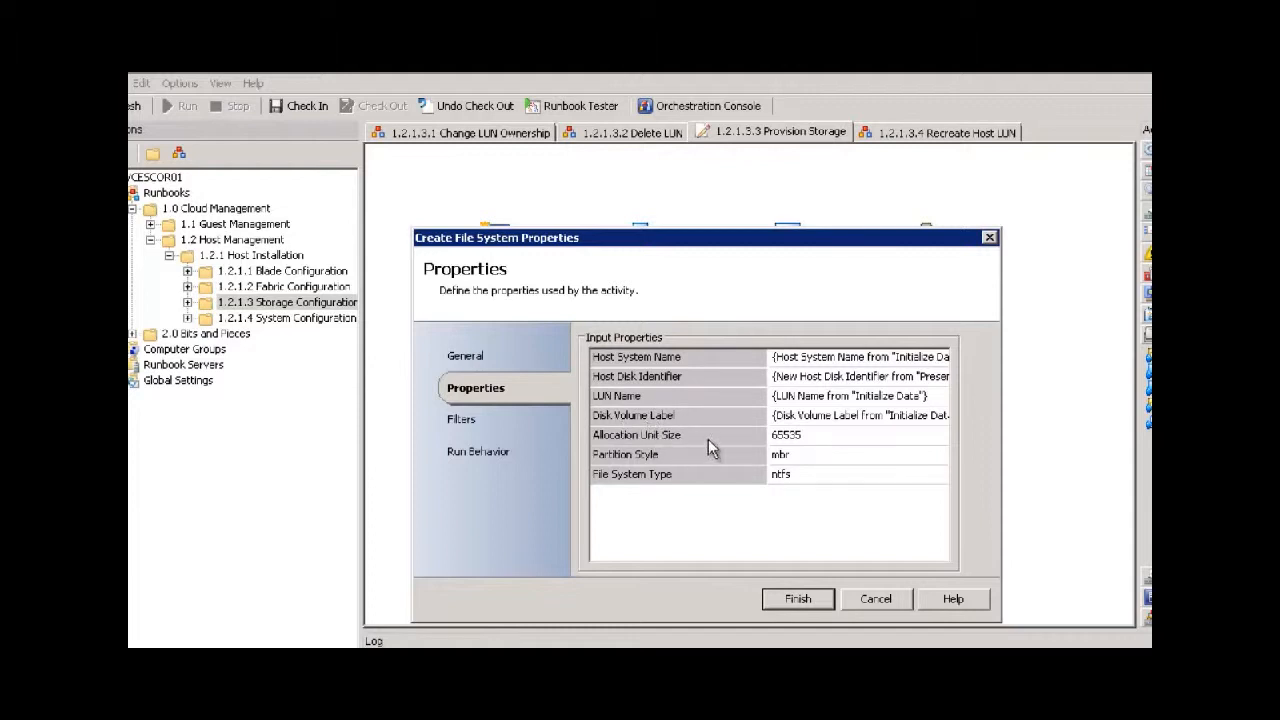
{"action": "left_click", "coordinate": [796, 598]}
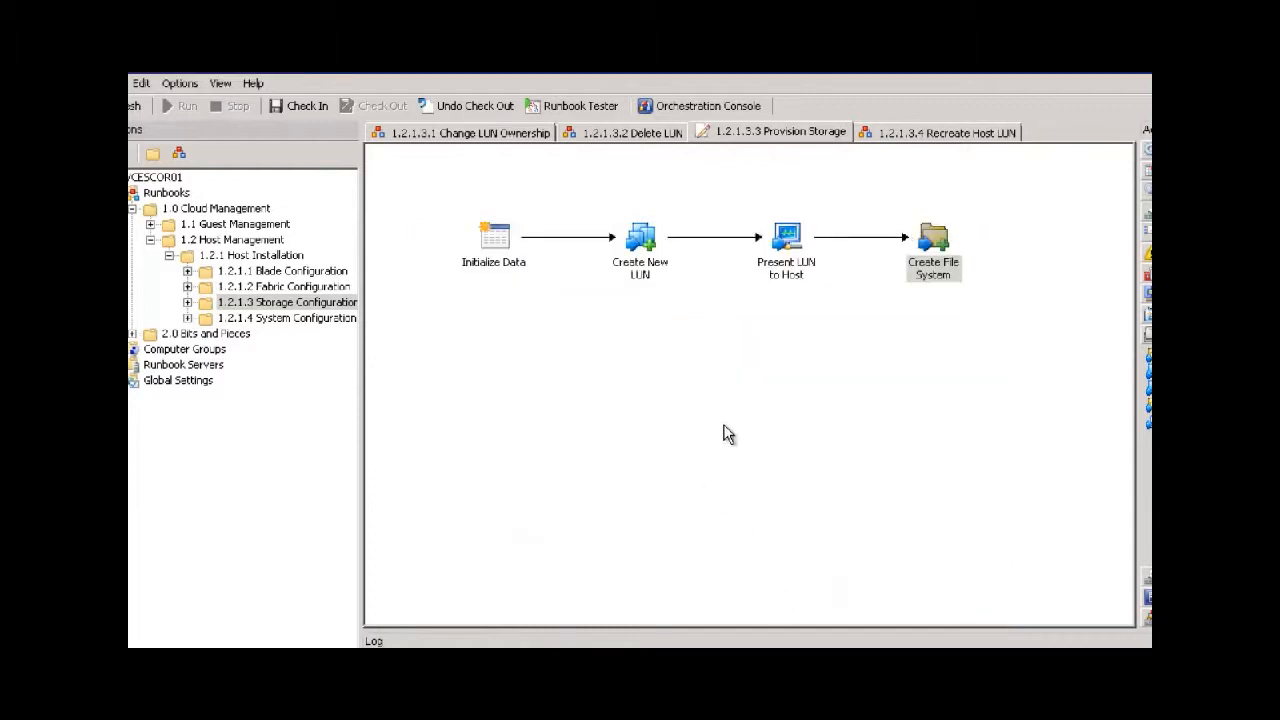
{"action": "mouse_move", "coordinate": [476, 124]}
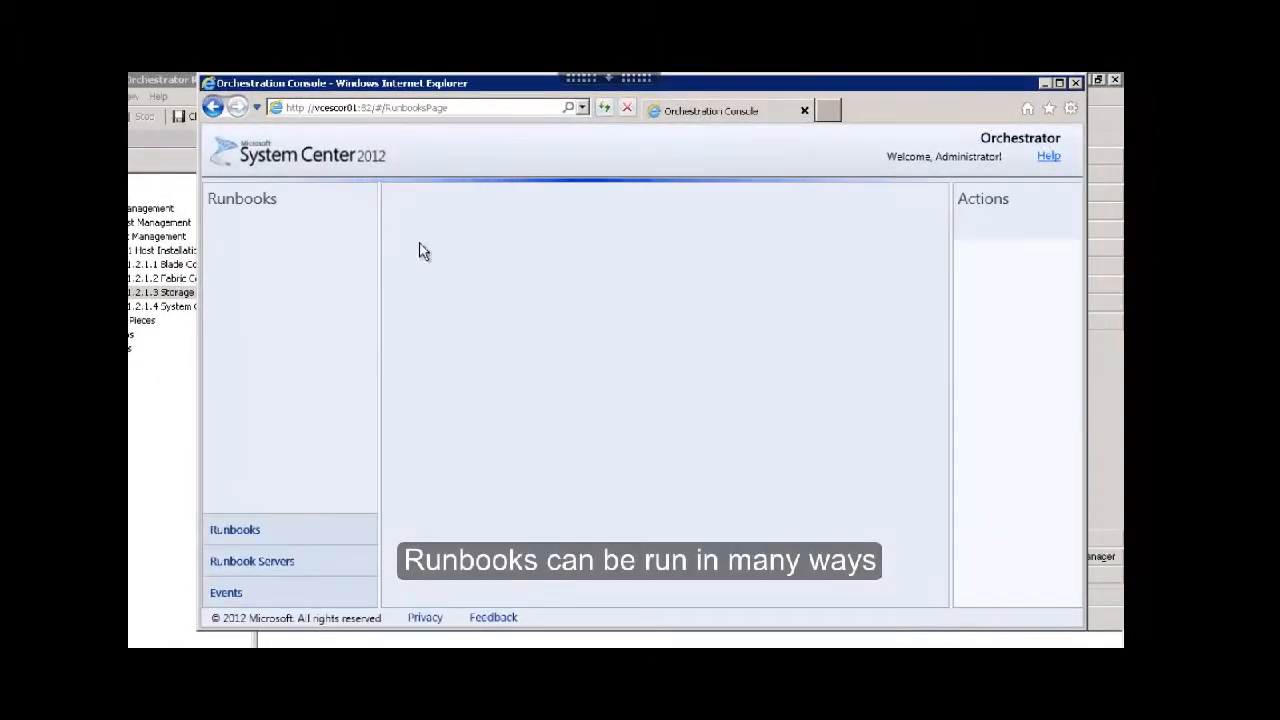
Step: Expand the runbook tree through 1.0 Cloud Management and Host Management to the Storage Configuration folder
{"action": "left_click", "coordinate": [234, 528]}
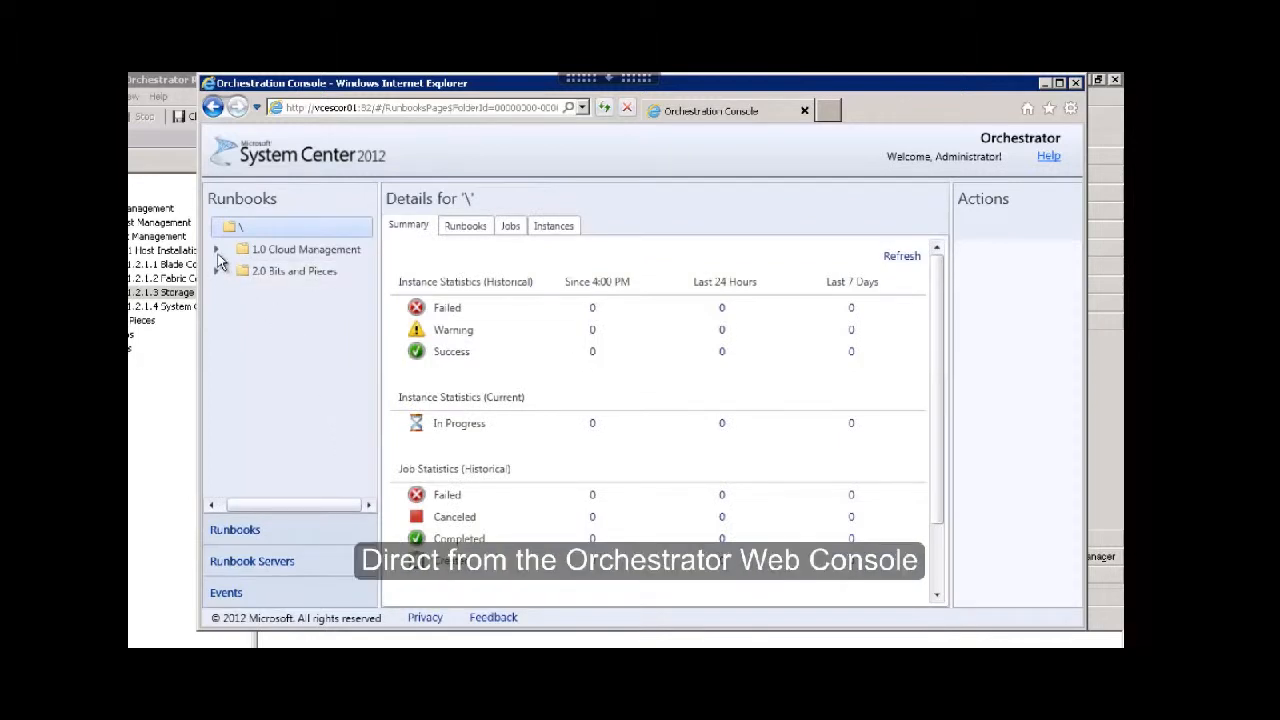
{"action": "left_click", "coordinate": [222, 248]}
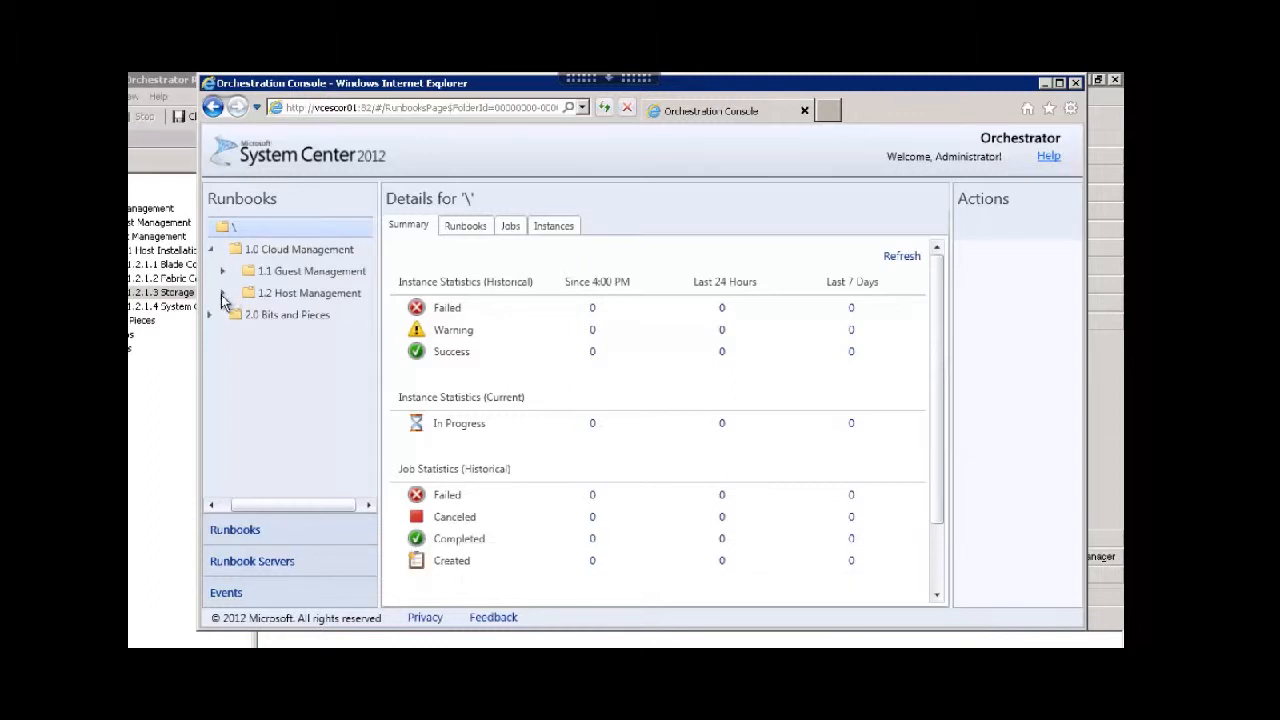
{"action": "left_click", "coordinate": [210, 292]}
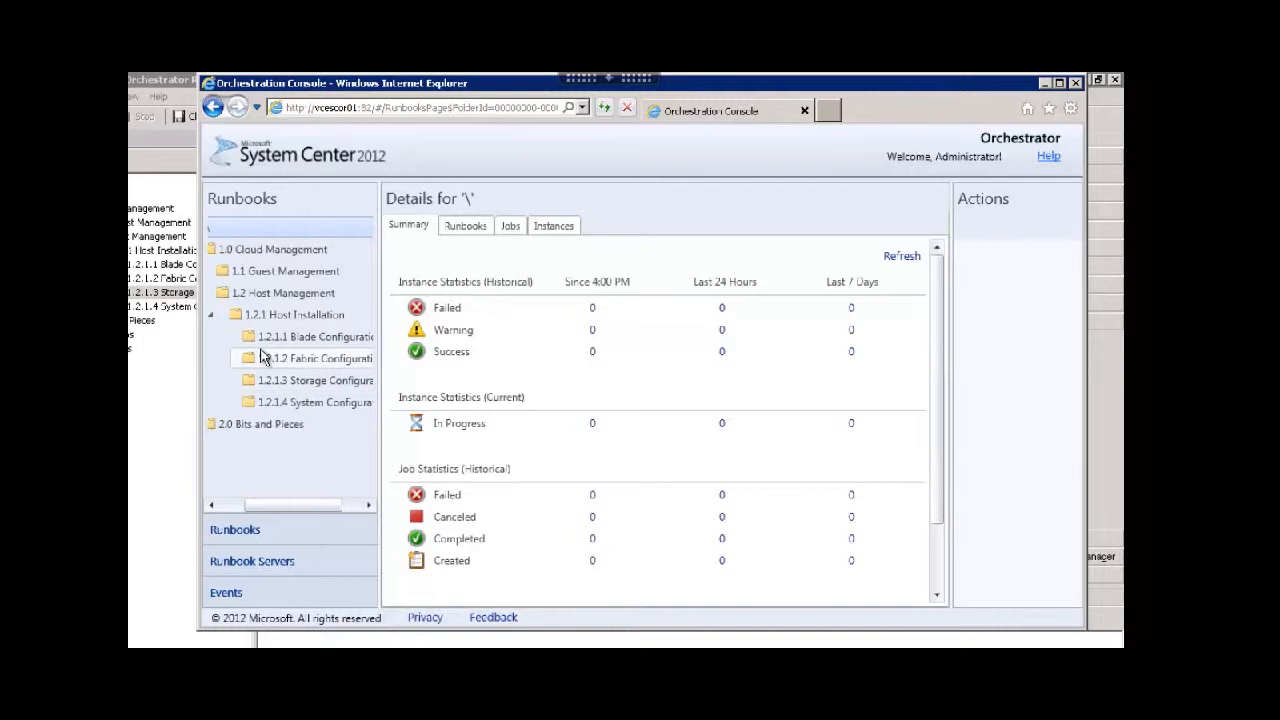
{"action": "left_click", "coordinate": [318, 380]}
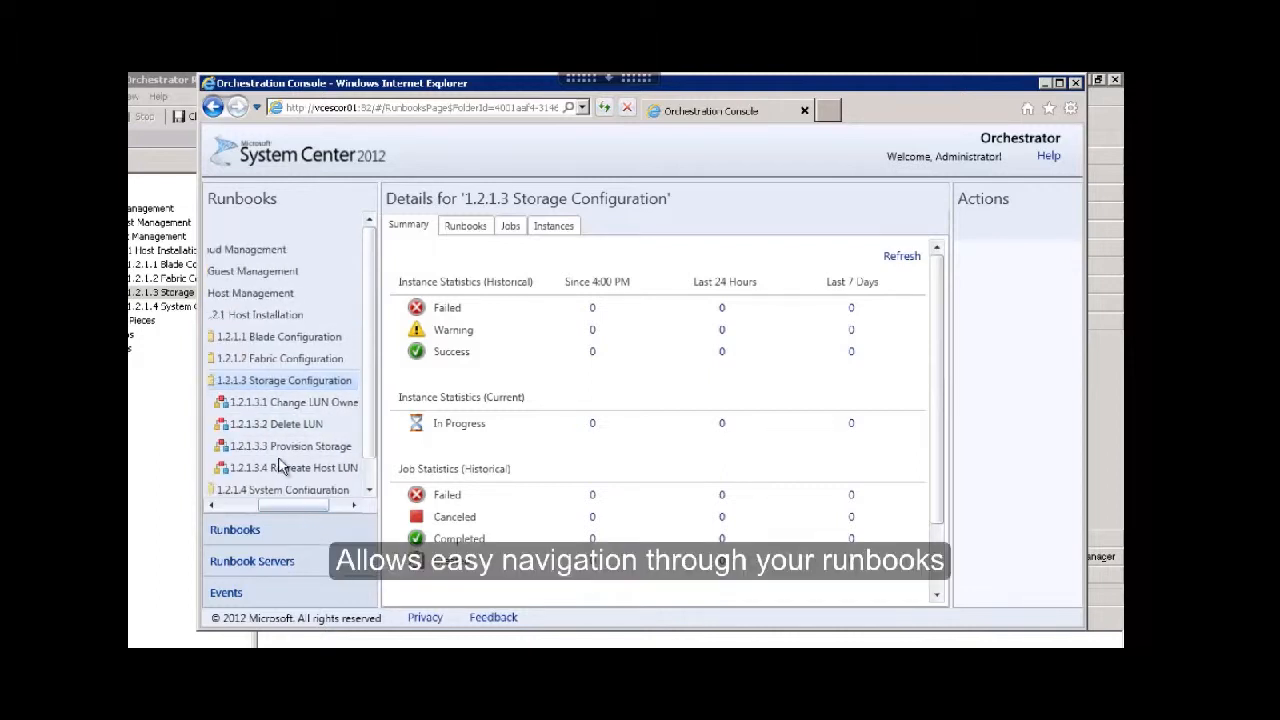
Step: Select the 1.2.1.3 Provision Storage runbook and bring up its Start Runbook request
{"action": "left_click", "coordinate": [292, 444]}
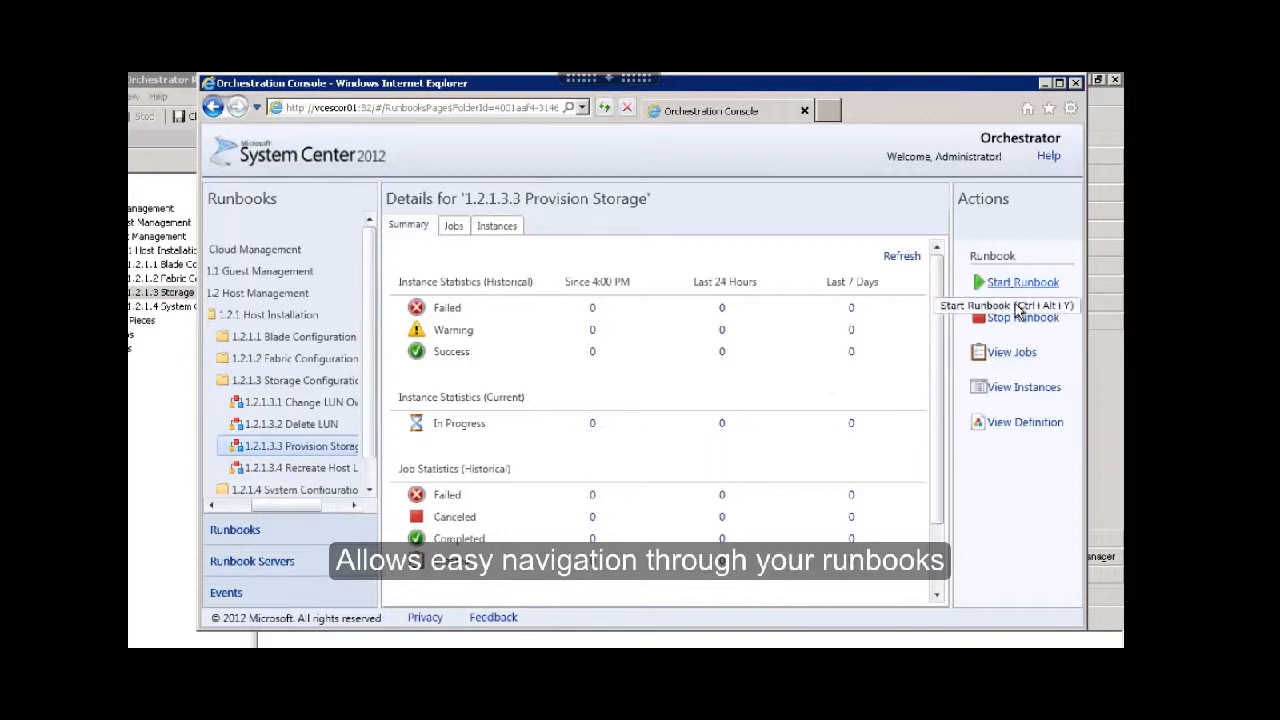
{"action": "mouse_move", "coordinate": [1018, 282]}
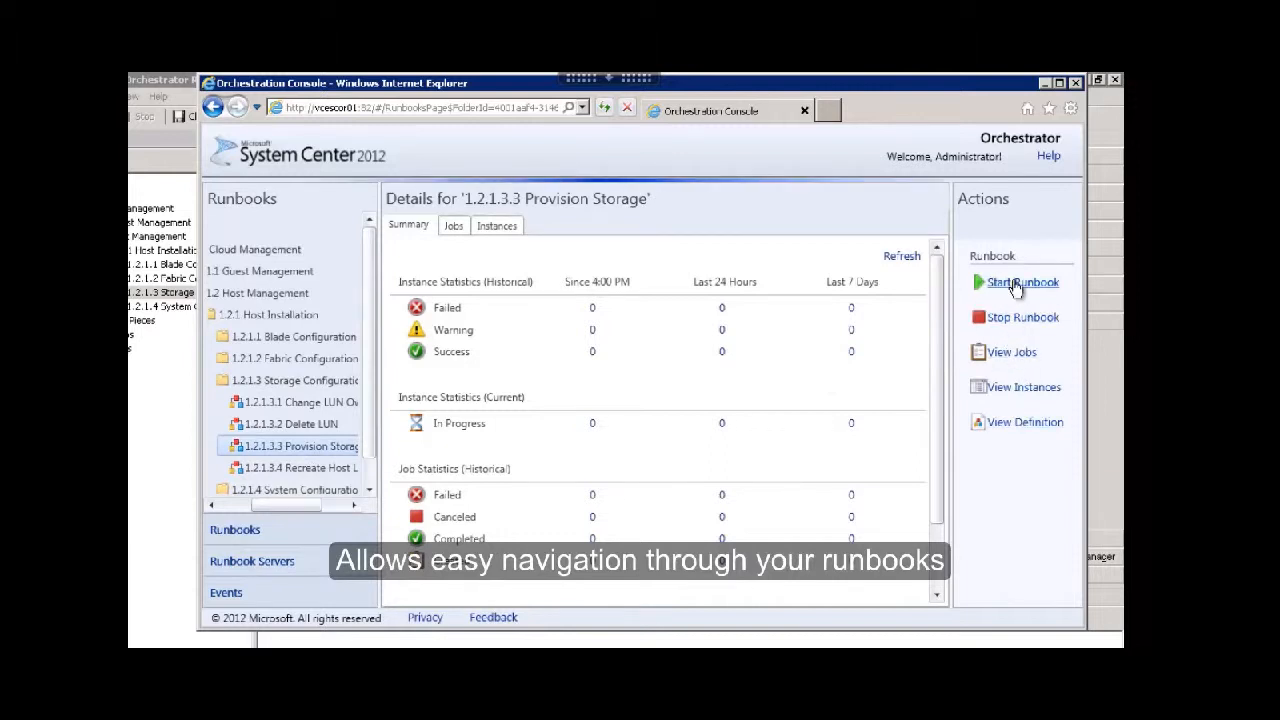
{"action": "left_click", "coordinate": [1020, 282]}
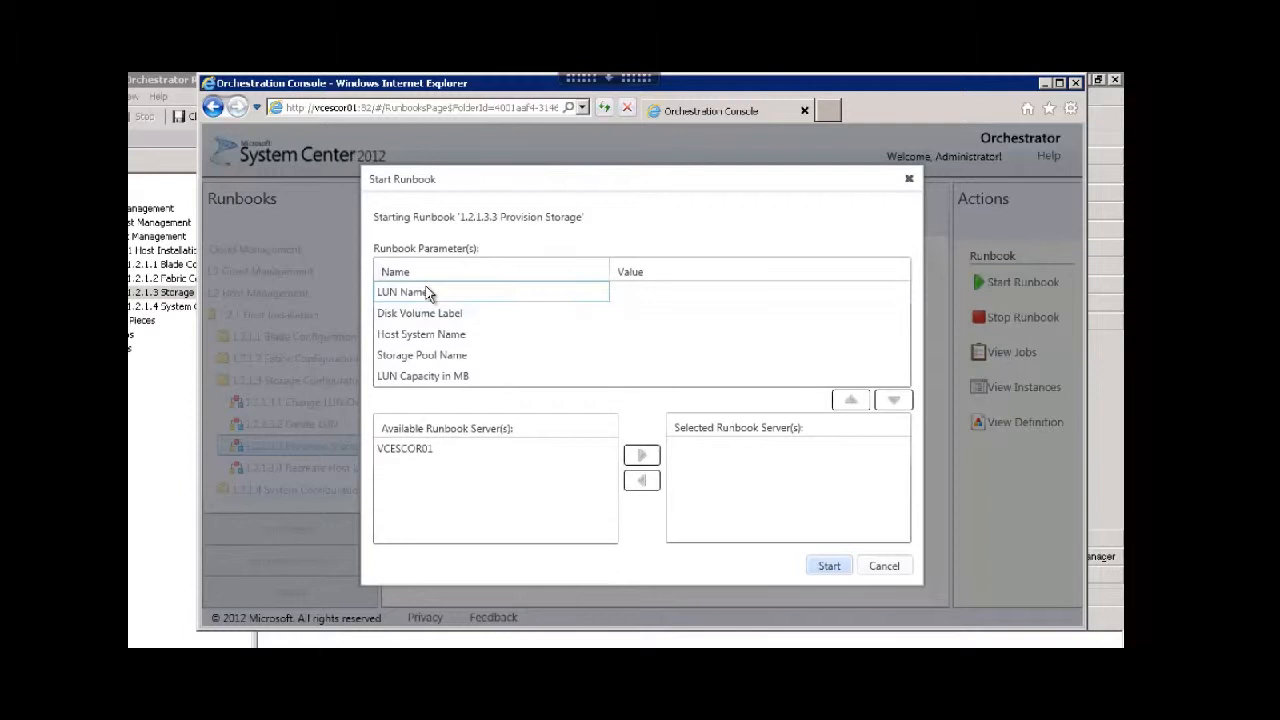
{"action": "mouse_move", "coordinate": [644, 380]}
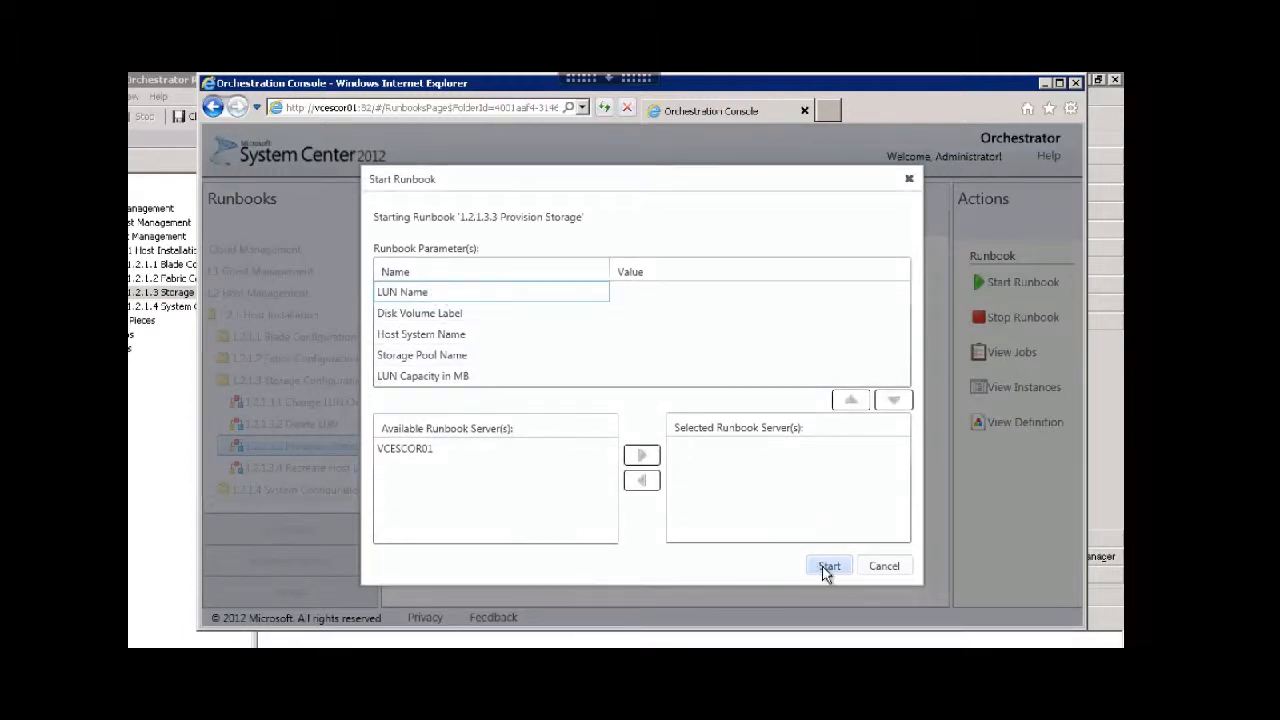
{"action": "mouse_move", "coordinate": [568, 242]}
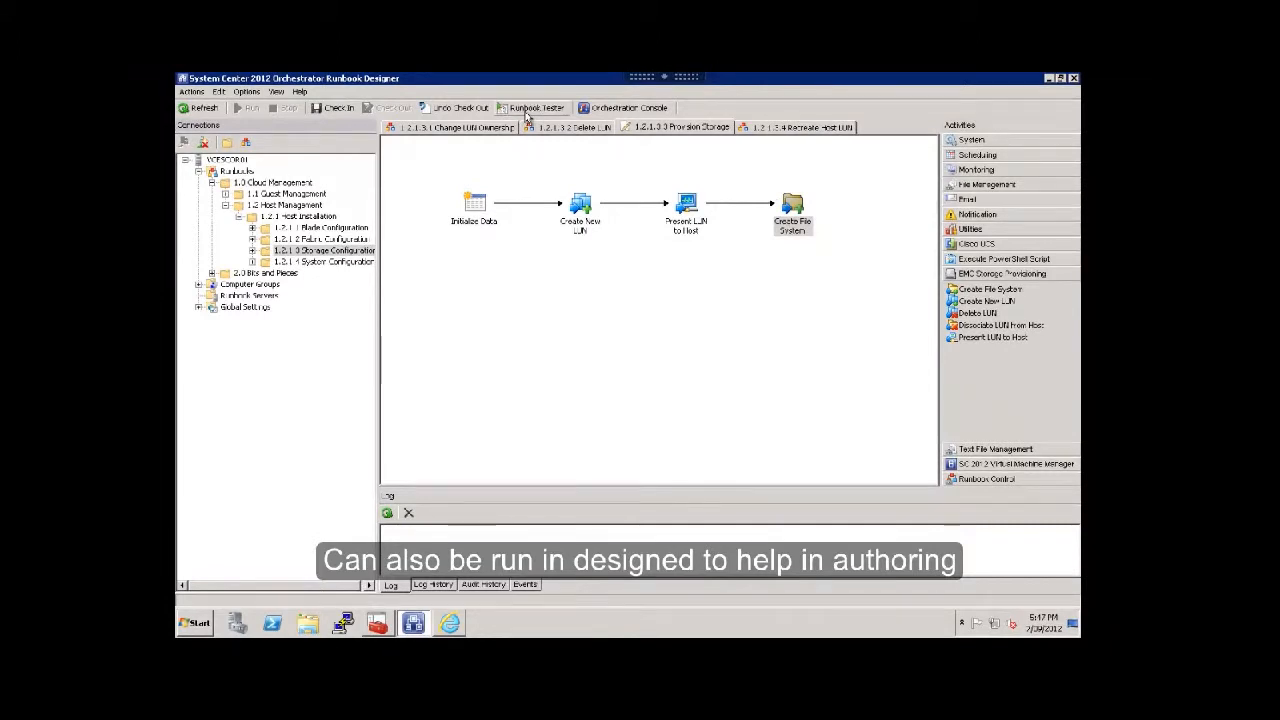
Step: Load Provision Storage into the Runbook Tester, maximized, and run it to the Initialize Data prompt
{"action": "left_click", "coordinate": [536, 108]}
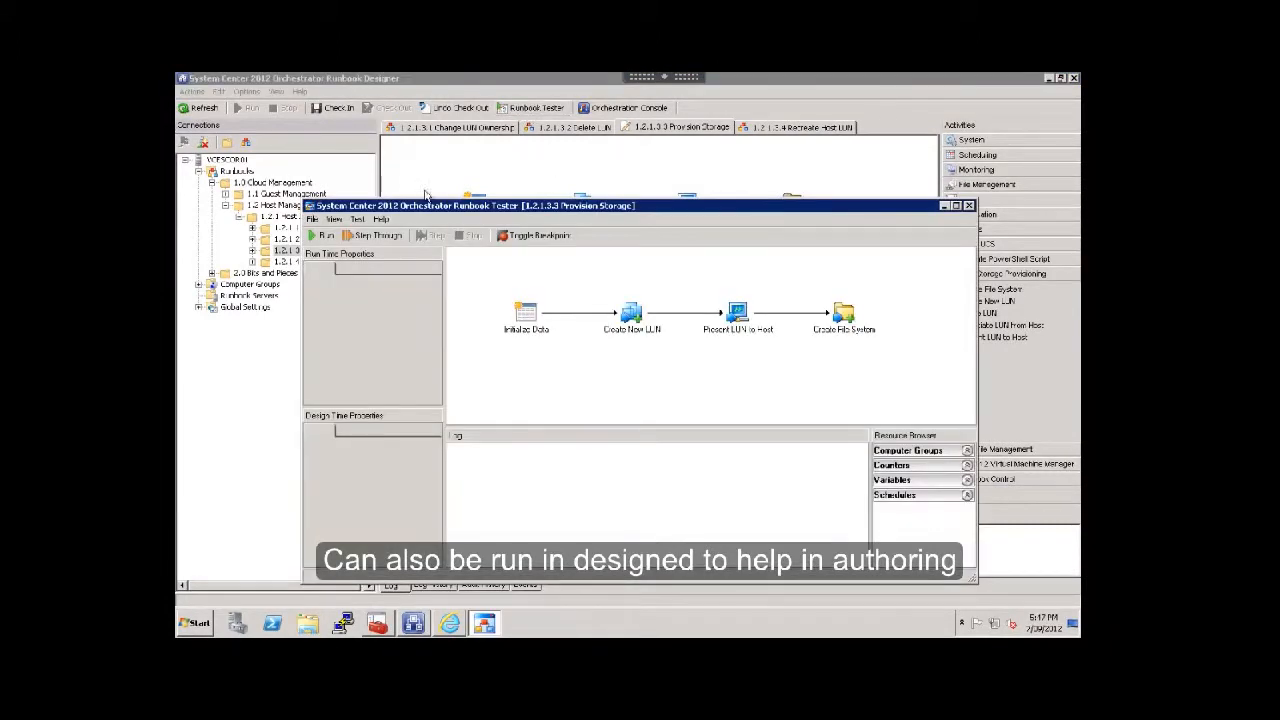
{"action": "left_click", "coordinate": [956, 204]}
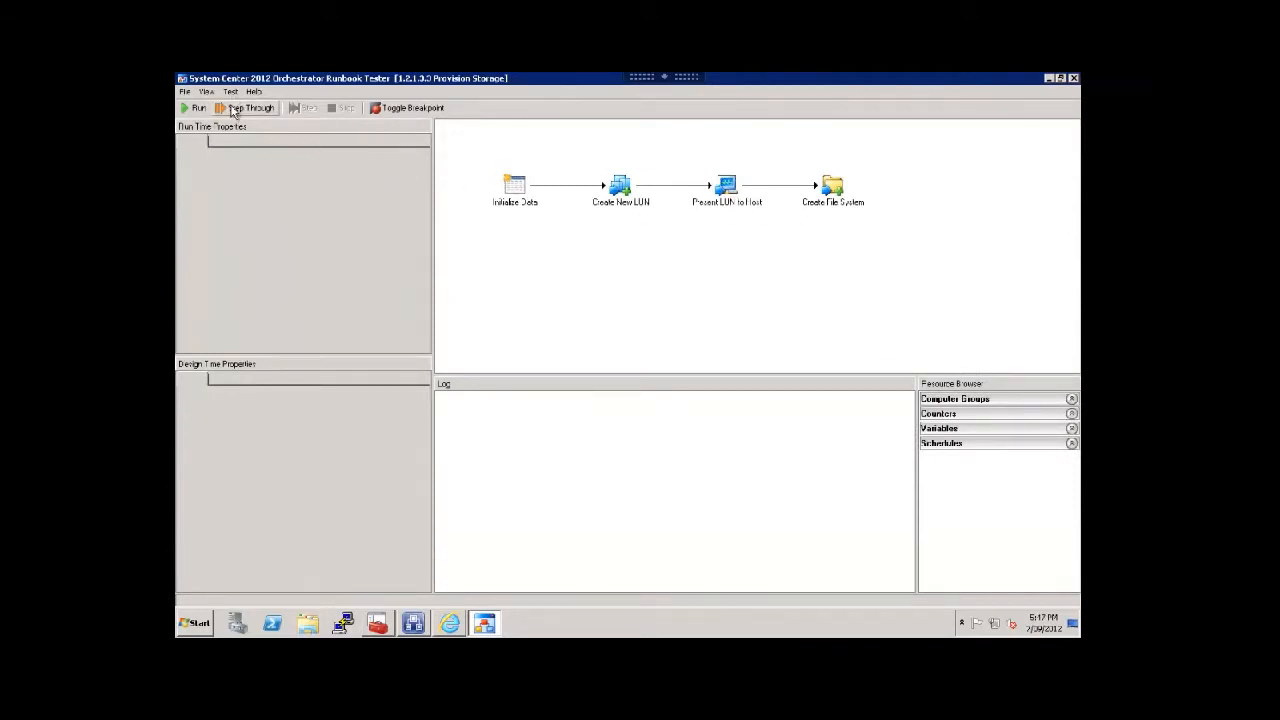
{"action": "mouse_move", "coordinate": [200, 112]}
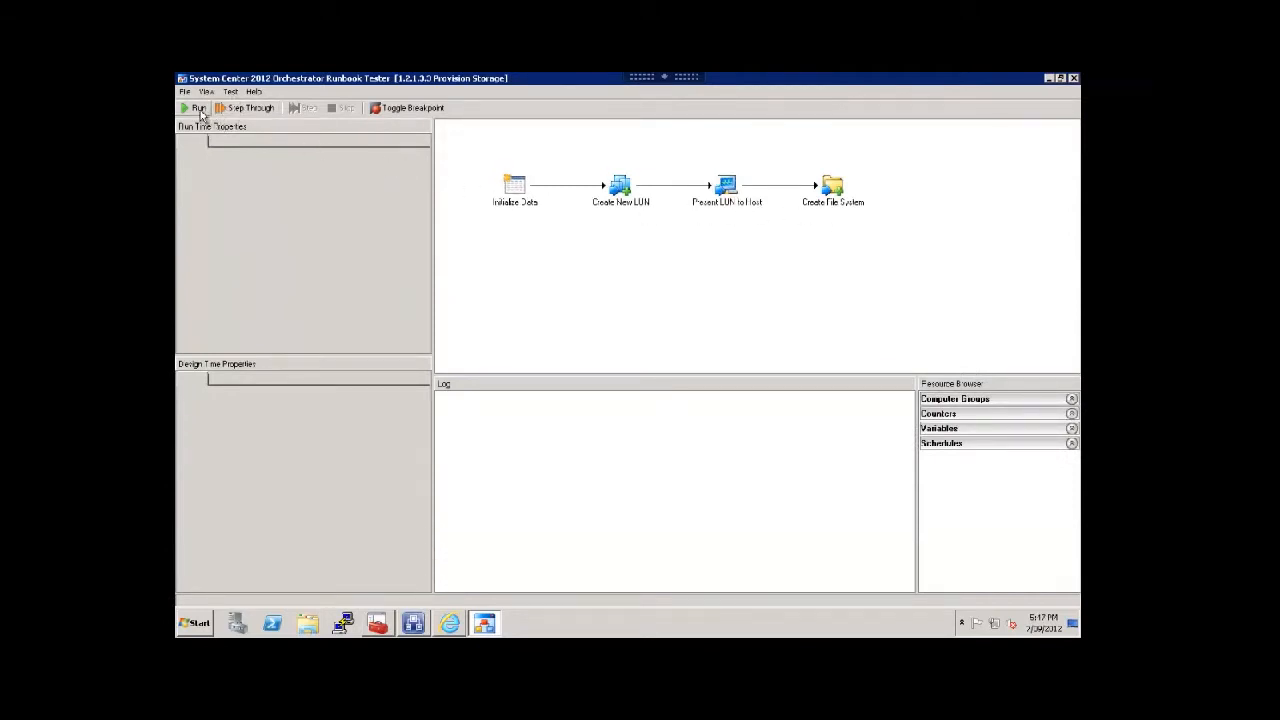
{"action": "left_click", "coordinate": [196, 108]}
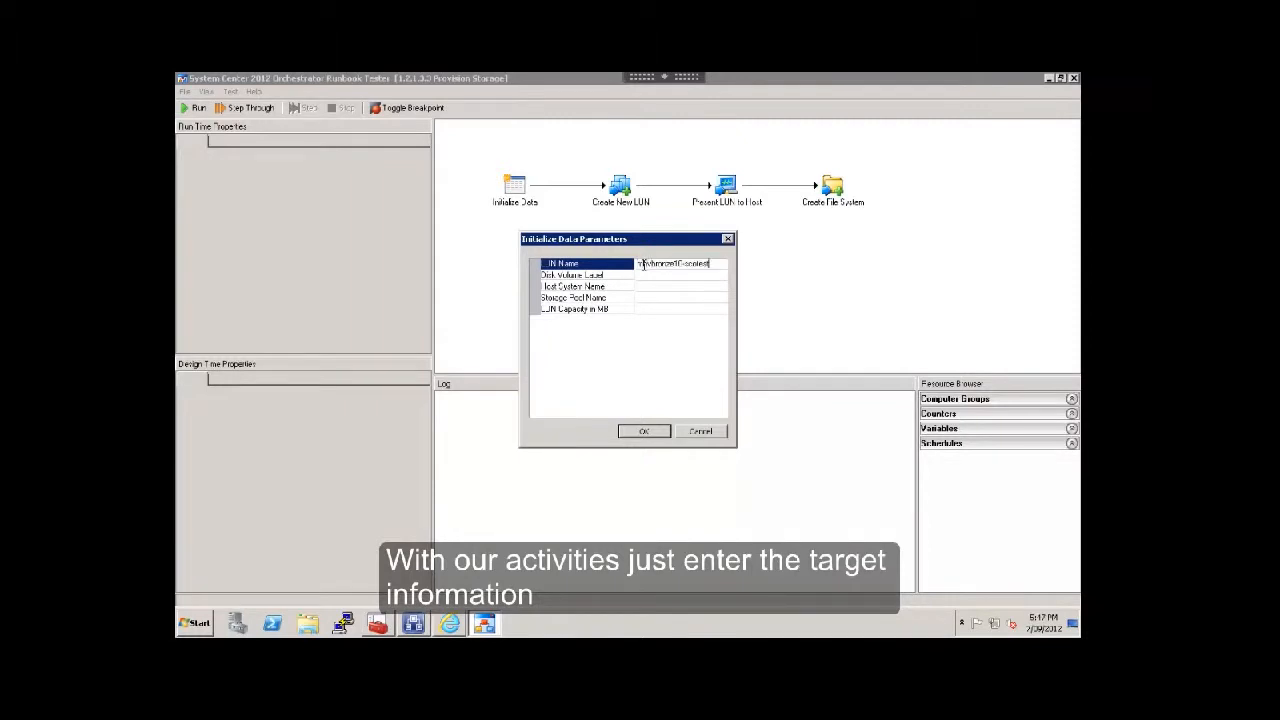
Step: Step through the Initialize Data parameters and set Storage Pool Name to FAST Pool 01
{"action": "left_click", "coordinate": [572, 274]}
{"action": "type", "text": "sstest"}
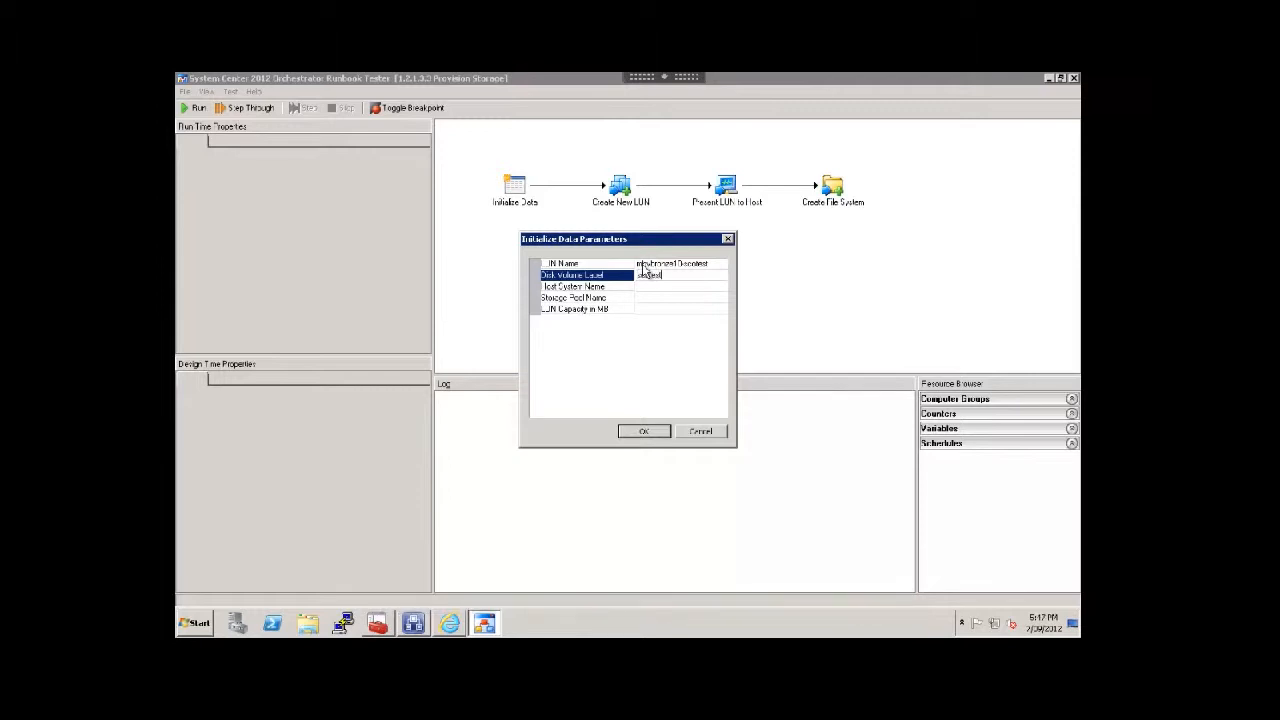
{"action": "left_click", "coordinate": [576, 288]}
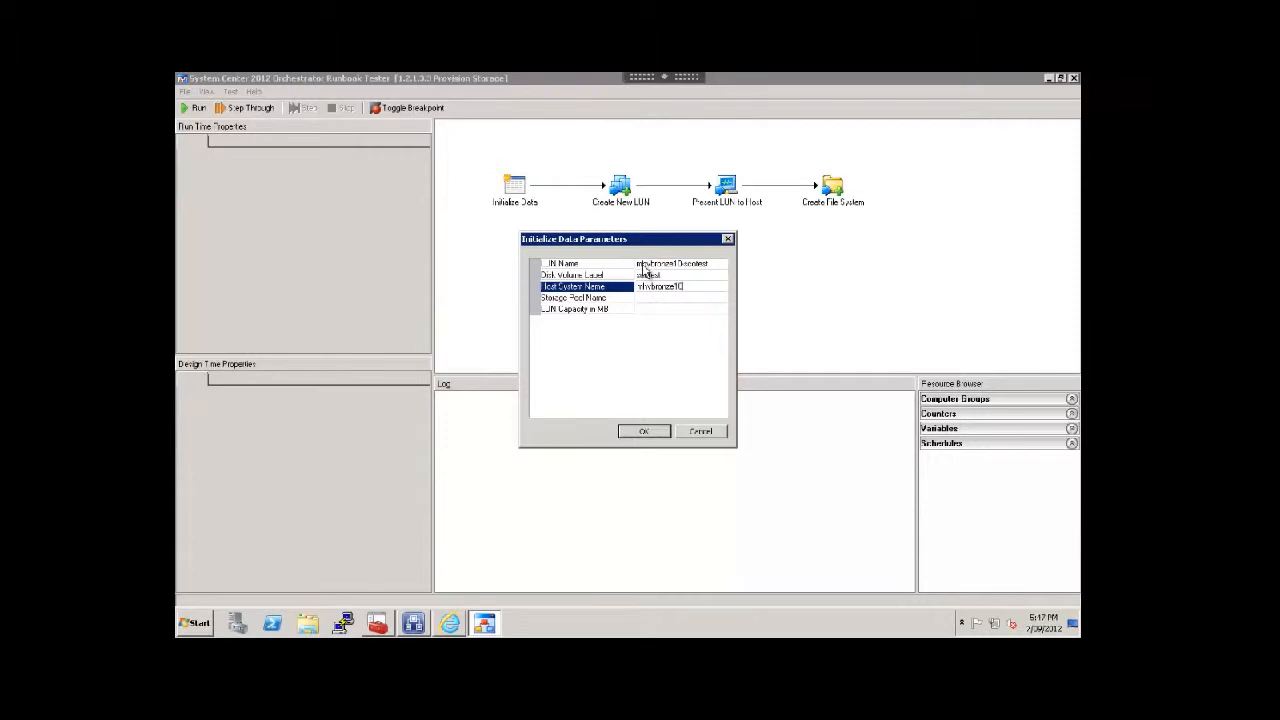
{"action": "left_click", "coordinate": [576, 296]}
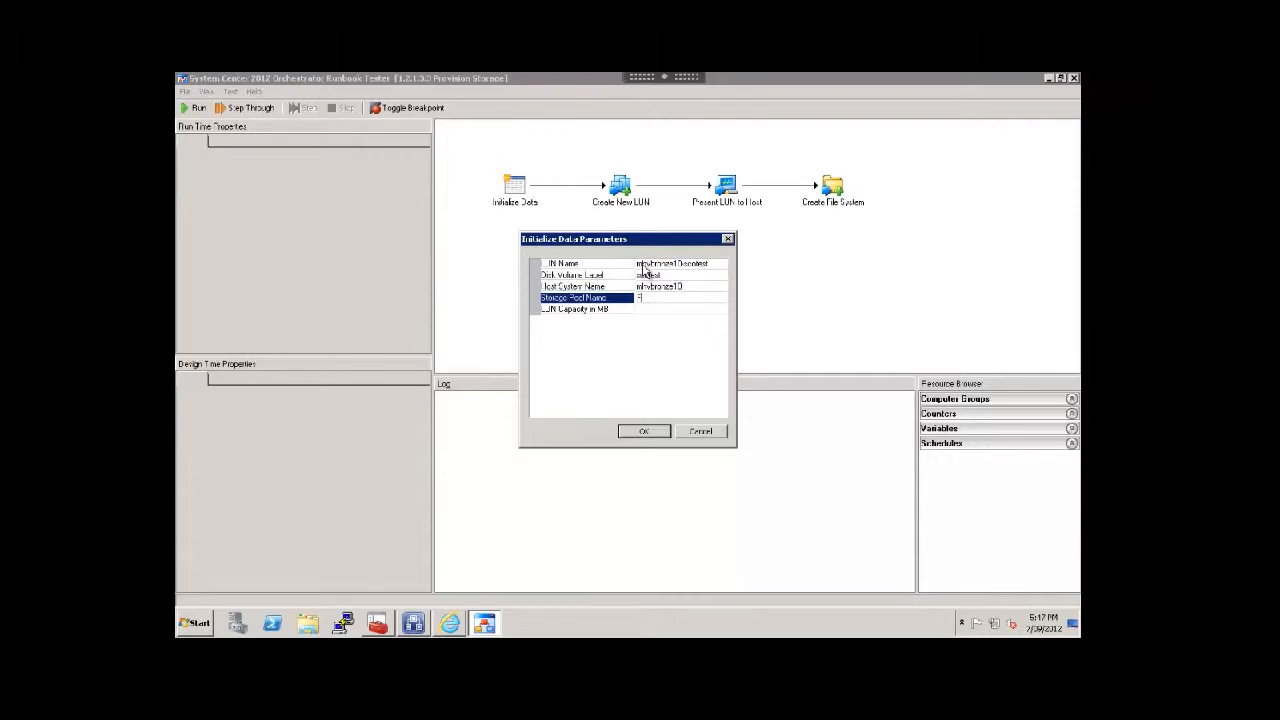
{"action": "type", "text": "FAST Pool"}
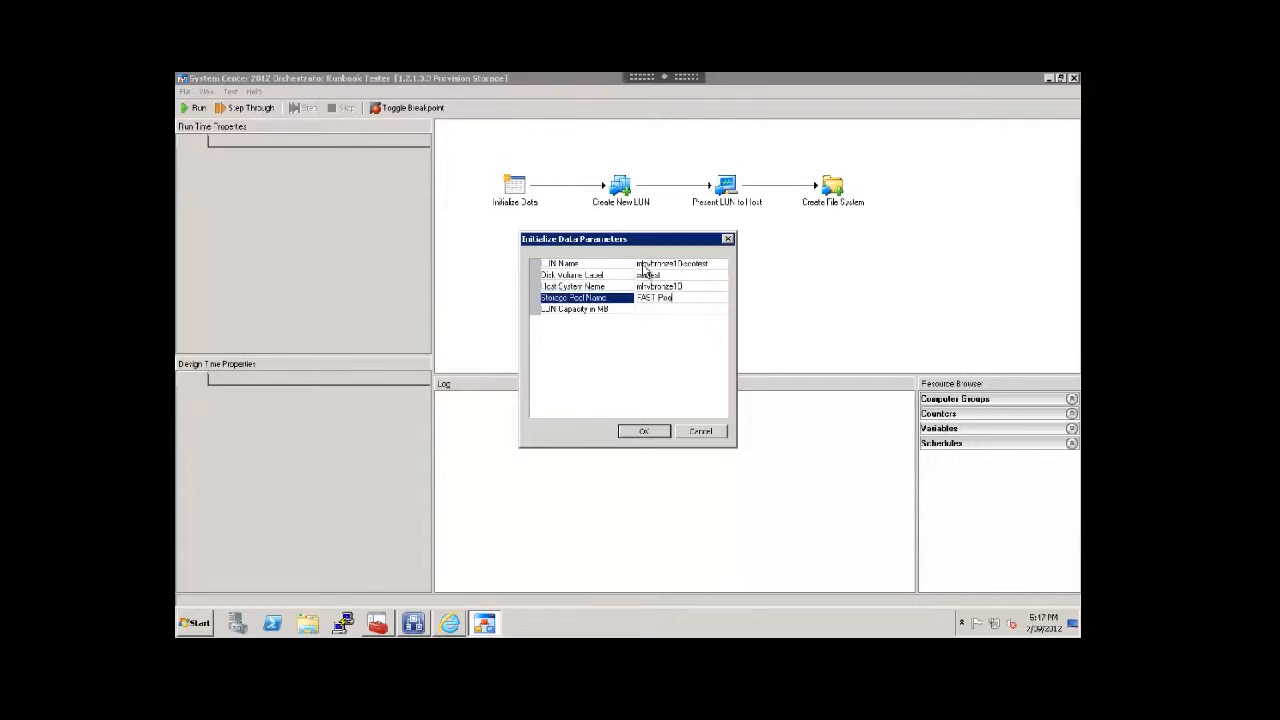
{"action": "type", "text": "0"}
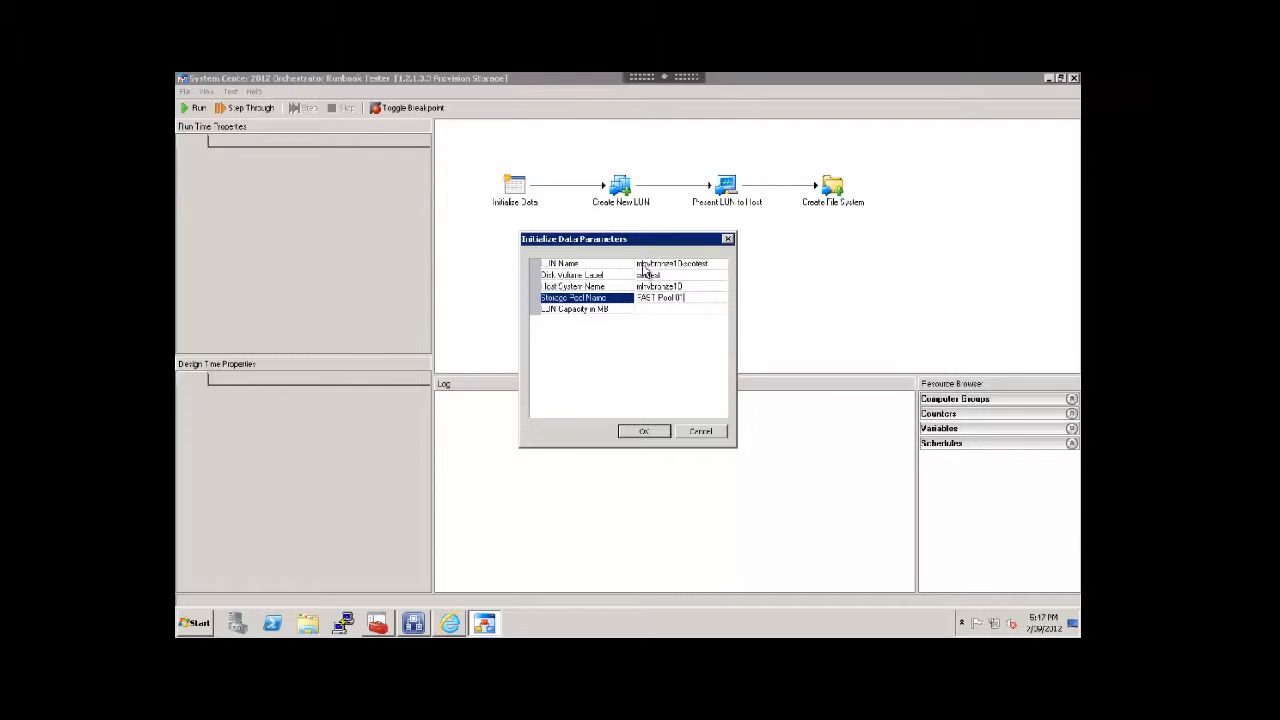
Step: Set LUN Capacity to 1024 and confirm the parameters to start the run
{"action": "left_click", "coordinate": [576, 308]}
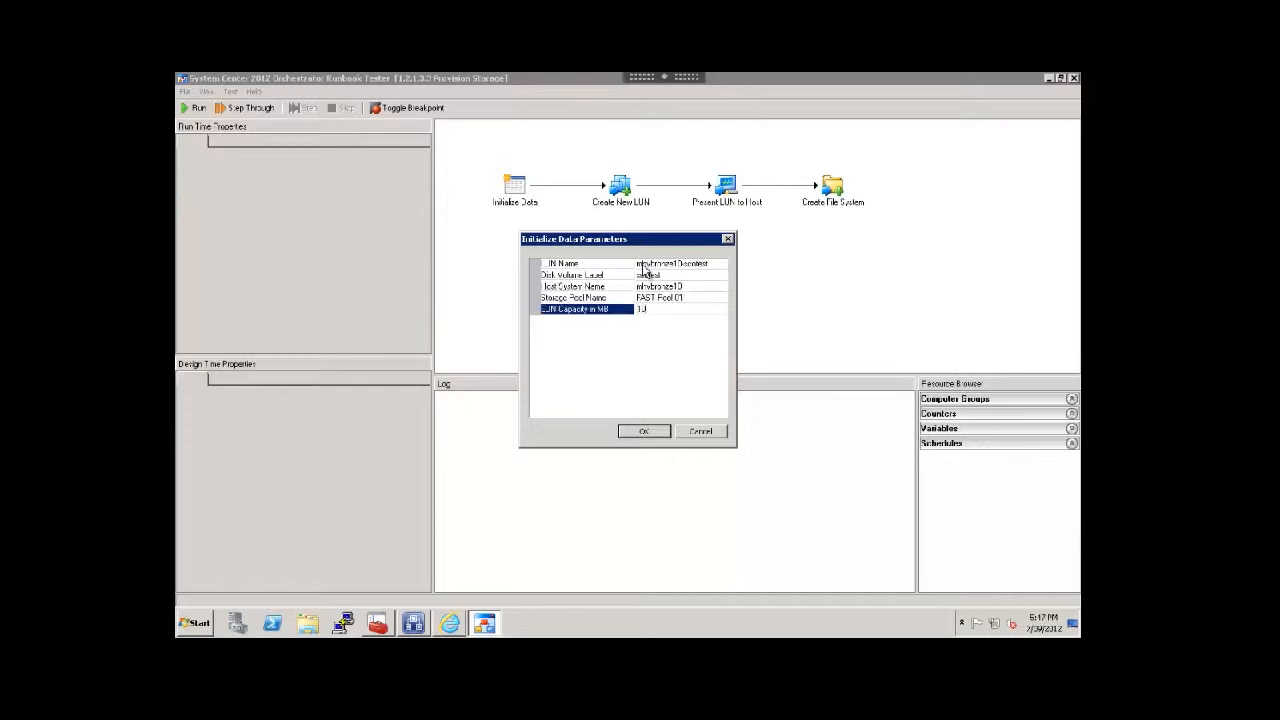
{"action": "type", "text": "10240"}
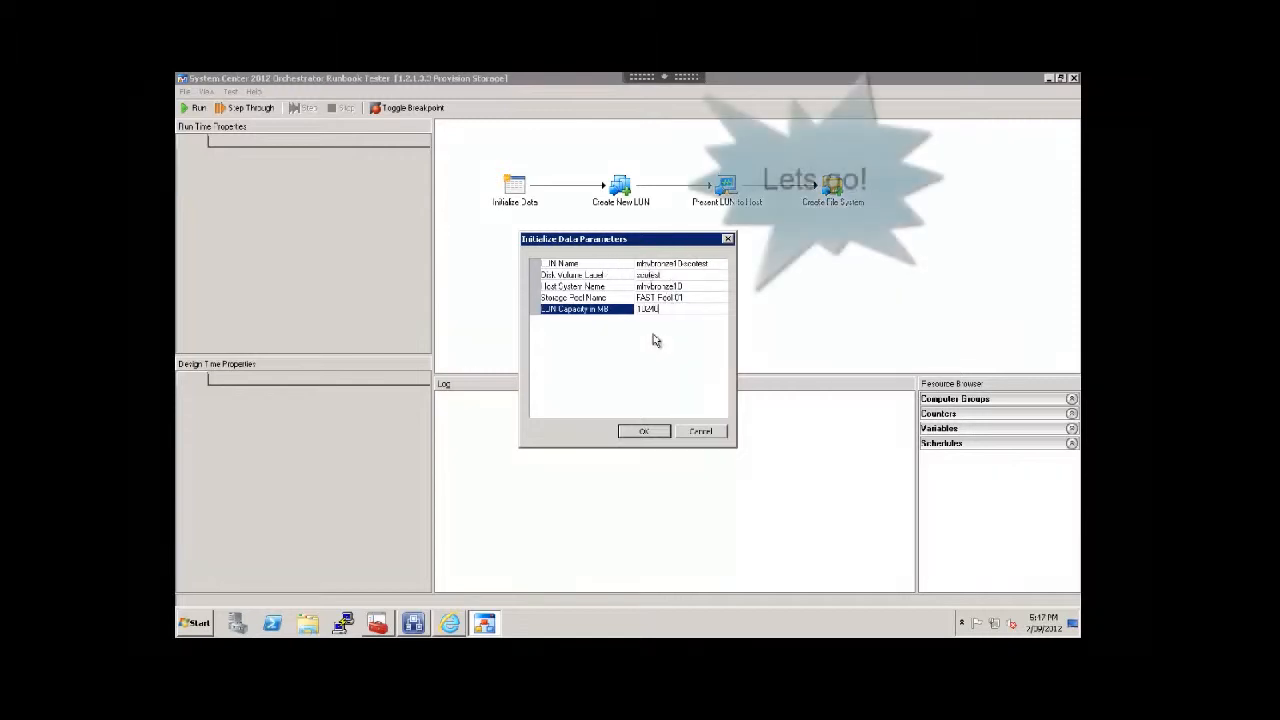
{"action": "left_click", "coordinate": [644, 432]}
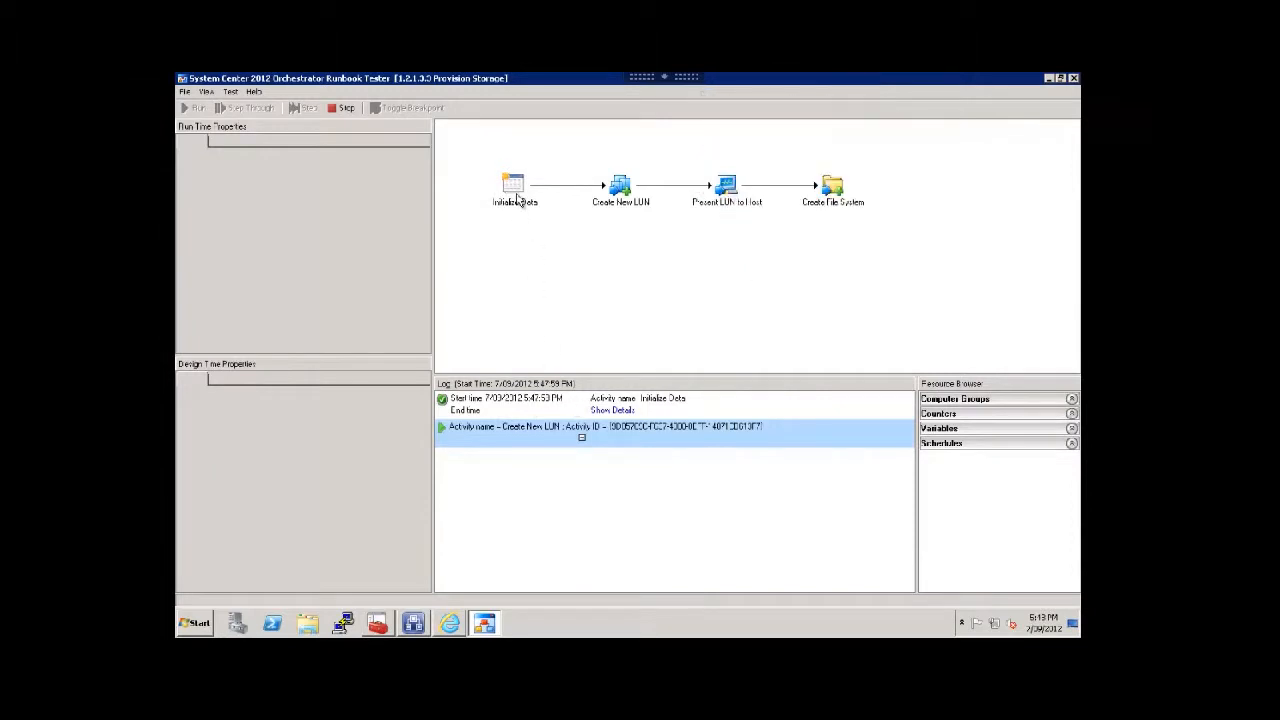
{"action": "mouse_move", "coordinate": [730, 200]}
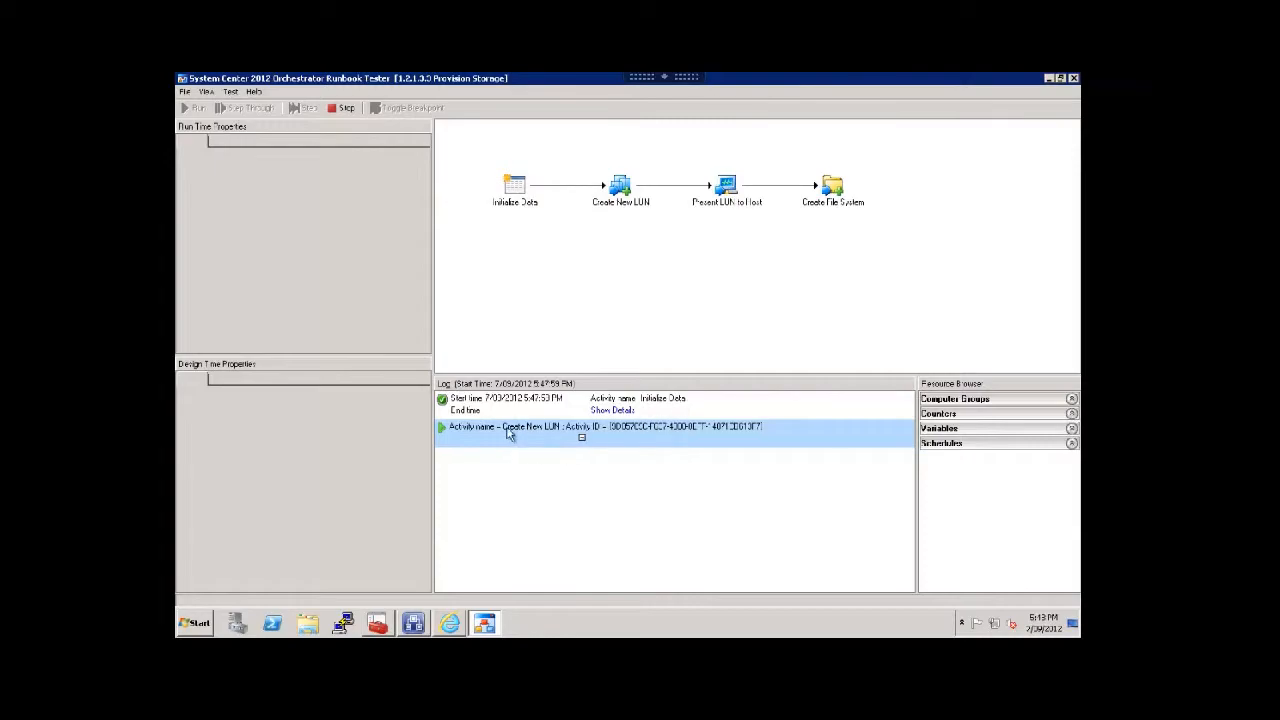
{"action": "mouse_move", "coordinate": [548, 430]}
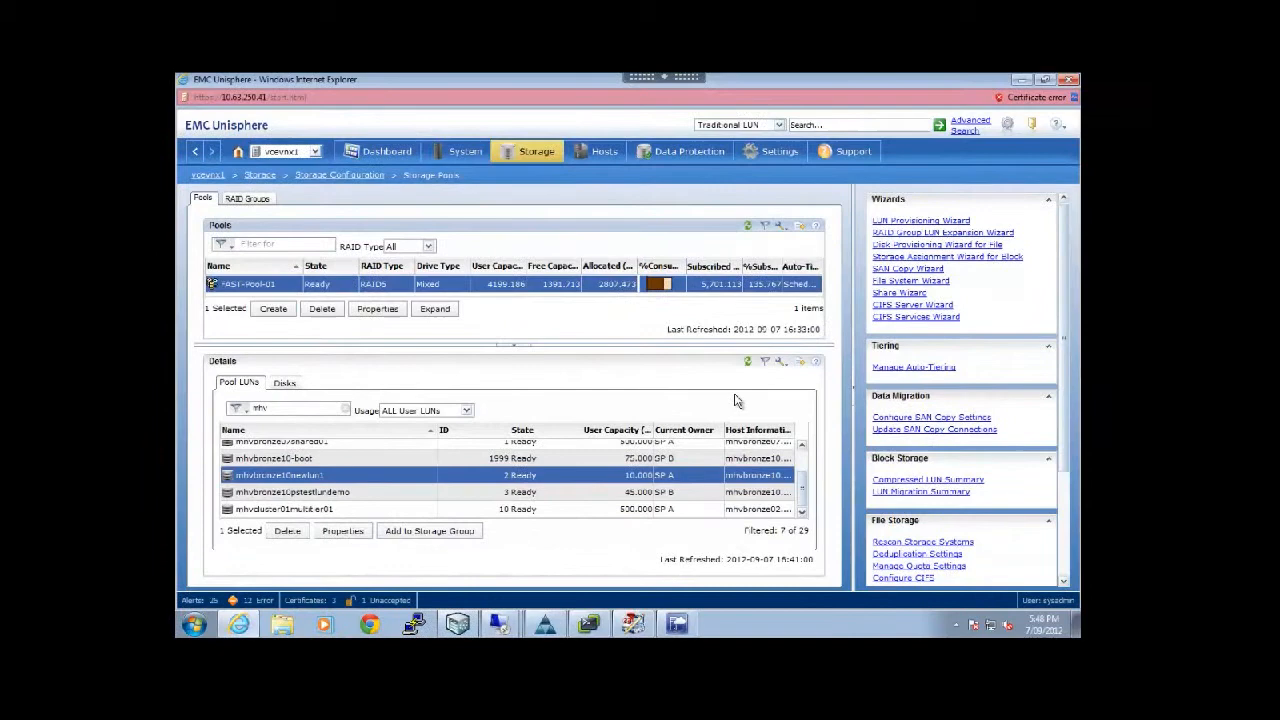
Step: Select the newly created LUN in the storage pool's Pool LUNs list in Unisphere
{"action": "left_click", "coordinate": [748, 362]}
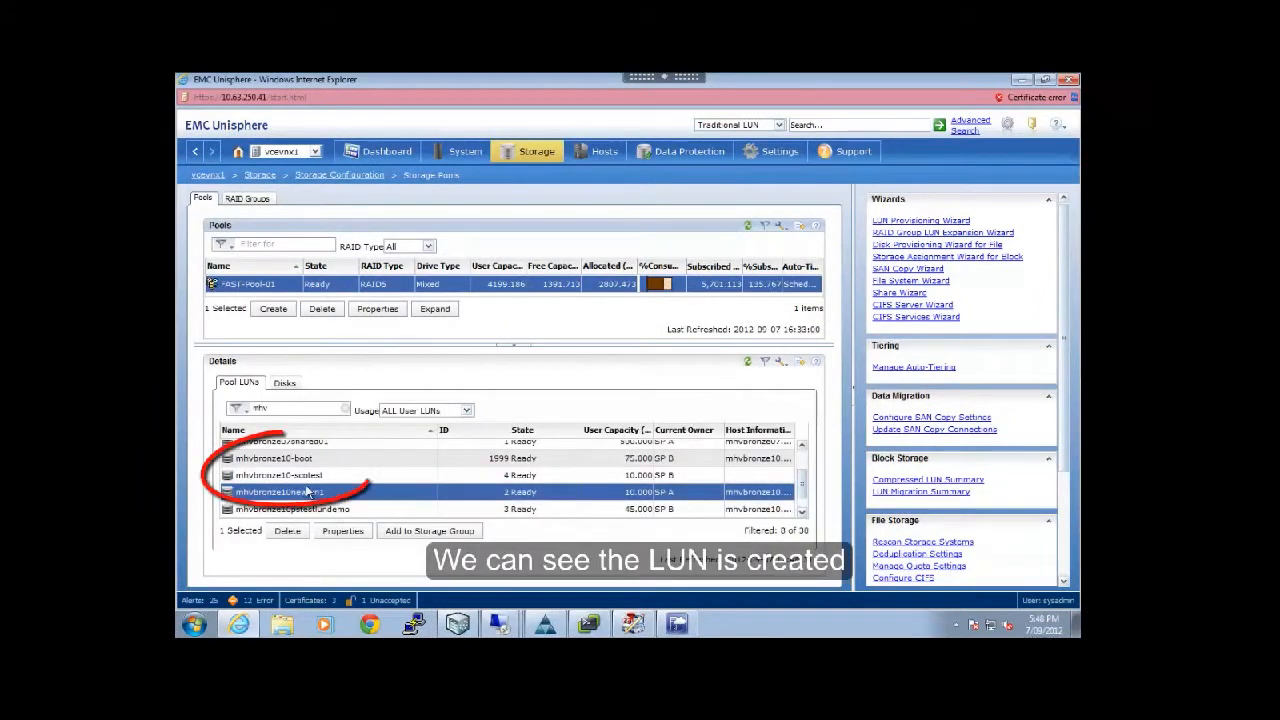
{"action": "left_click", "coordinate": [280, 476]}
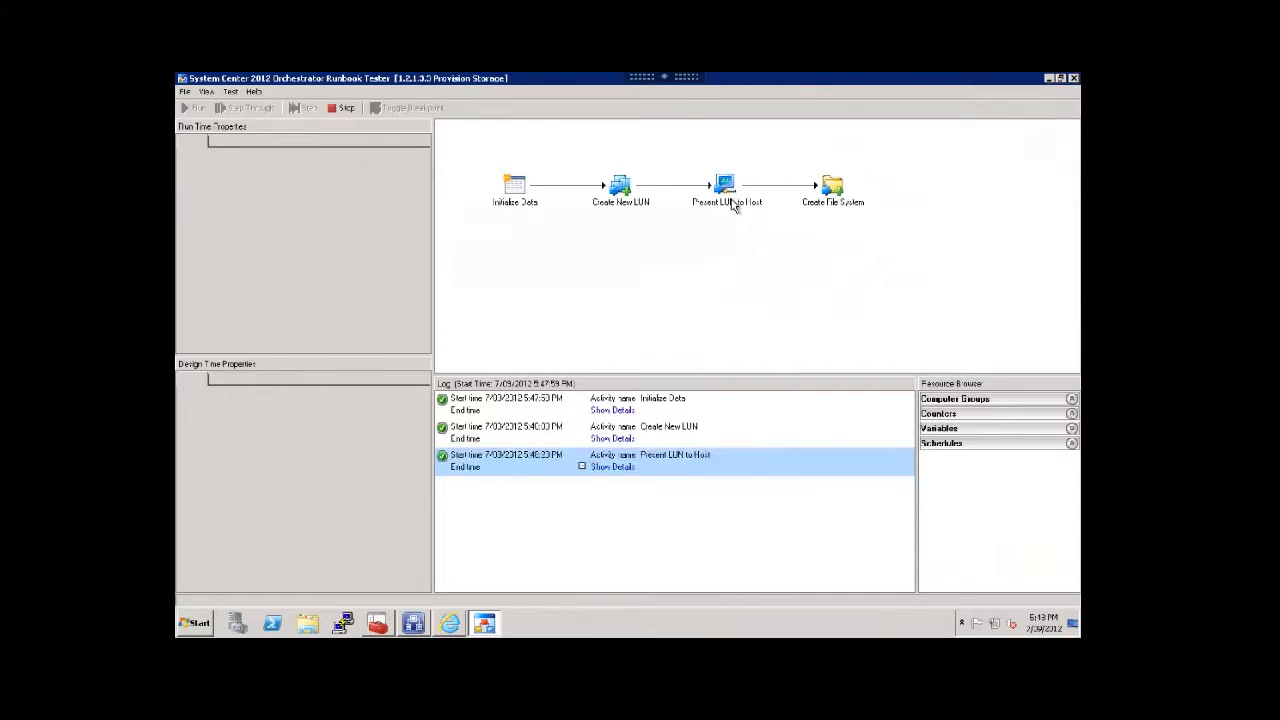
Step: Return to the Runbook Tester log while Create New LUN and Present LUN to Host complete
{"action": "left_click", "coordinate": [304, 108]}
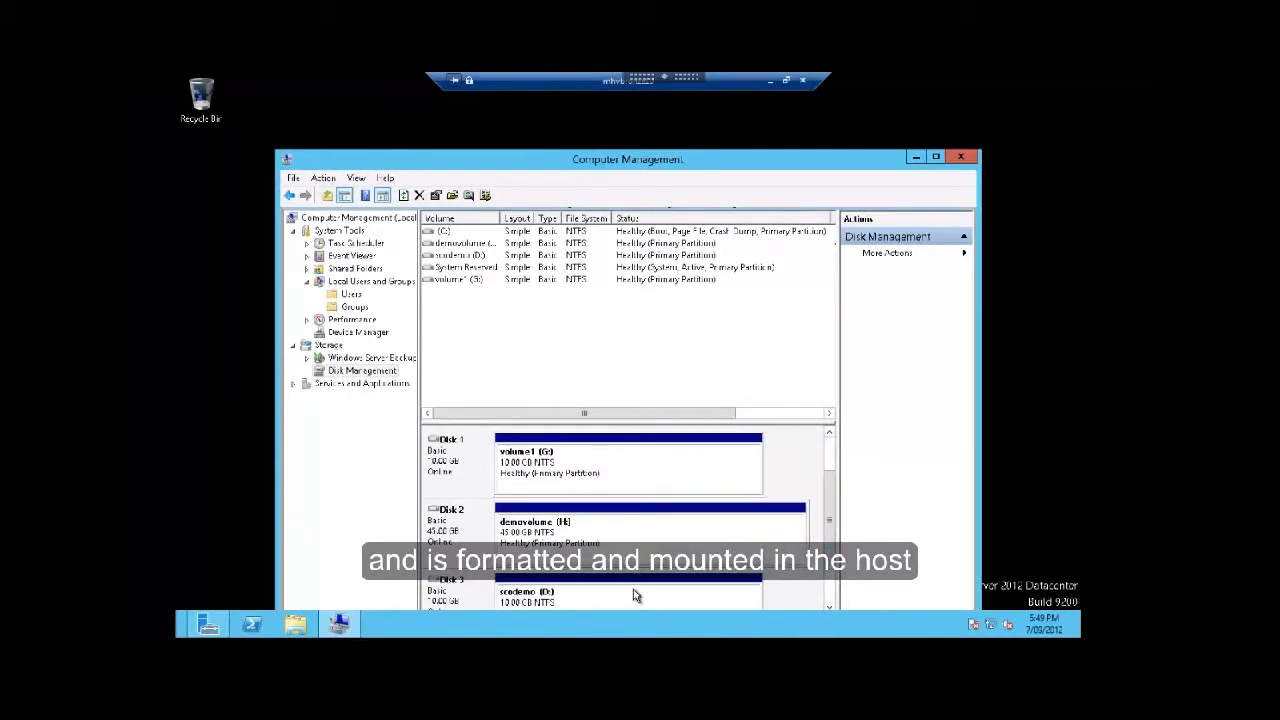
Step: Scroll the Disk Management list to find the new mounted volume on the host
{"action": "scroll", "scroll_direction": "up", "scroll_amount": 3}
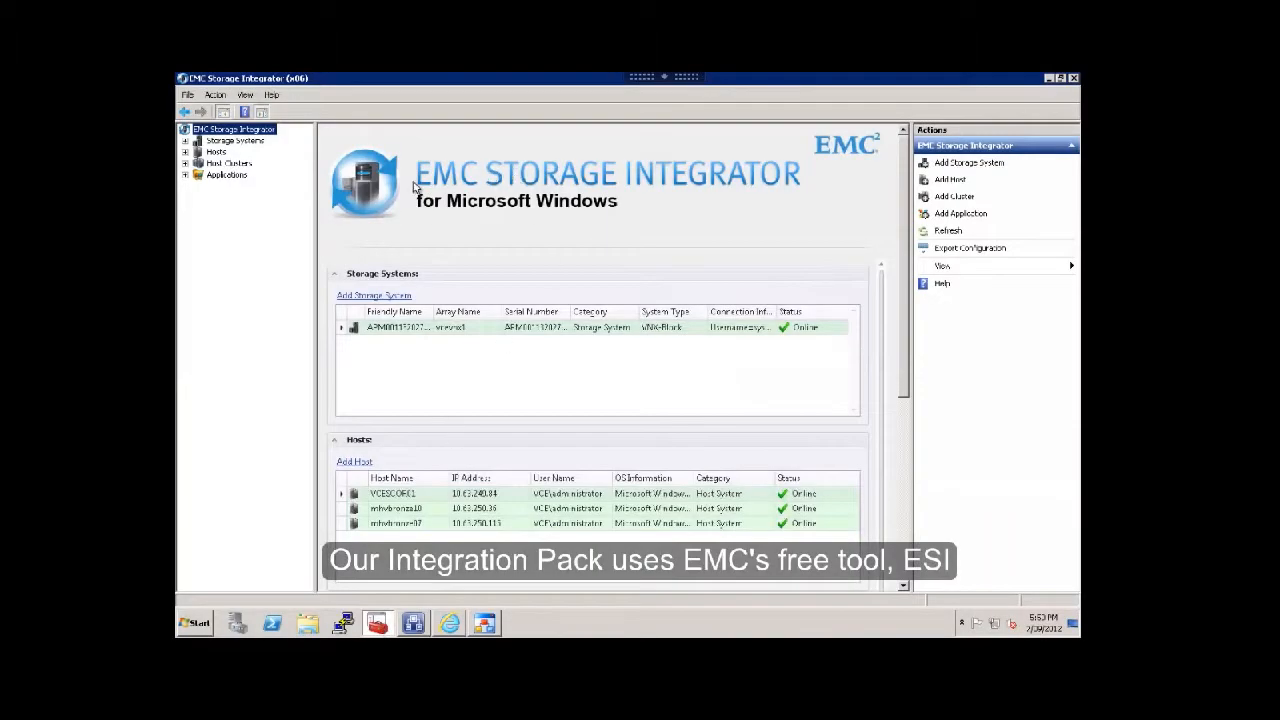
{"action": "mouse_move", "coordinate": [756, 188]}
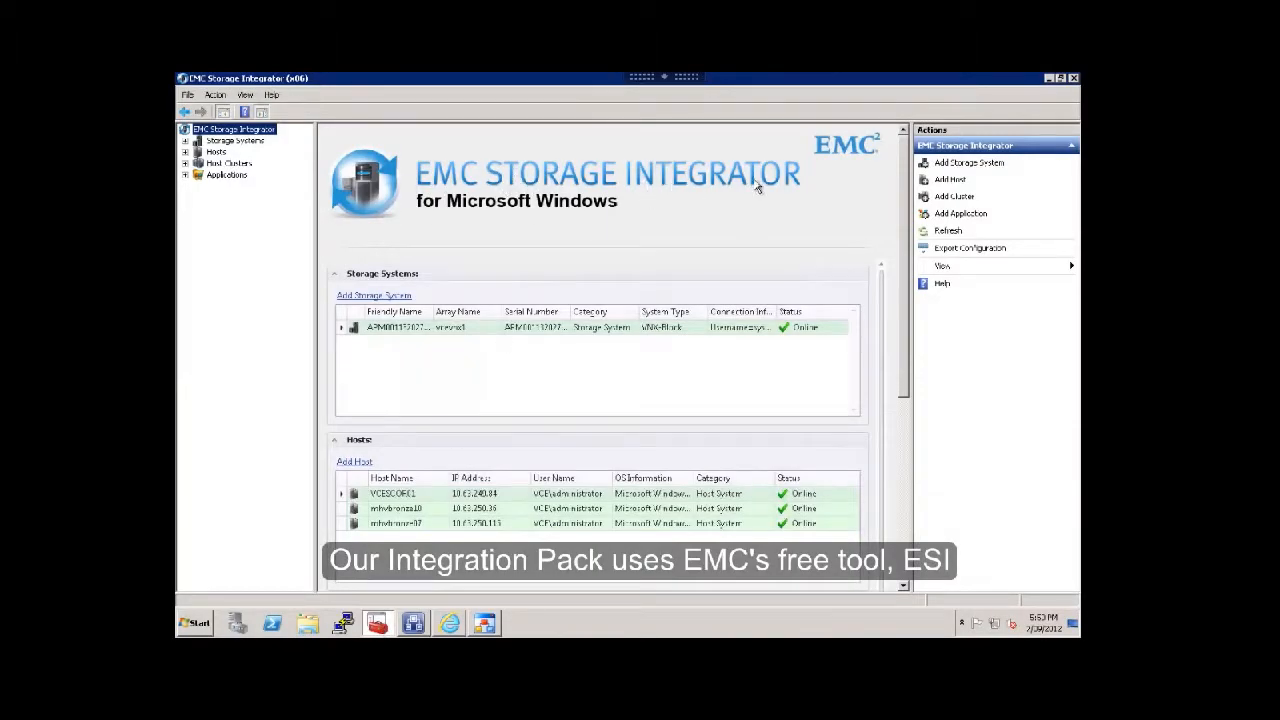
Step: Expand Storage Systems, Hosts and Host Clusters in the ESI tree and show one host's disk details
{"action": "left_click", "coordinate": [186, 140]}
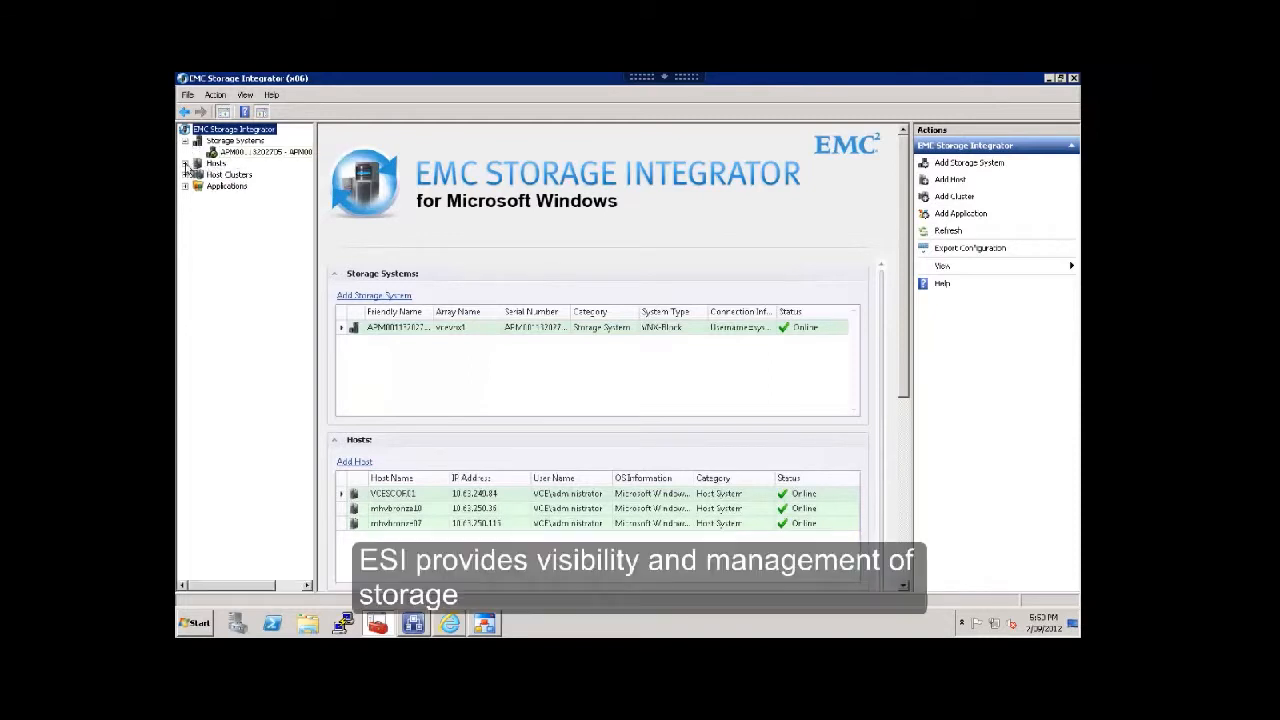
{"action": "left_click", "coordinate": [186, 164]}
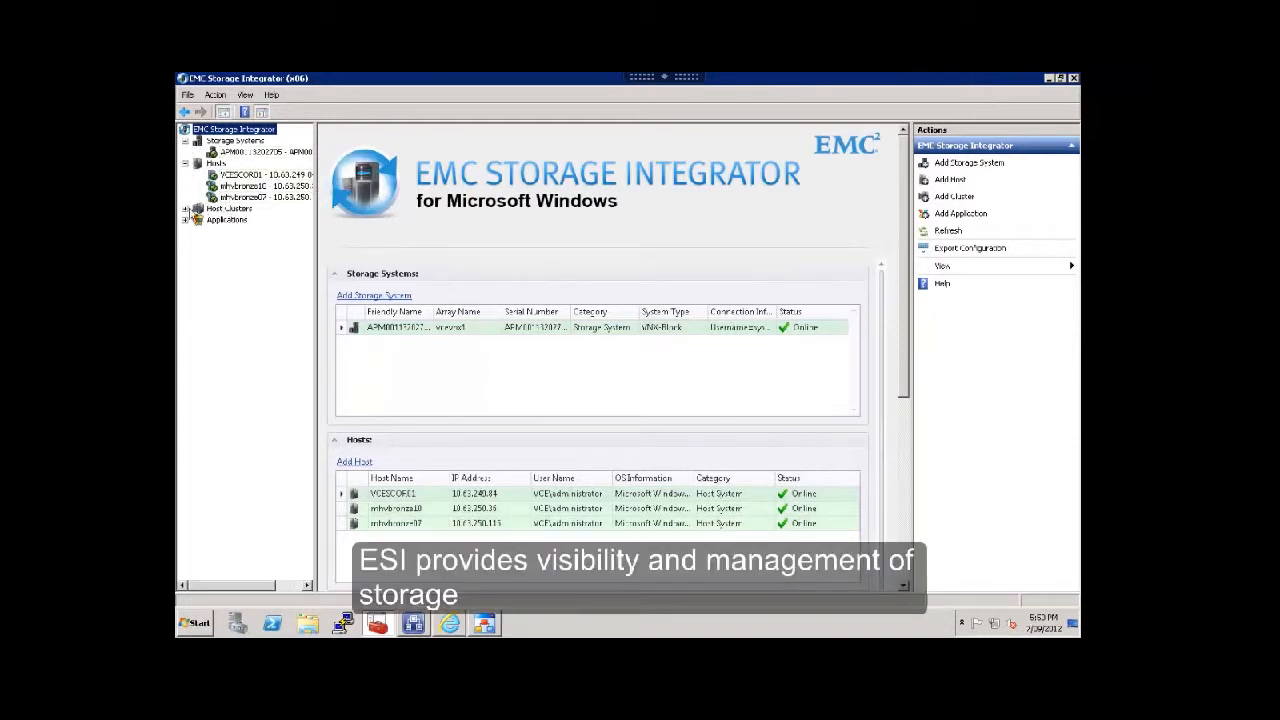
{"action": "left_click", "coordinate": [186, 210]}
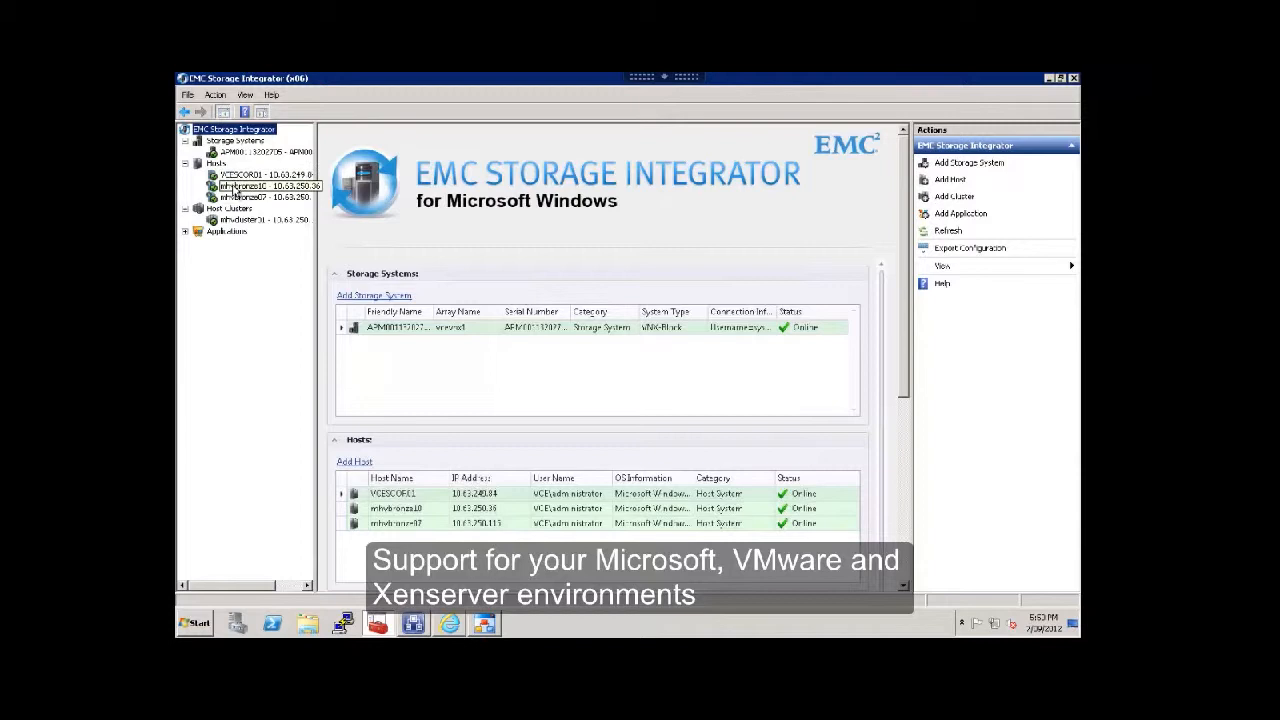
{"action": "left_click", "coordinate": [264, 188]}
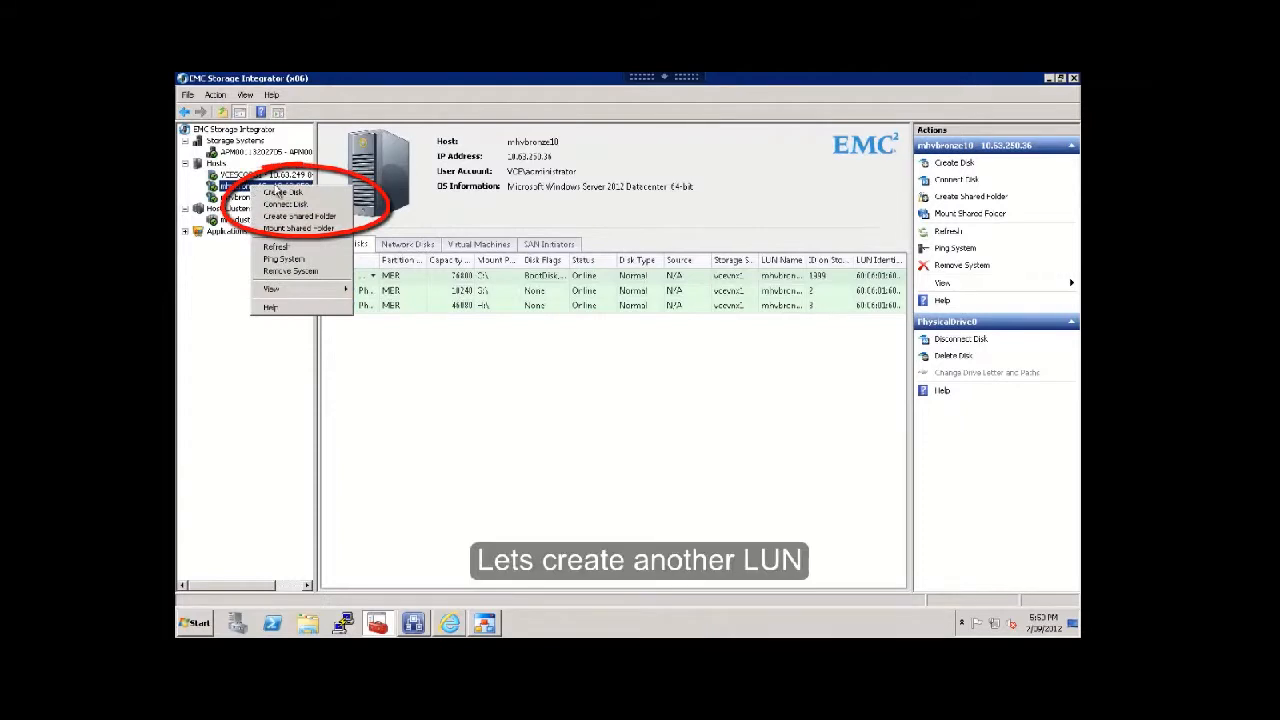
Step: Start Create Disk for the host, accept the storage system and FAST Pool 01, and name the LUN demo
{"action": "left_click", "coordinate": [284, 192]}
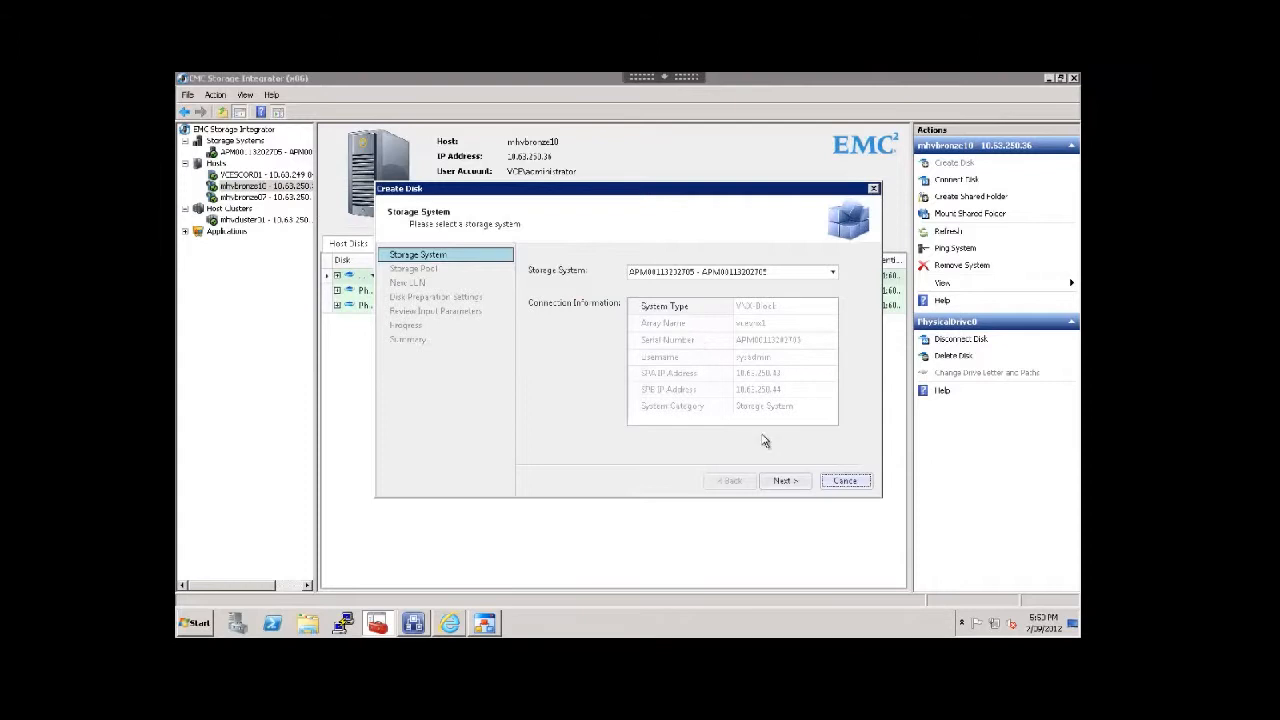
{"action": "left_click", "coordinate": [784, 480]}
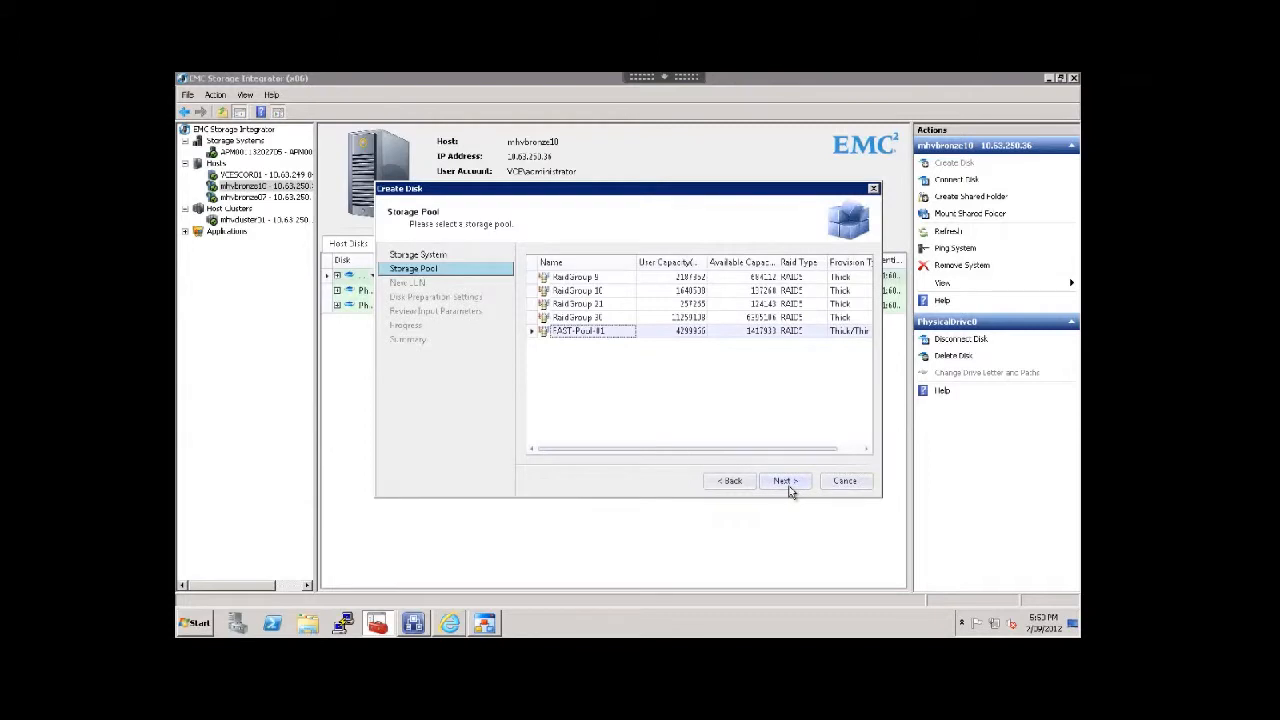
{"action": "left_click", "coordinate": [784, 480]}
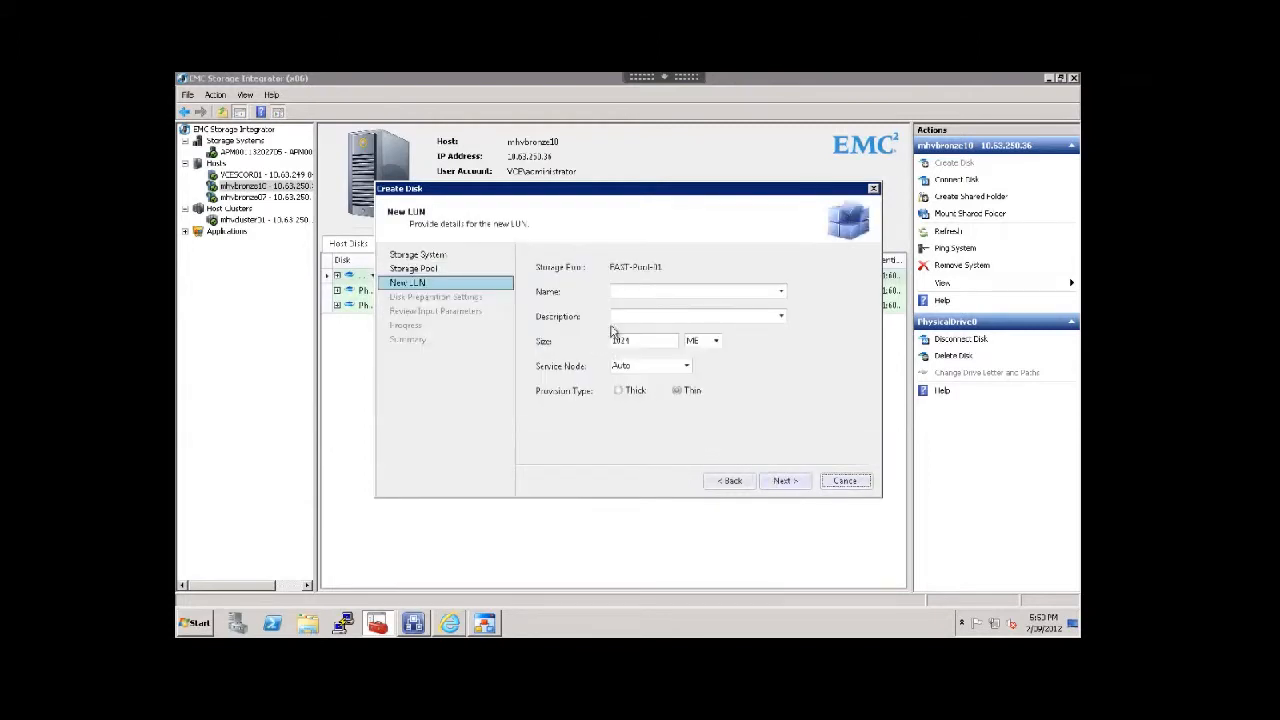
{"action": "left_click", "coordinate": [690, 292]}
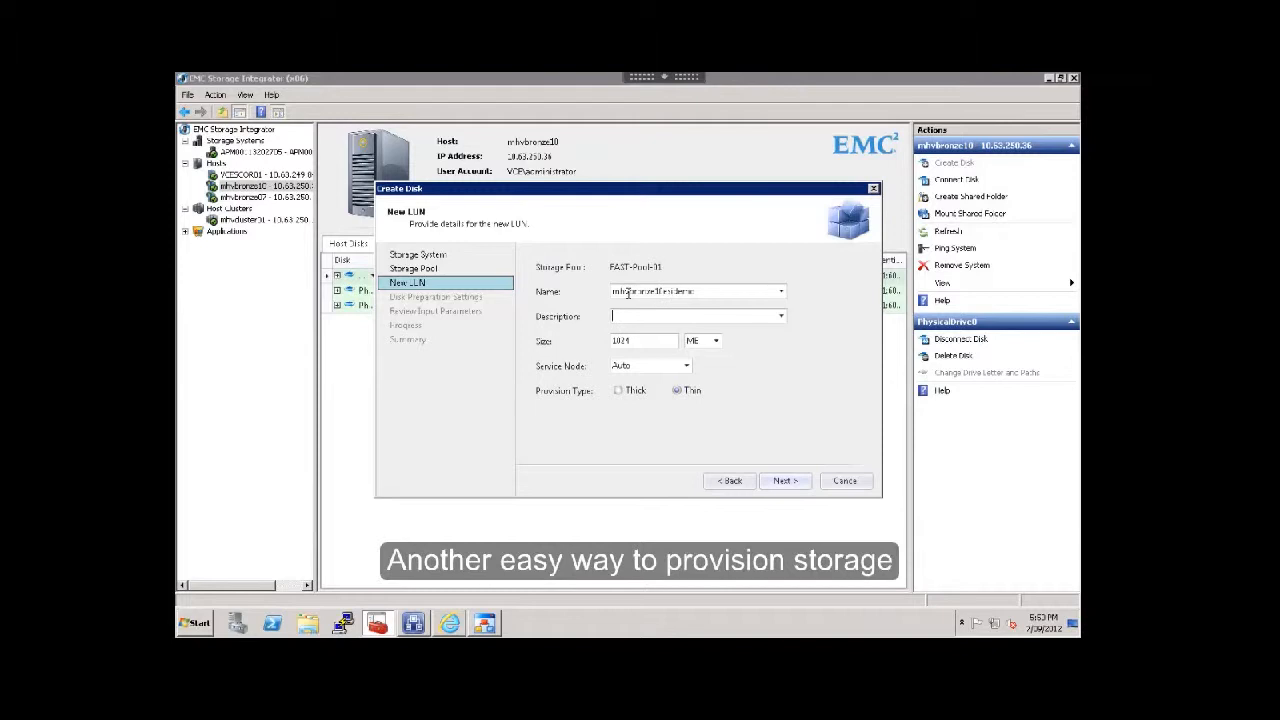
{"action": "type", "text": "demo"}
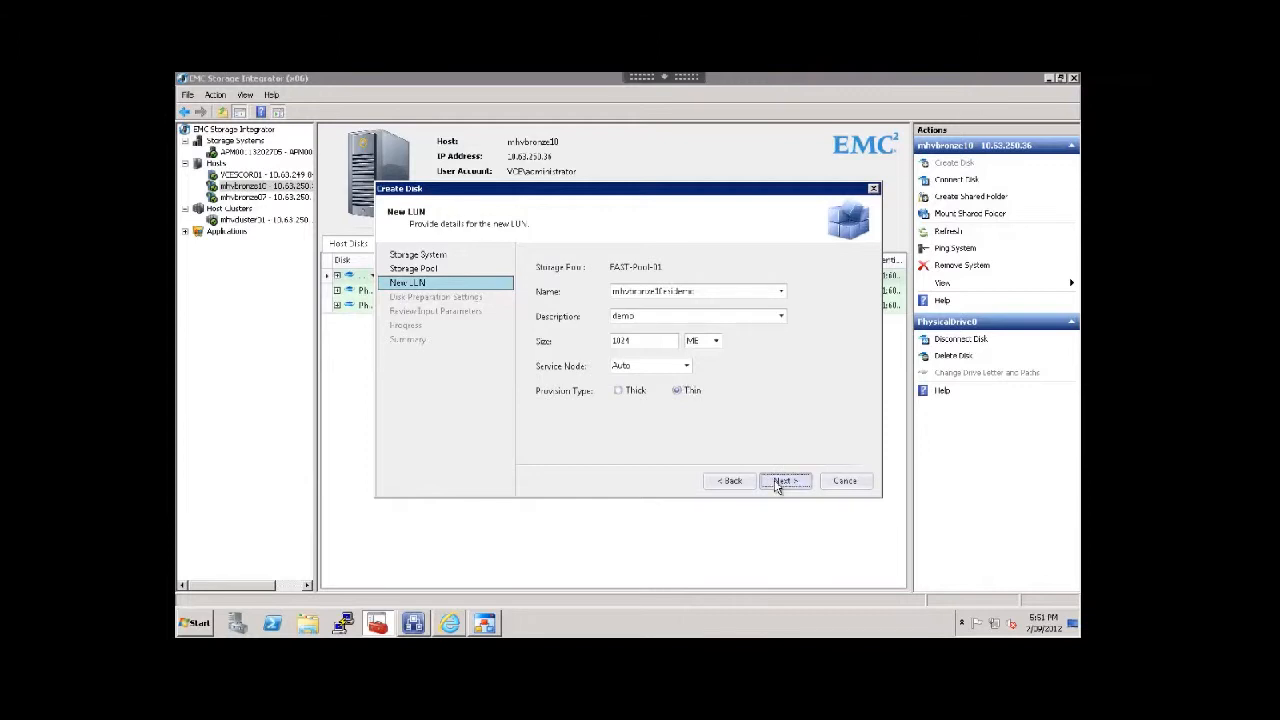
Step: Choose the NTFS drive letter, review and finish disk creation, then check the new volume in Disk Management
{"action": "left_click", "coordinate": [786, 480]}
{"action": "type", "text": "esidemo"}
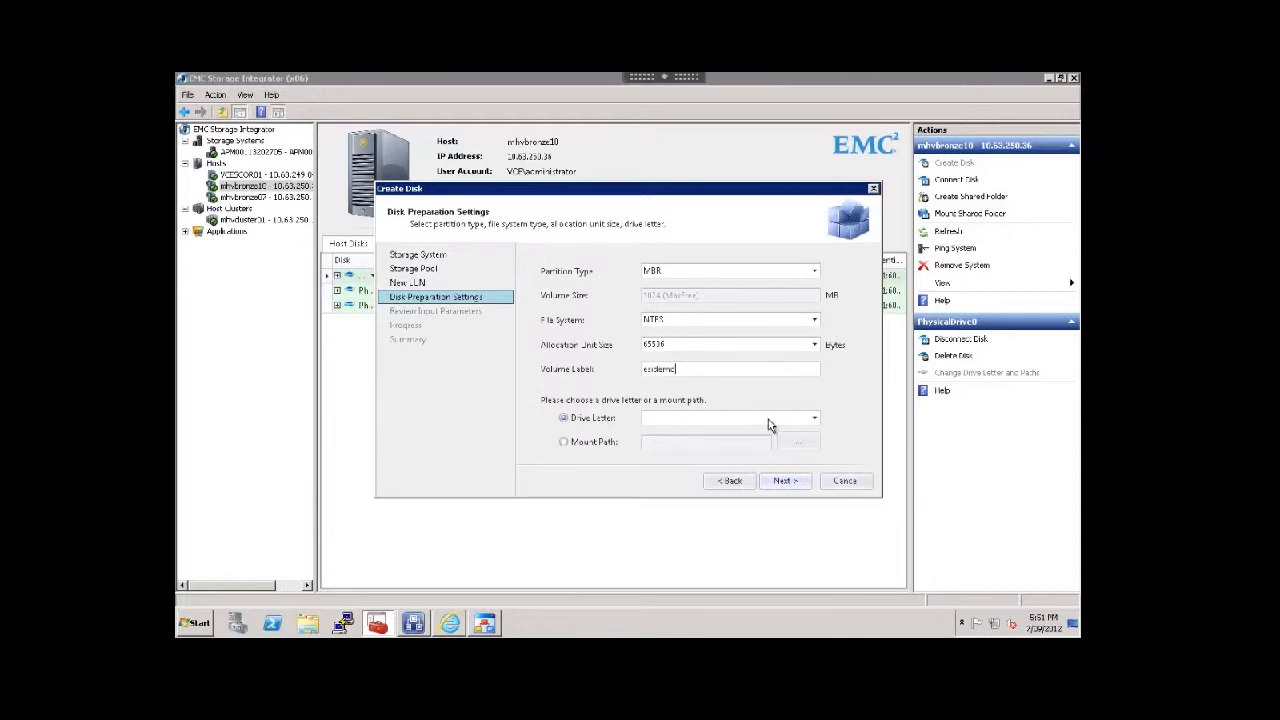
{"action": "left_click", "coordinate": [812, 418]}
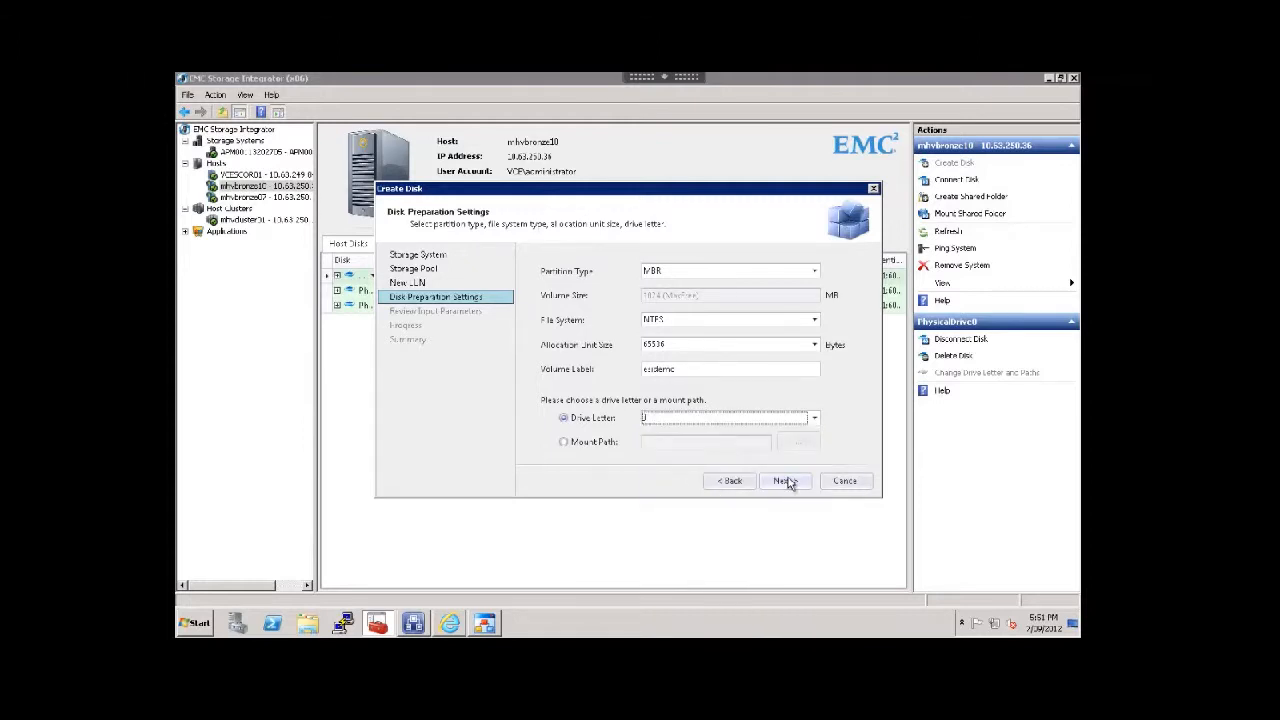
{"action": "left_click", "coordinate": [784, 480]}
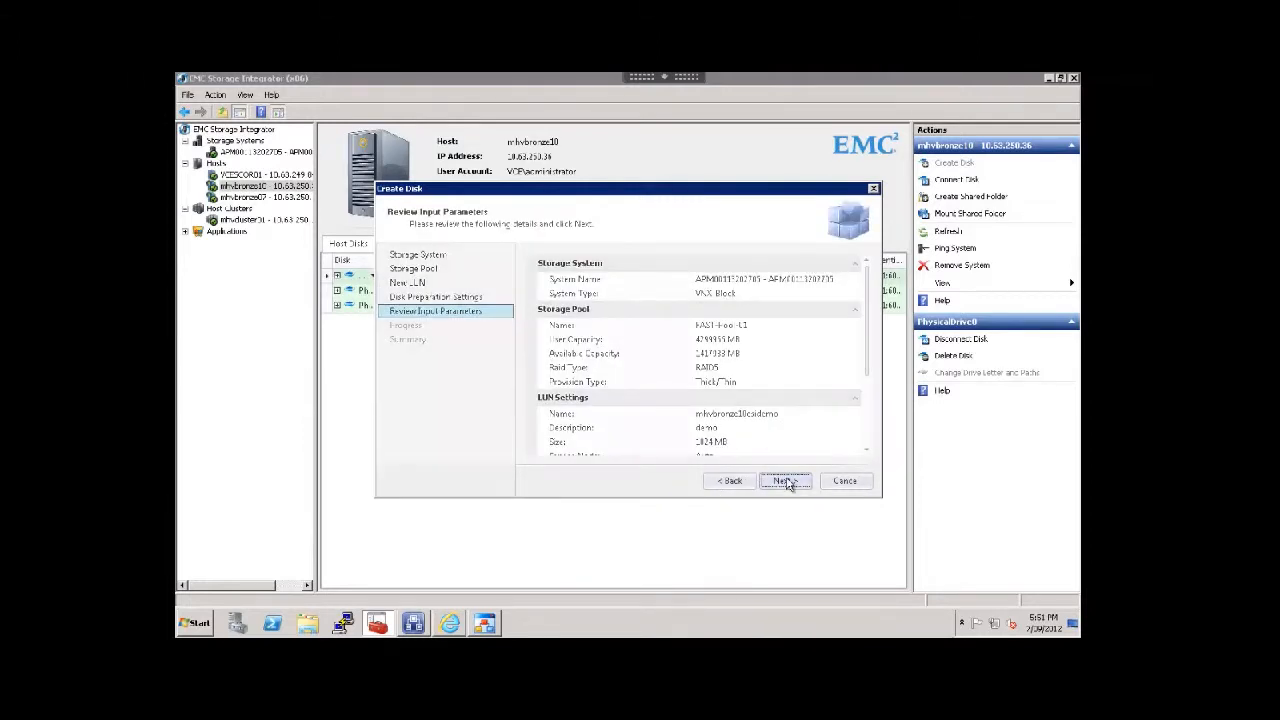
{"action": "left_click", "coordinate": [786, 480]}
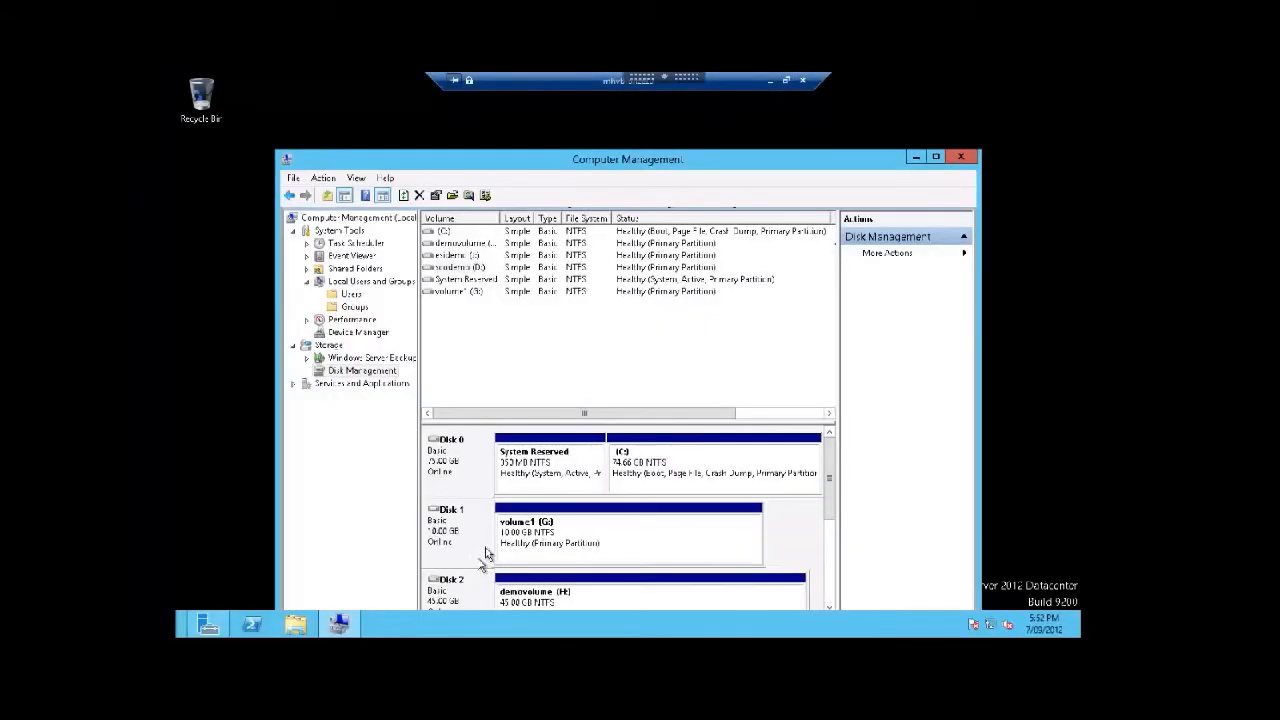
{"action": "left_click", "coordinate": [458, 268]}
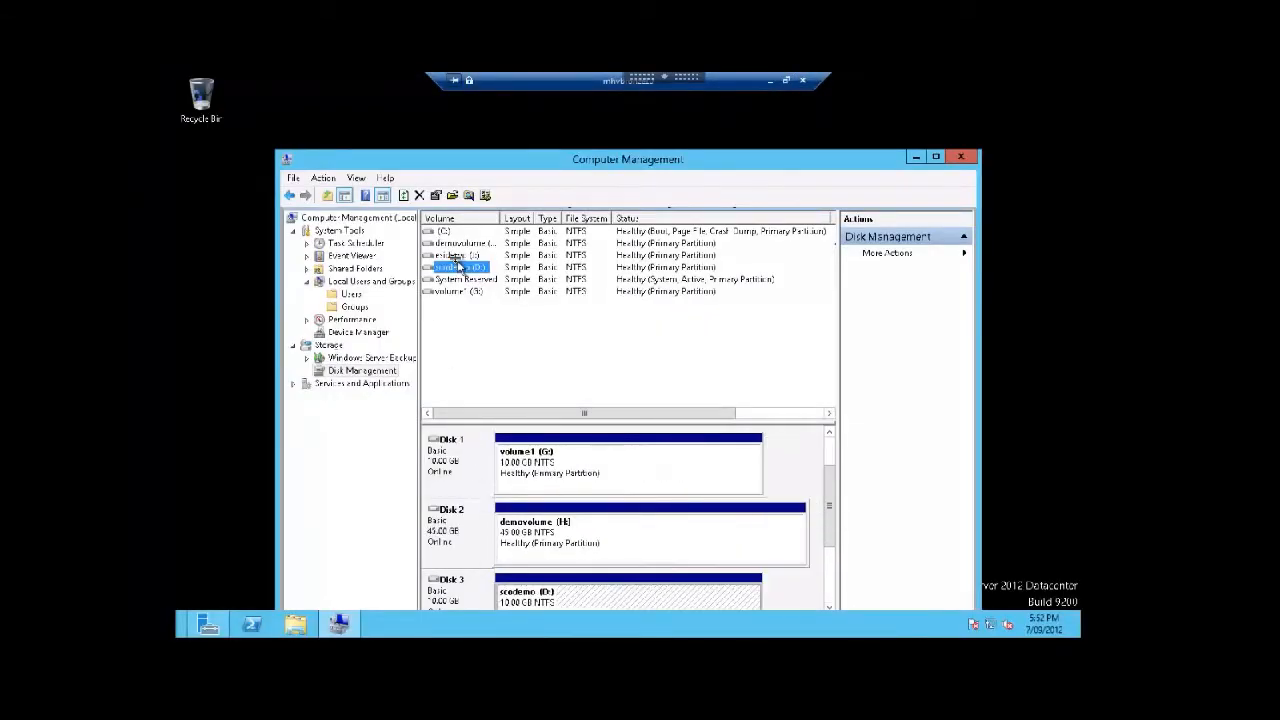